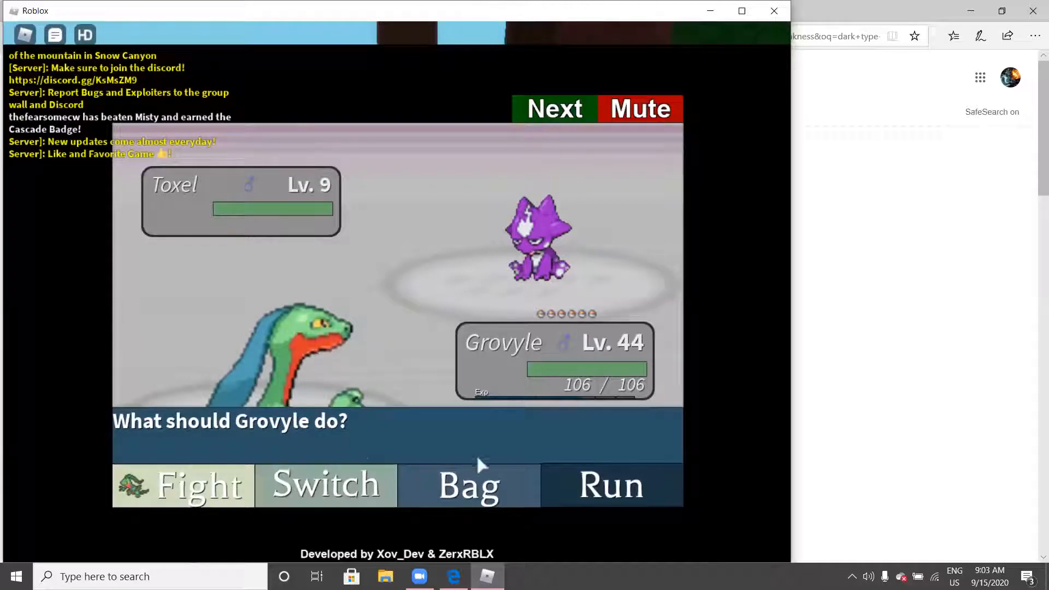
Catch the wild Level 9 Toxel by throwing a Nest Ball from the bag
click(182, 484)
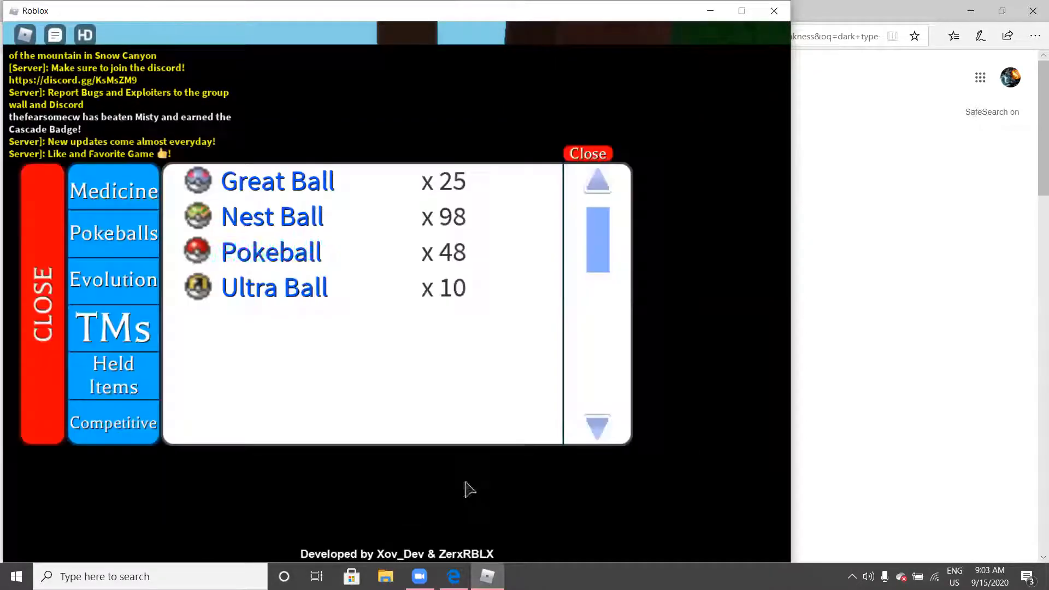
click(272, 216)
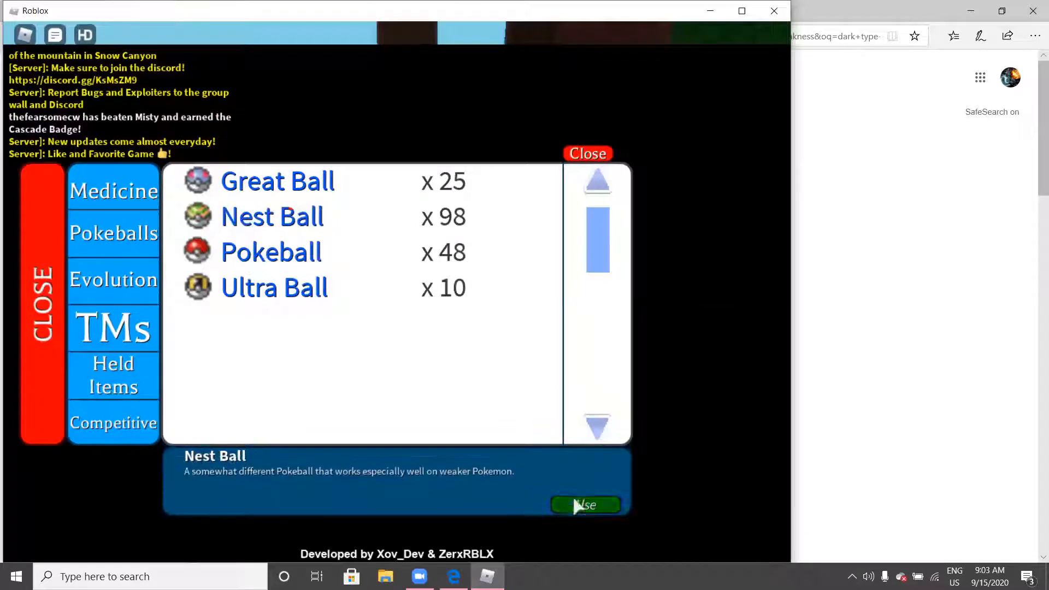
click(585, 505)
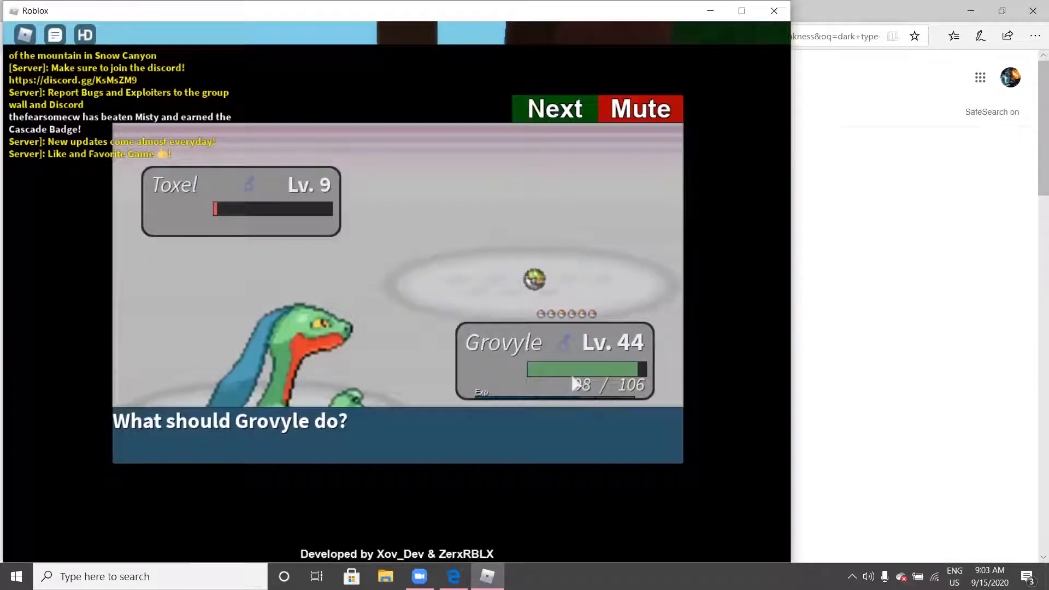
mouse_move(567, 68)
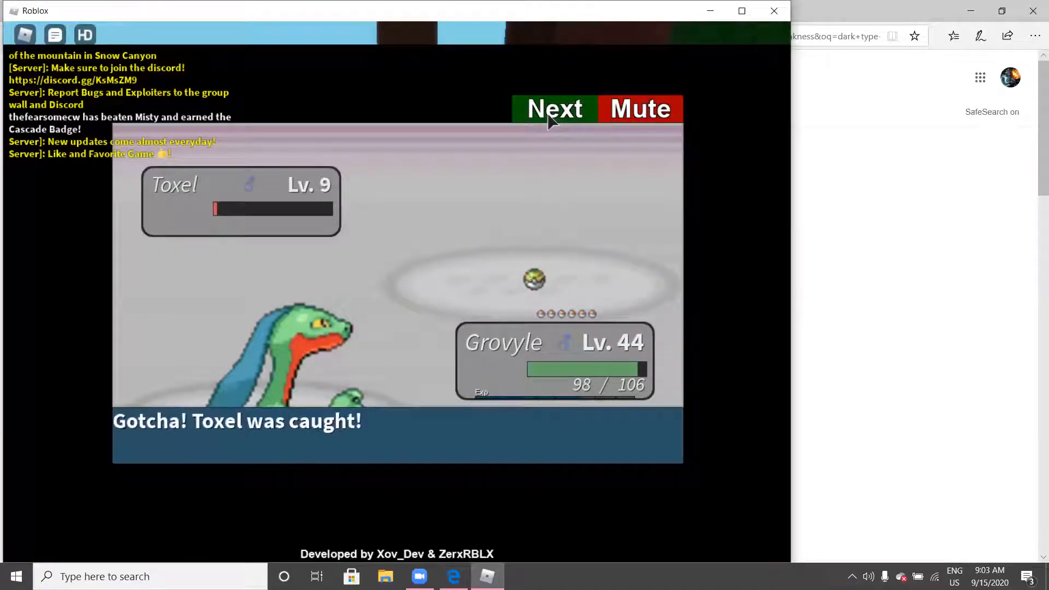
click(554, 108)
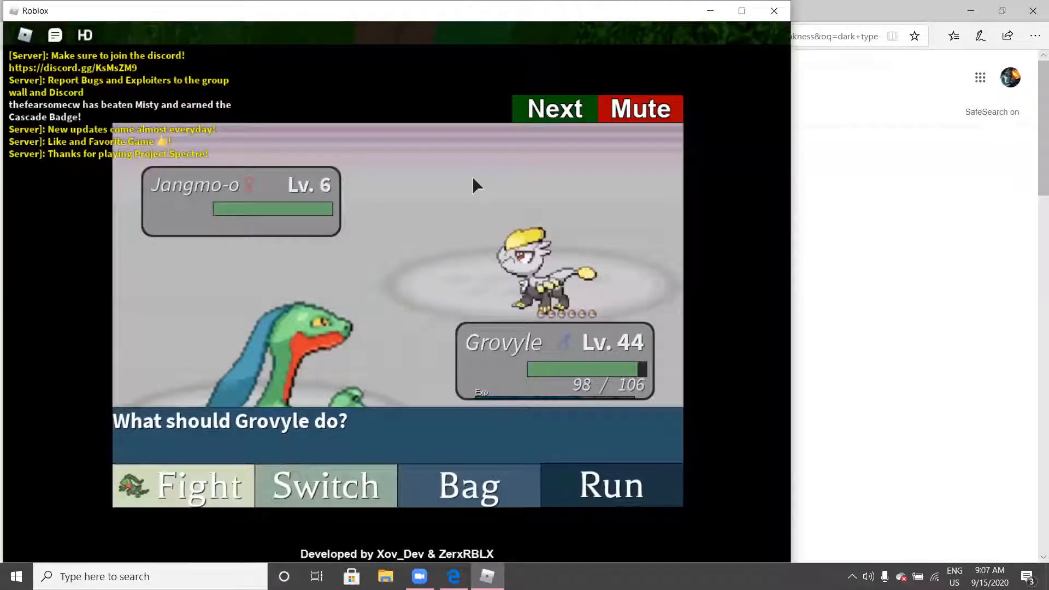
Weaken the wild Jangmo-o with Grovyle's False Swipe
click(198, 485)
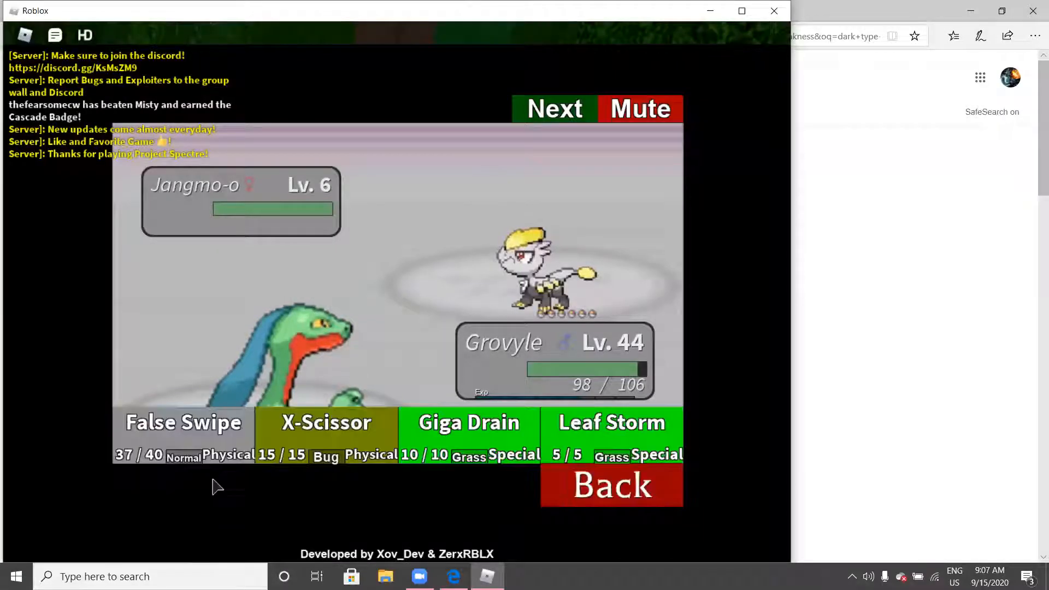
click(183, 422)
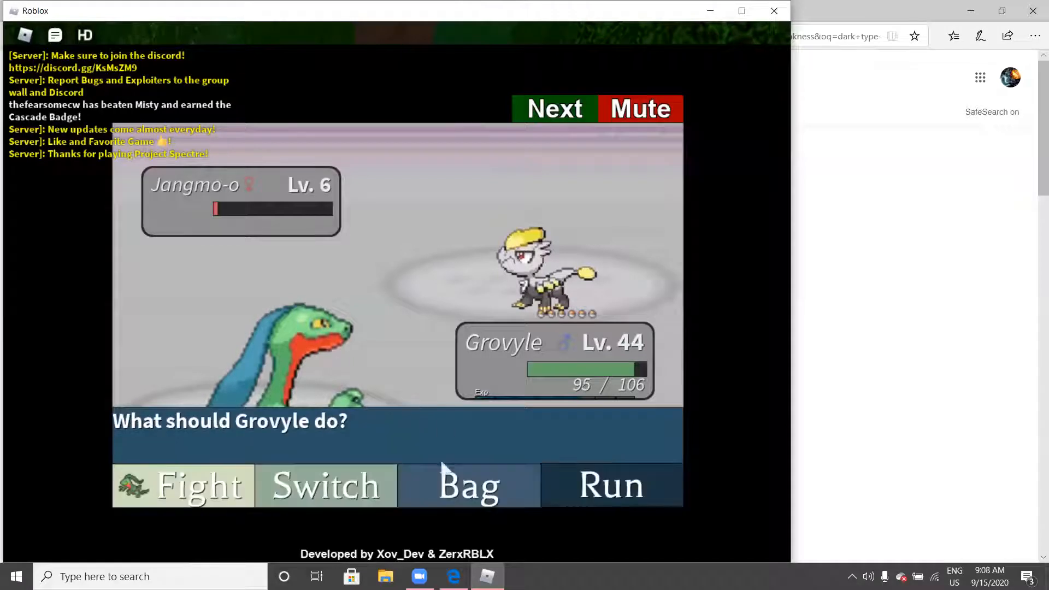
mouse_move(463, 515)
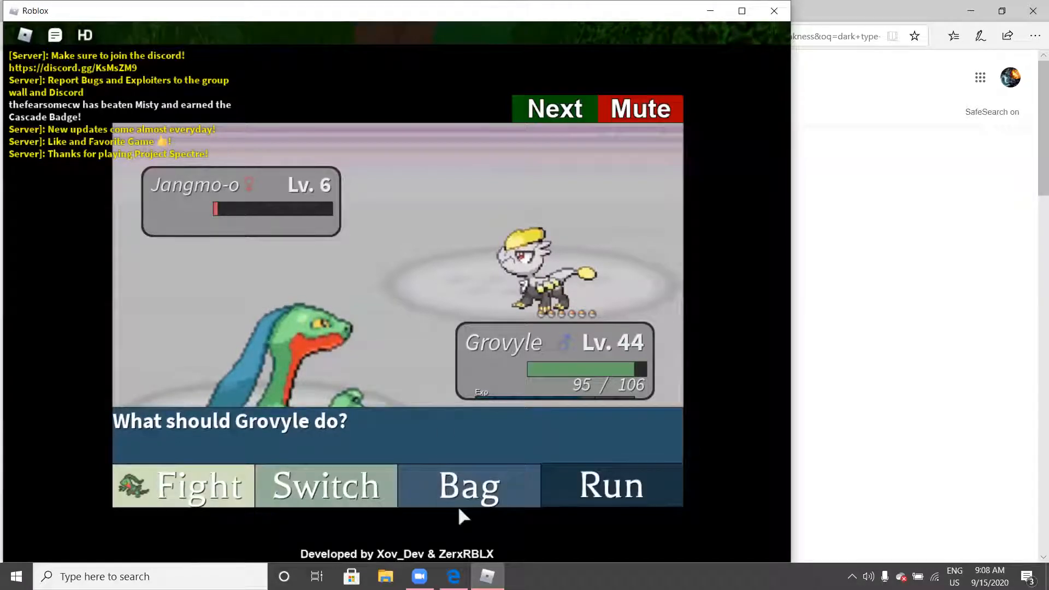
Catch Jangmo-o with a regular Pokeball and have it sent to Box 1
click(469, 485)
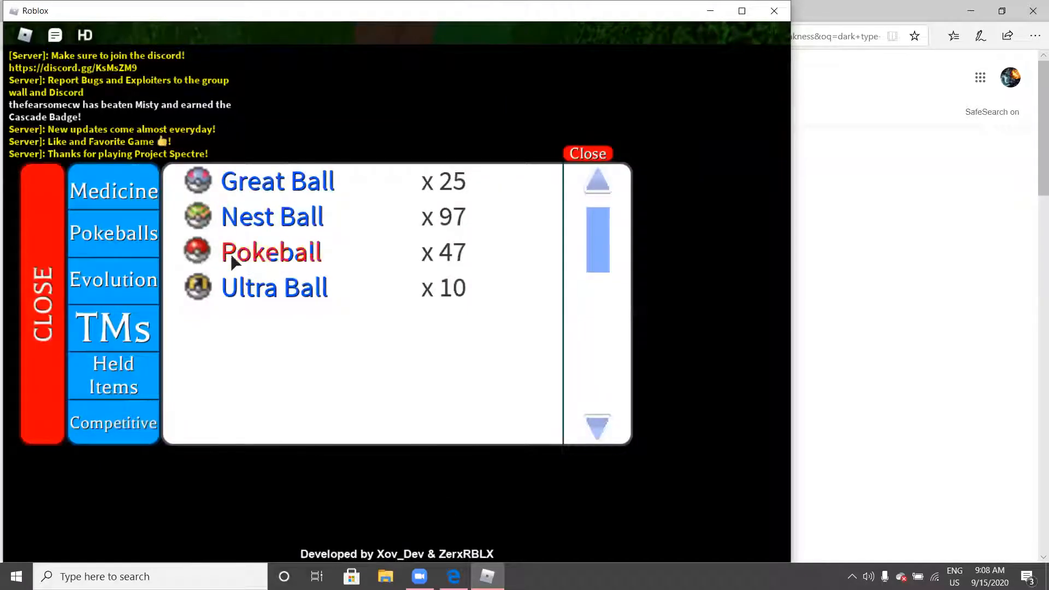
click(587, 153)
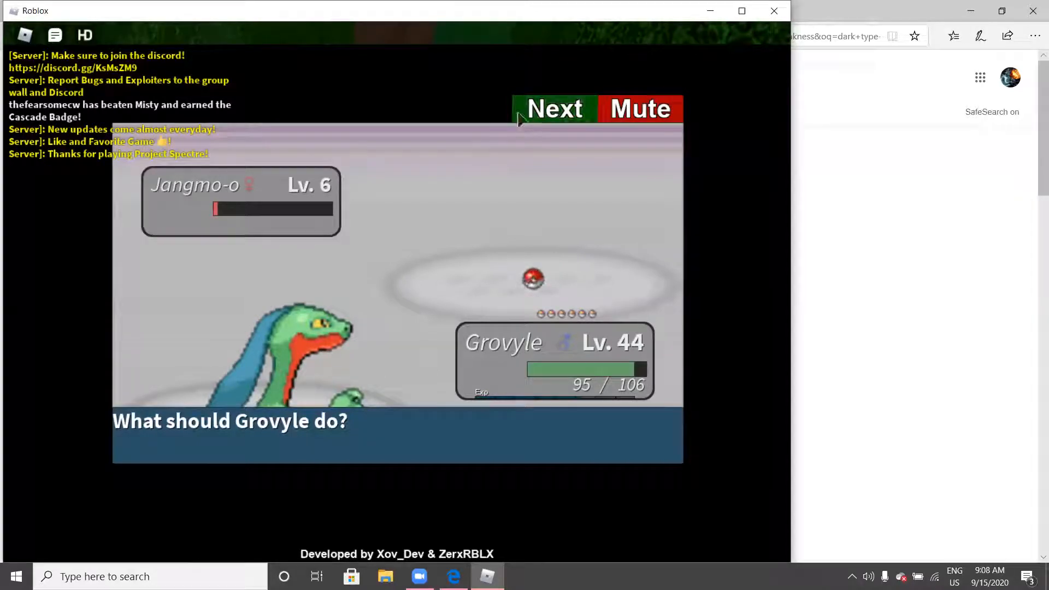
click(554, 108)
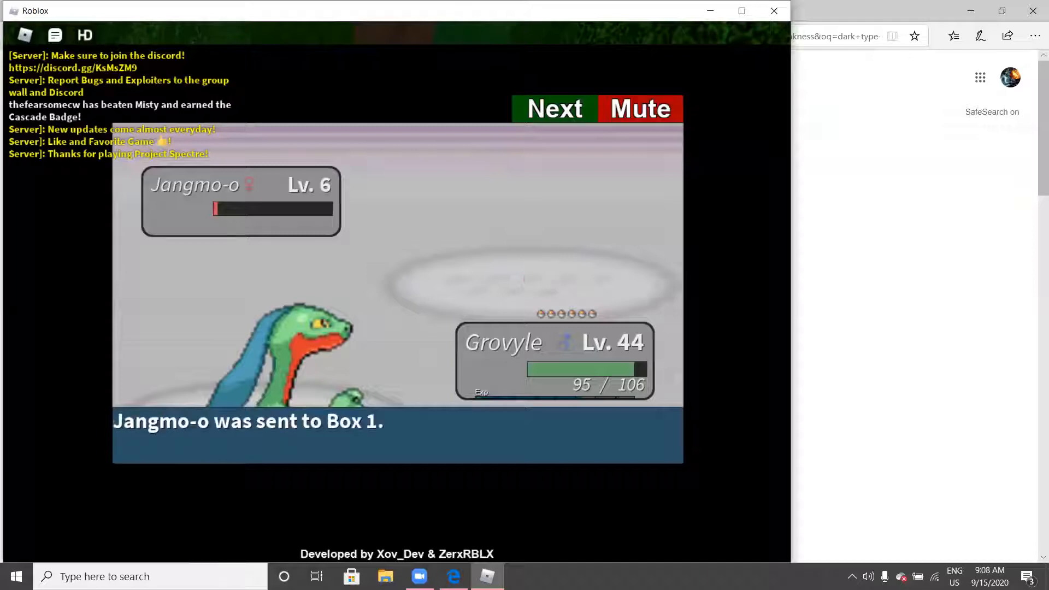
click(553, 108)
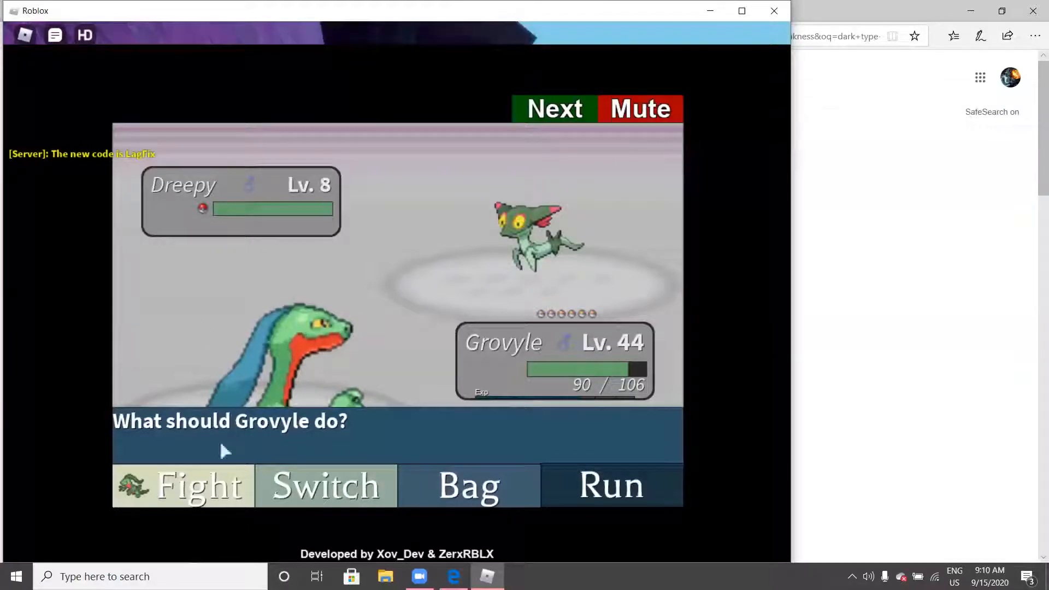
Have Grovyle attack the wild Dreepy with False Swipe
click(182, 485)
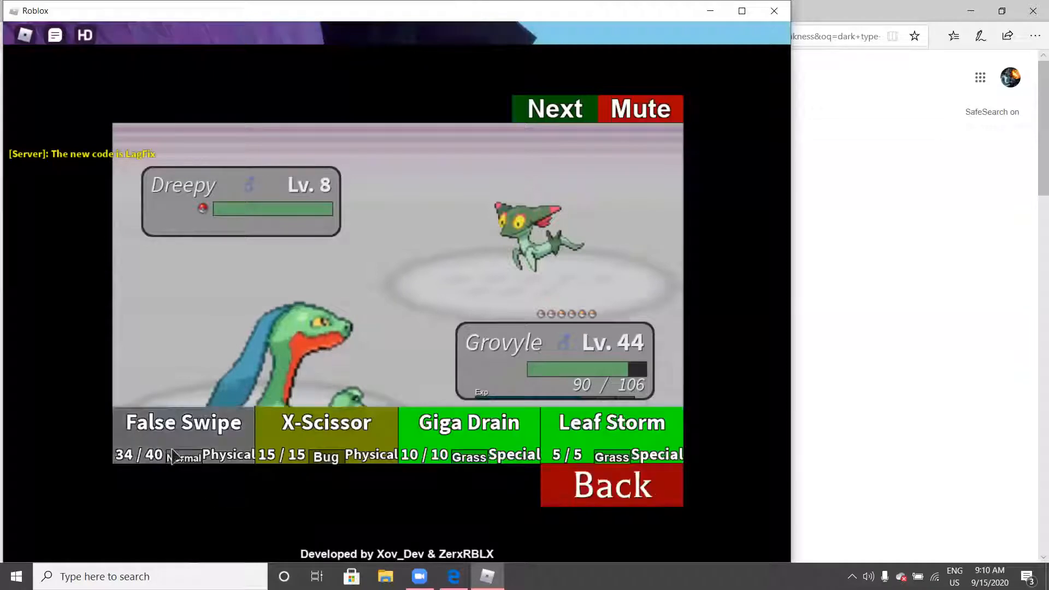
click(183, 422)
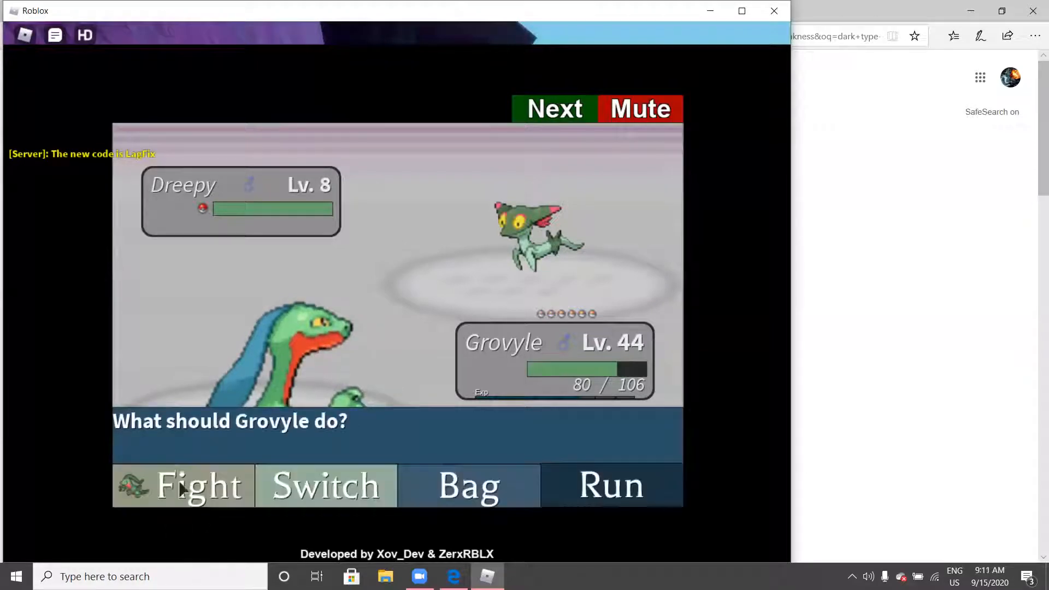
Throw an Ultra Ball at the wild Dreepy, which fails to catch it
click(469, 485)
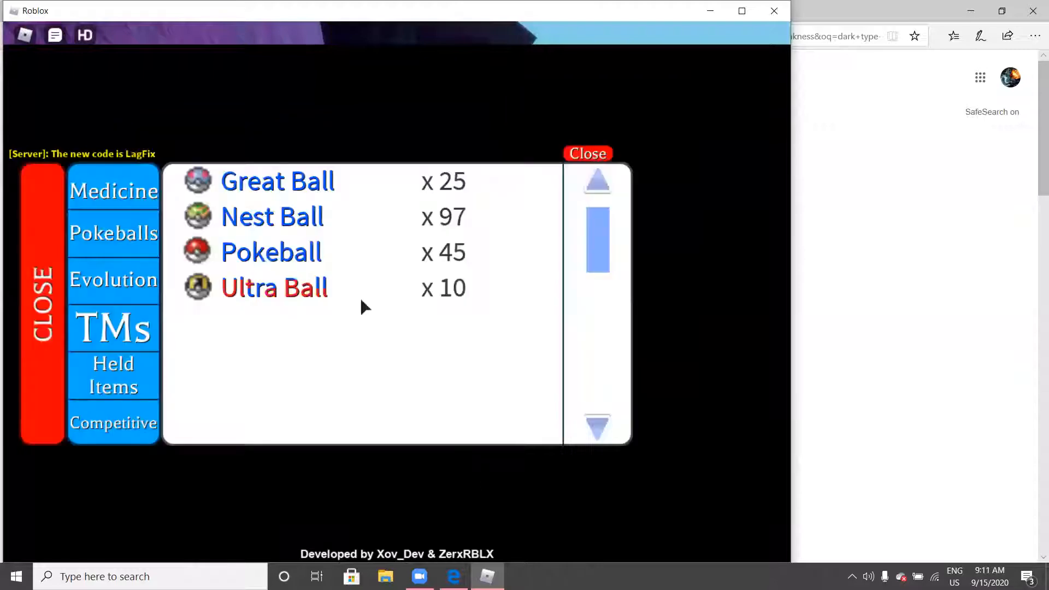
click(274, 287)
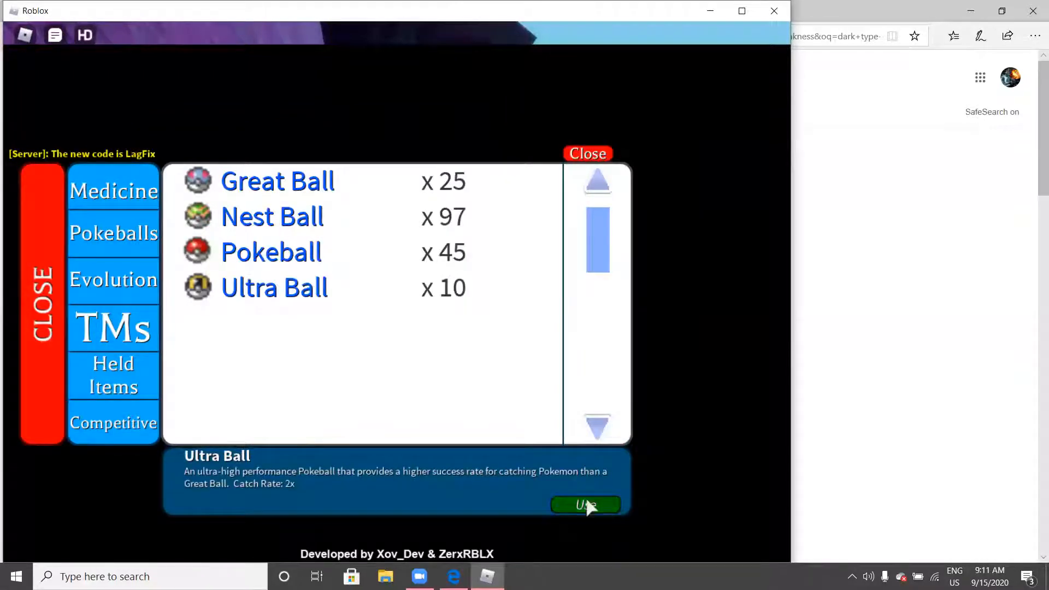
click(585, 504)
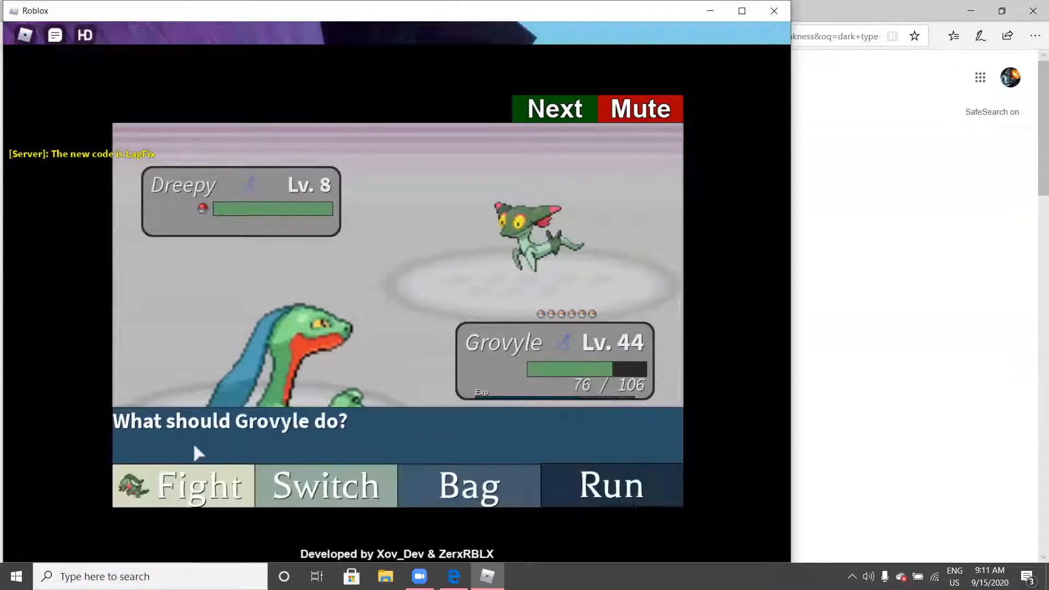
click(183, 485)
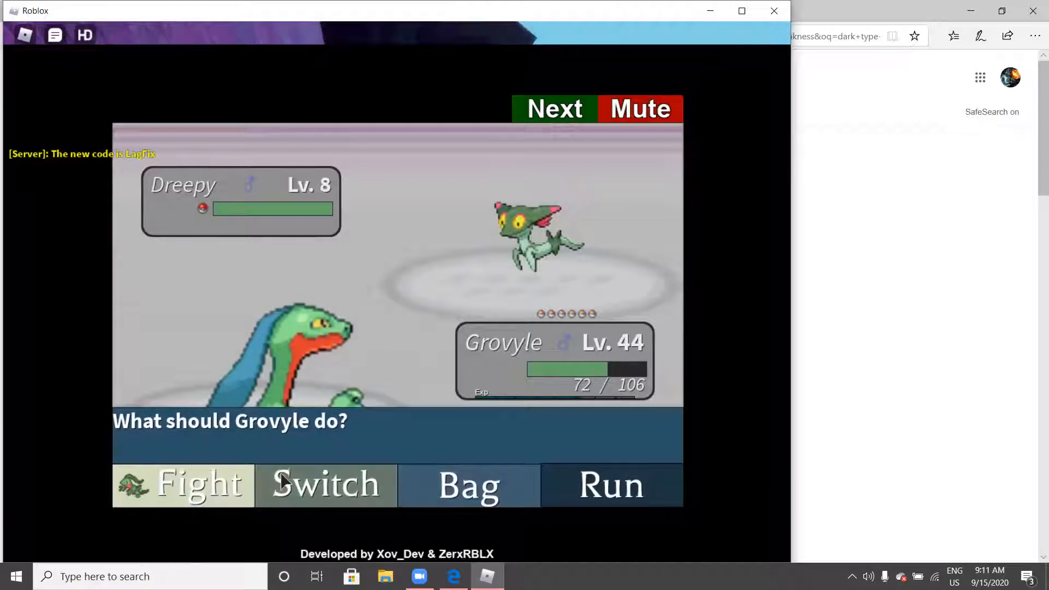
Look over the Pokémon party twice without switching anyone in
click(325, 484)
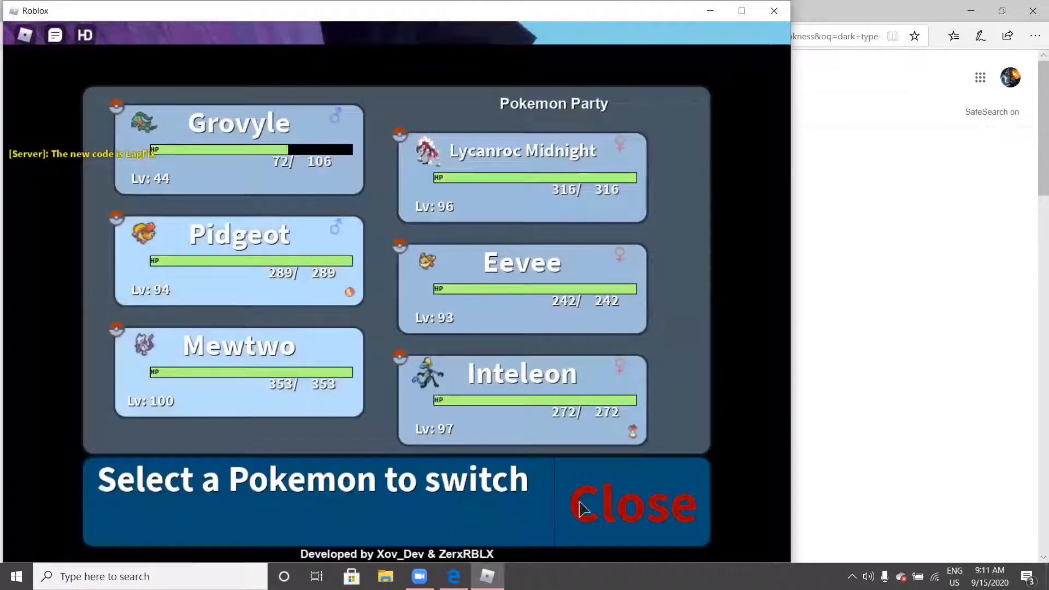
click(633, 501)
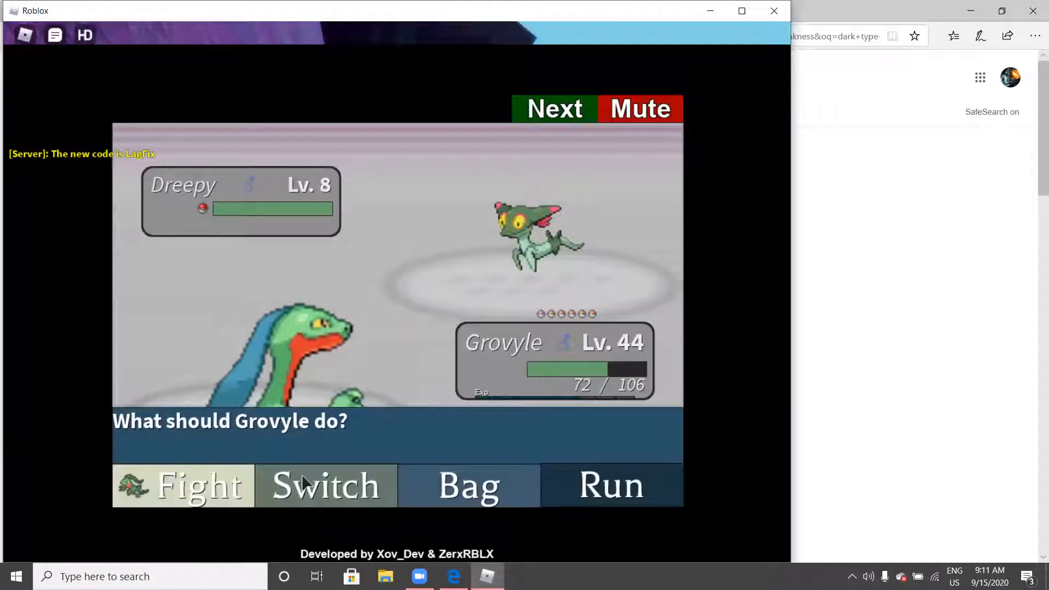
click(326, 485)
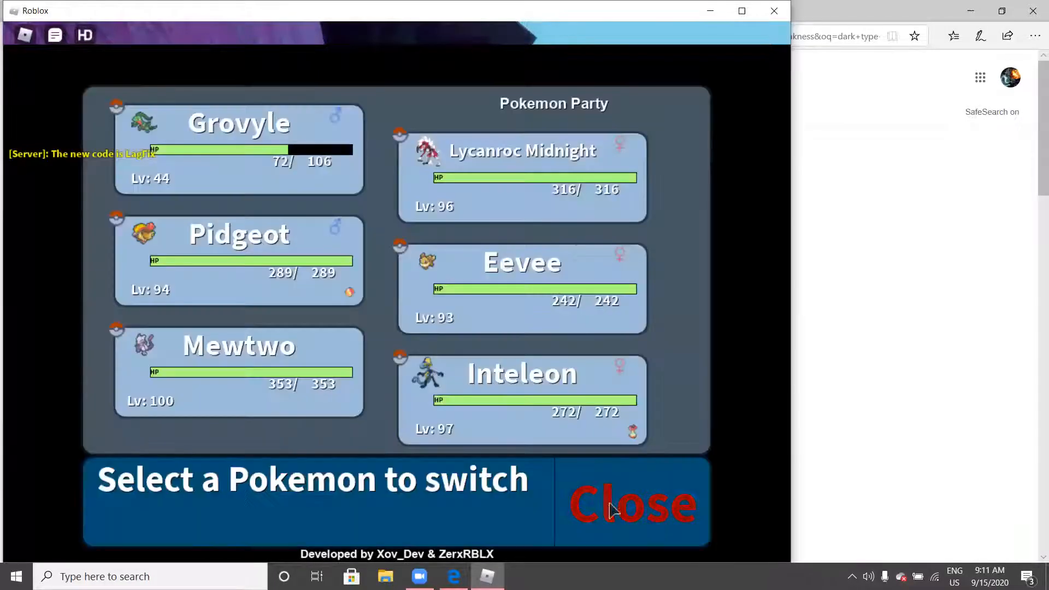
click(632, 502)
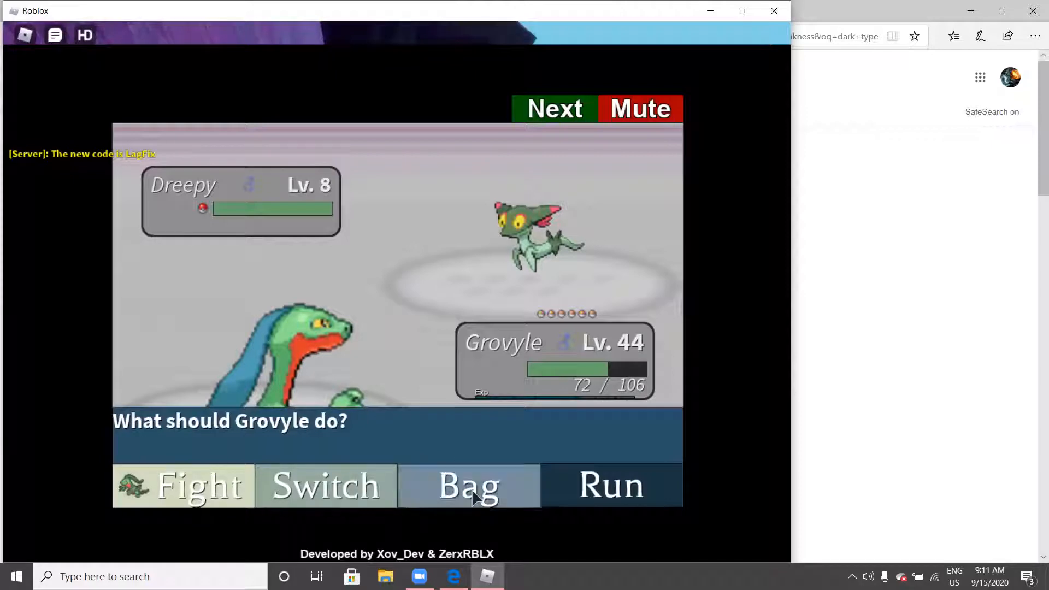
Throw a Nest Ball from the bag at the wild Dreepy
click(468, 485)
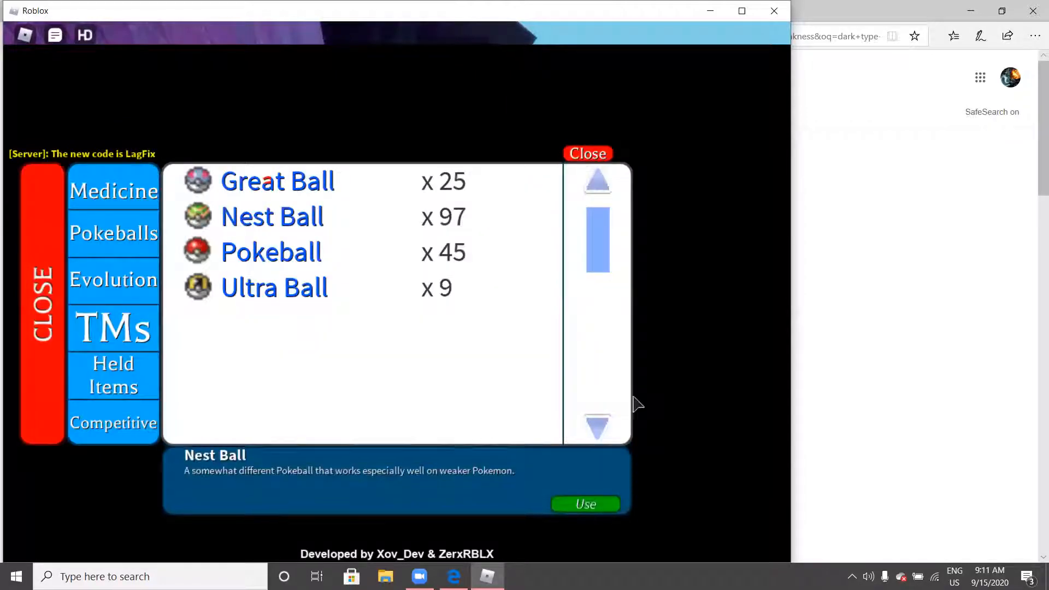
click(583, 503)
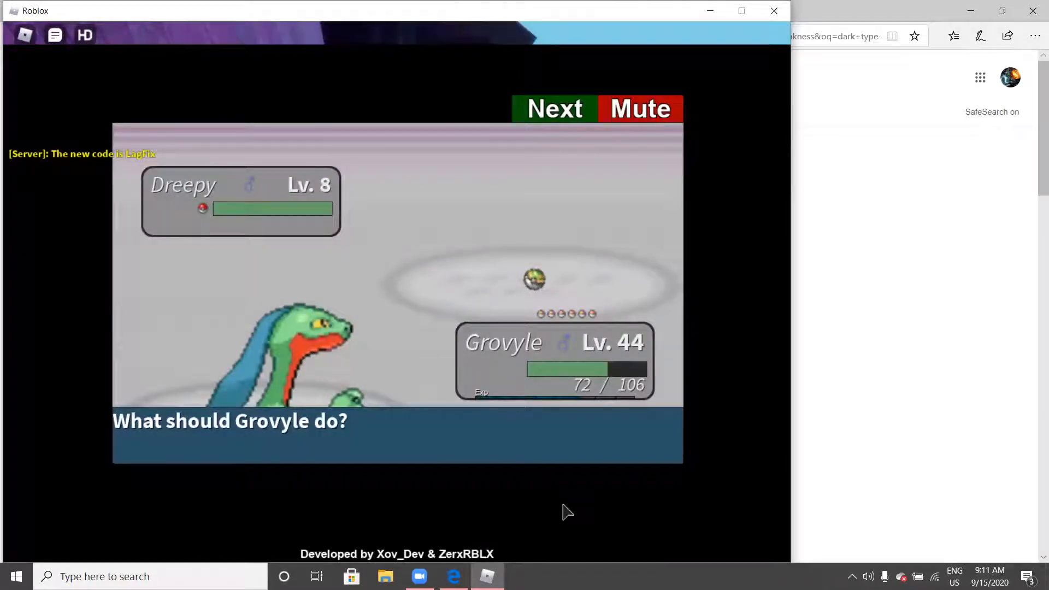
mouse_move(460, 146)
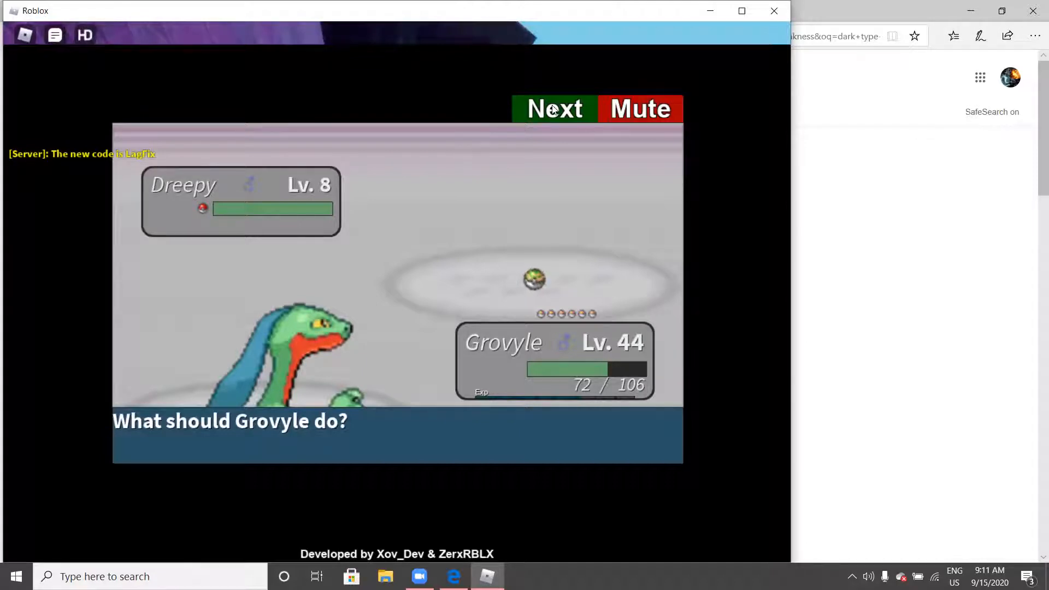
mouse_move(450, 177)
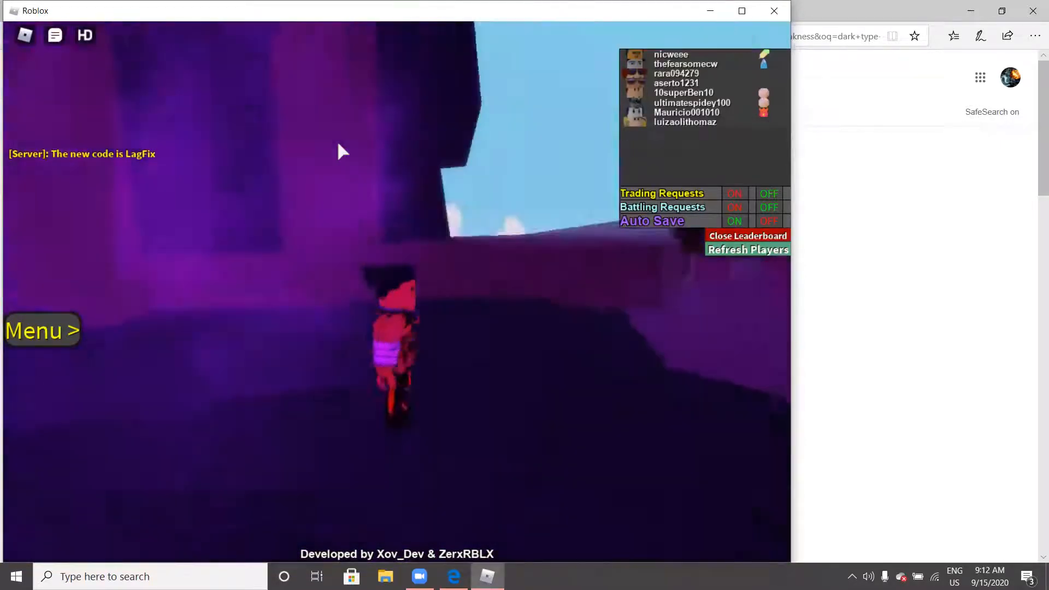
Return to the overworld after the Dreepy encounter ends
click(747, 236)
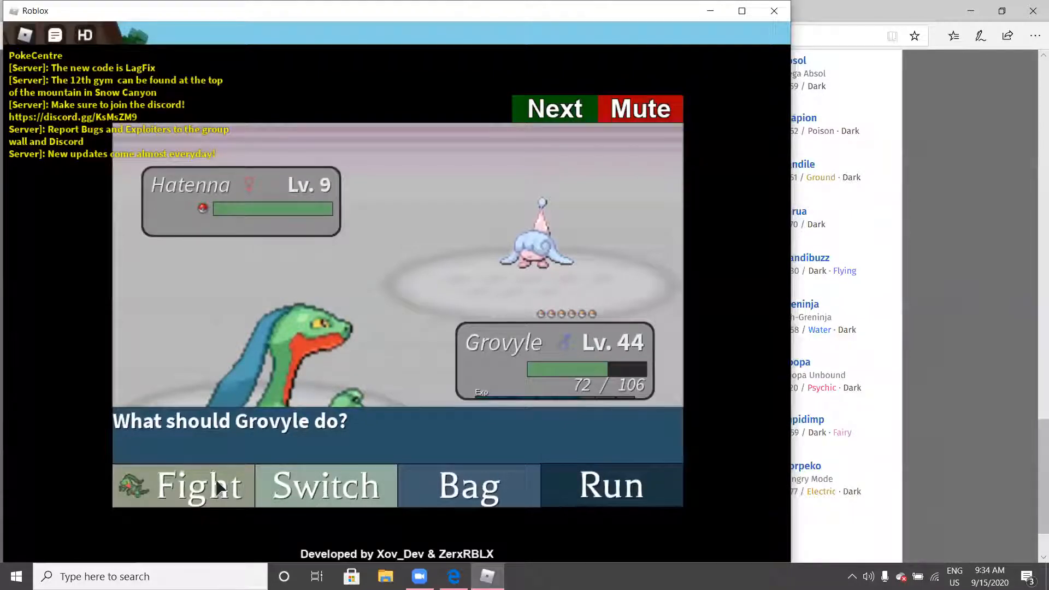
Weaken the wild Level 9 Hatenna with False Swipe
click(182, 485)
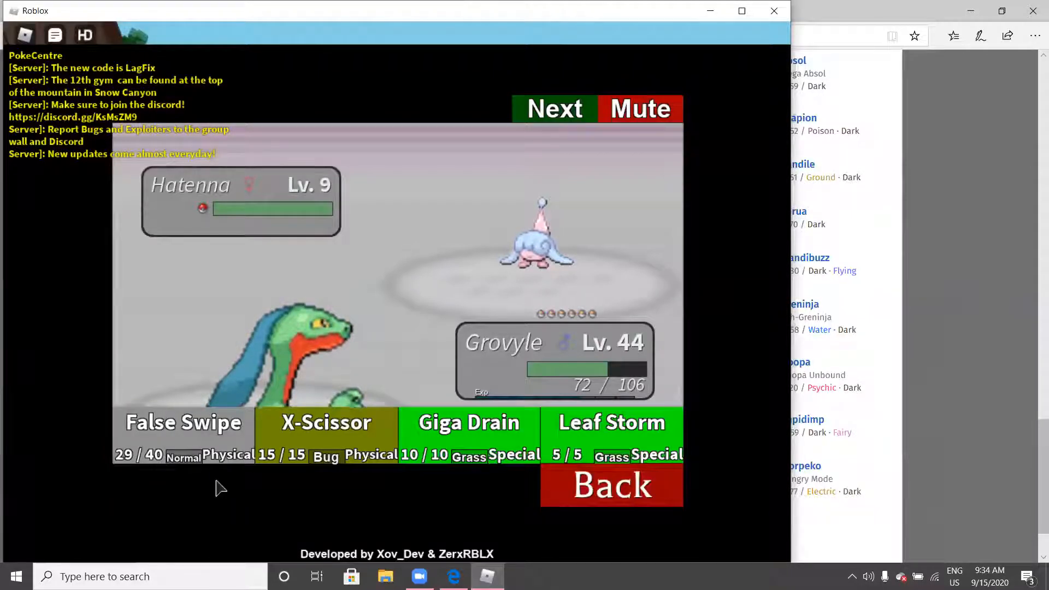
click(183, 422)
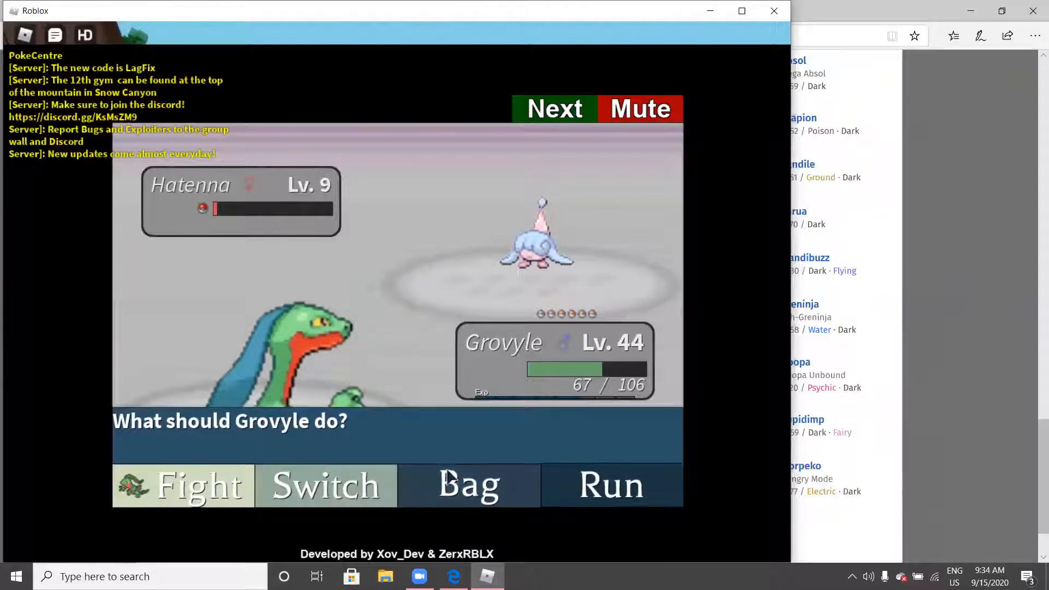
Catch Hatenna with a regular Pokeball and continue past the capture messages
click(468, 485)
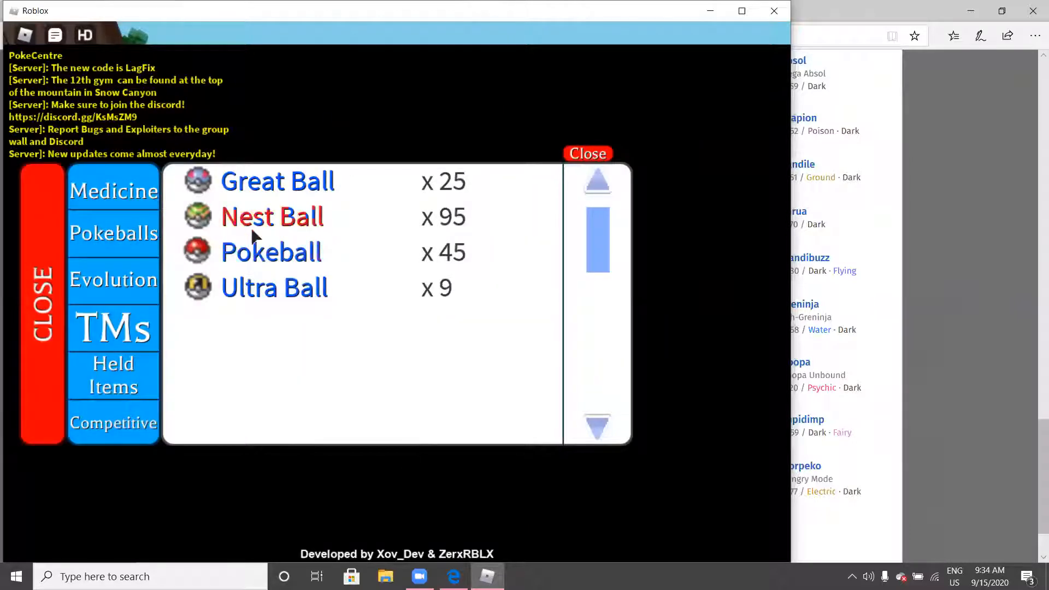
click(271, 252)
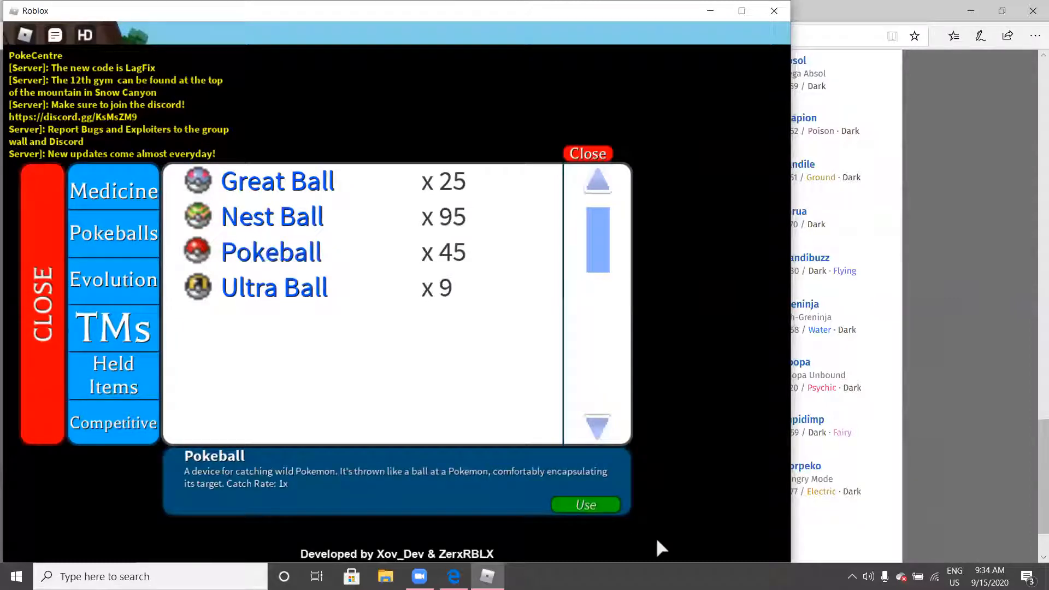
click(583, 505)
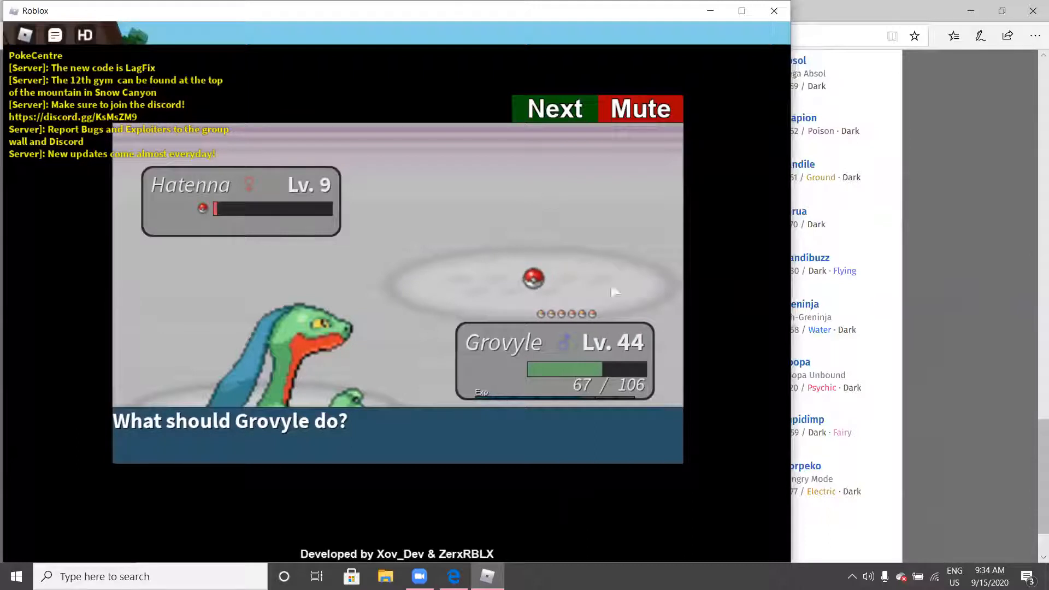
mouse_move(579, 139)
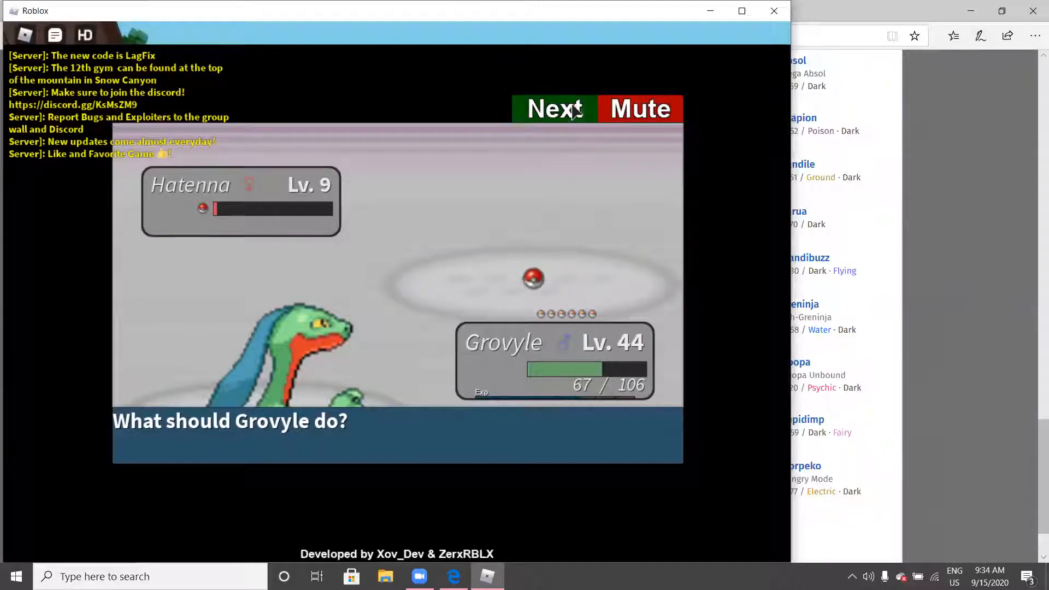
click(554, 108)
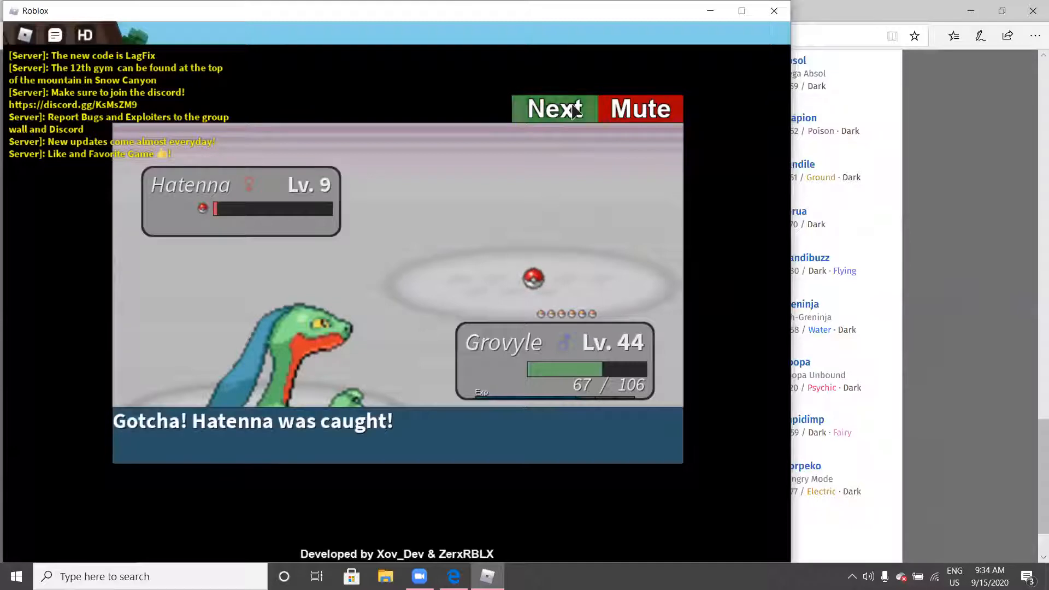
click(554, 108)
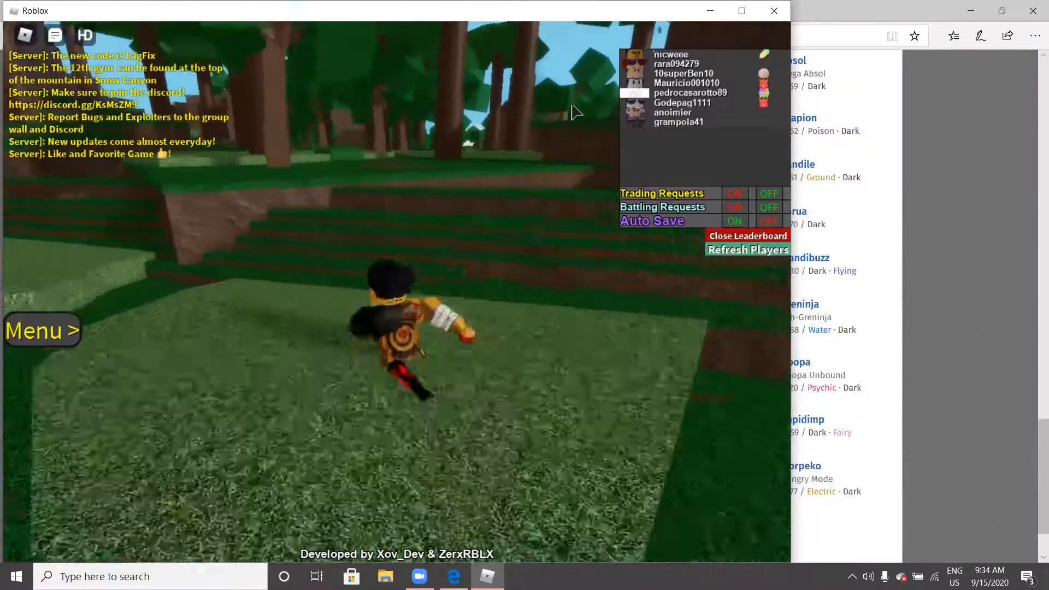
Run from the wild Level 8 Wooloo encounter back to the forest
click(747, 236)
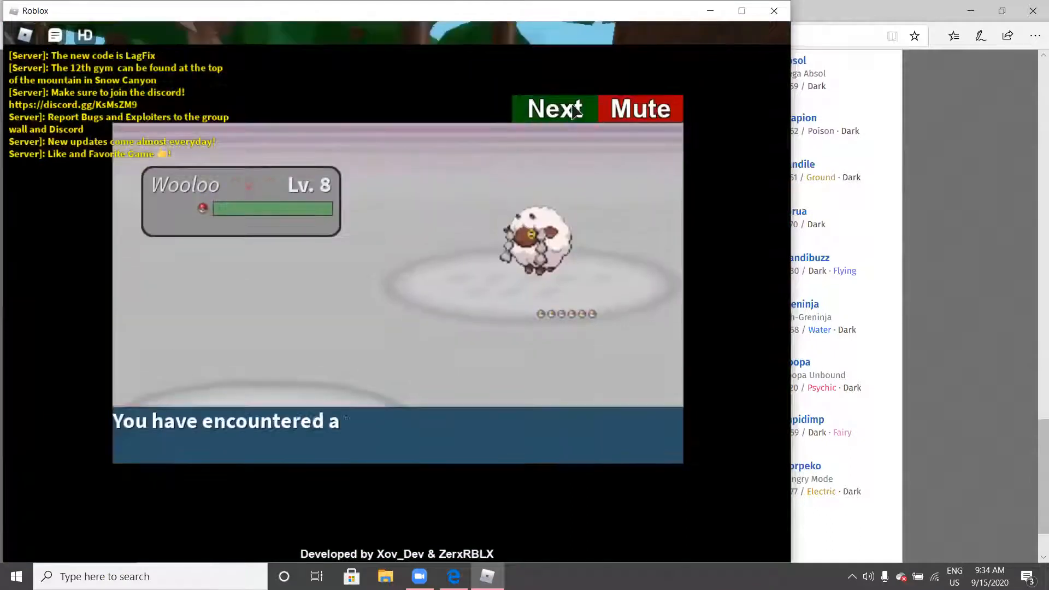
click(554, 108)
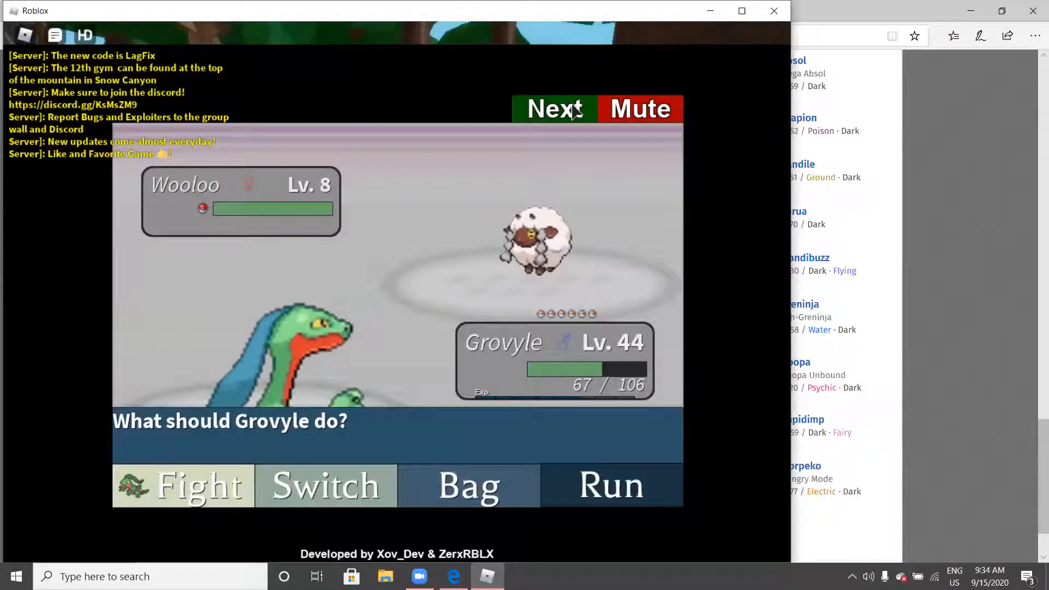
mouse_move(468, 438)
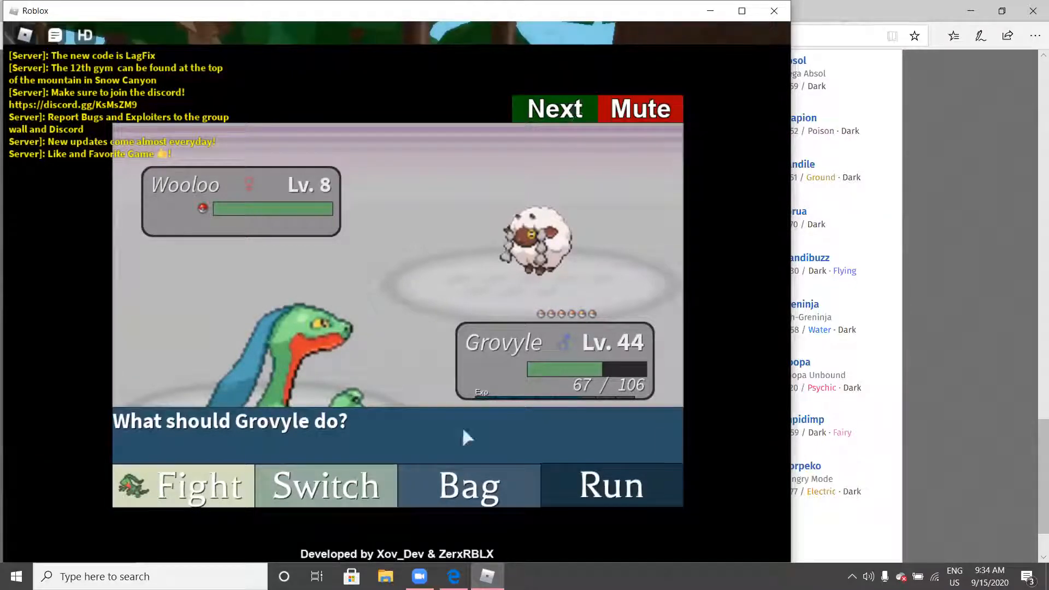
click(610, 485)
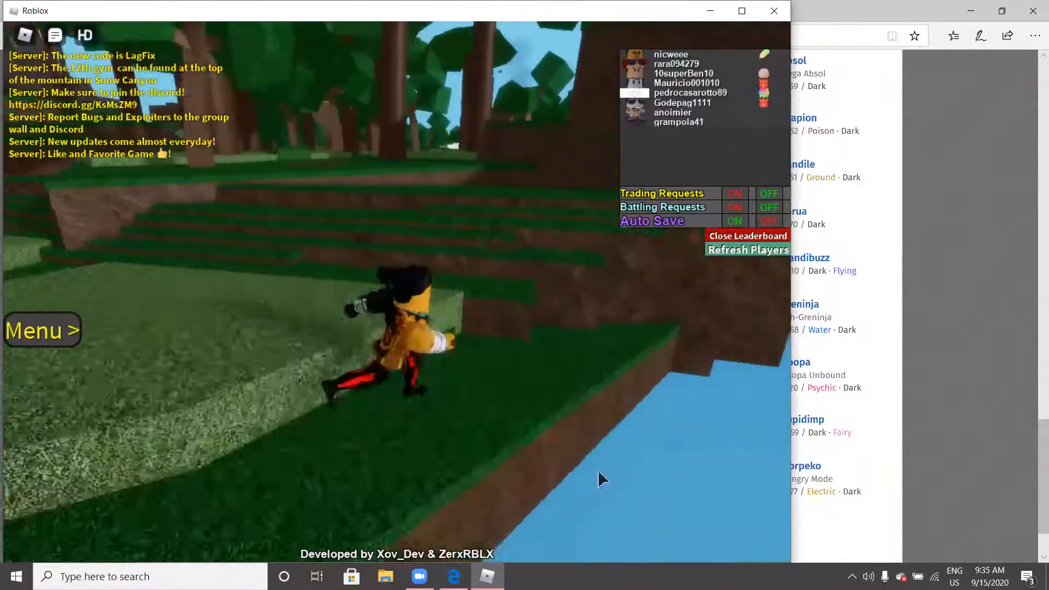
Wear the wild Level 6 Impidimp down to minimal health with False Swipe
click(747, 236)
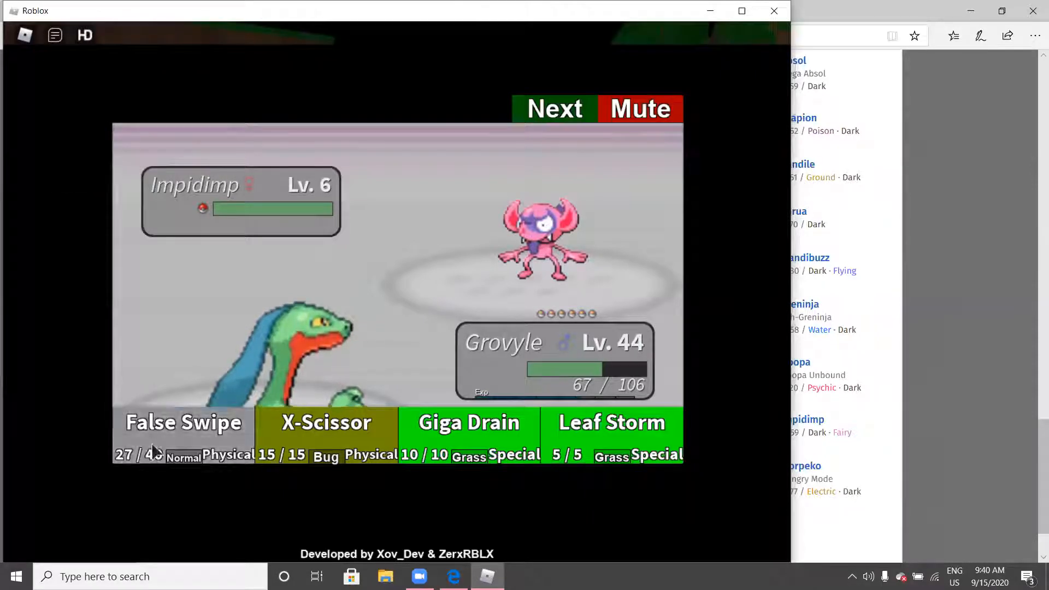
click(184, 422)
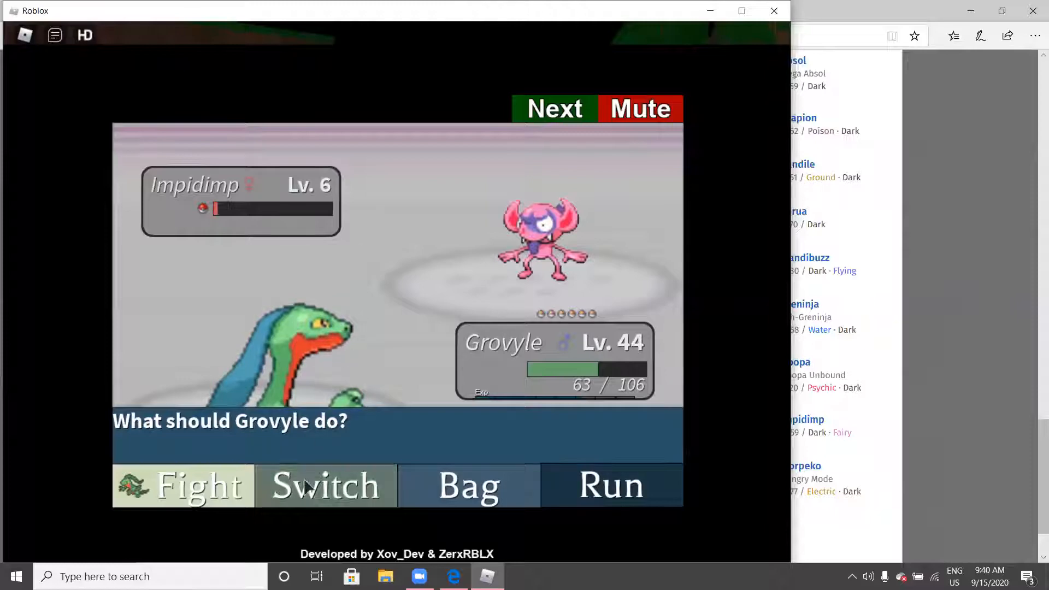
Check the party, then catch the weakened Impidimp with a Nest Ball
click(326, 484)
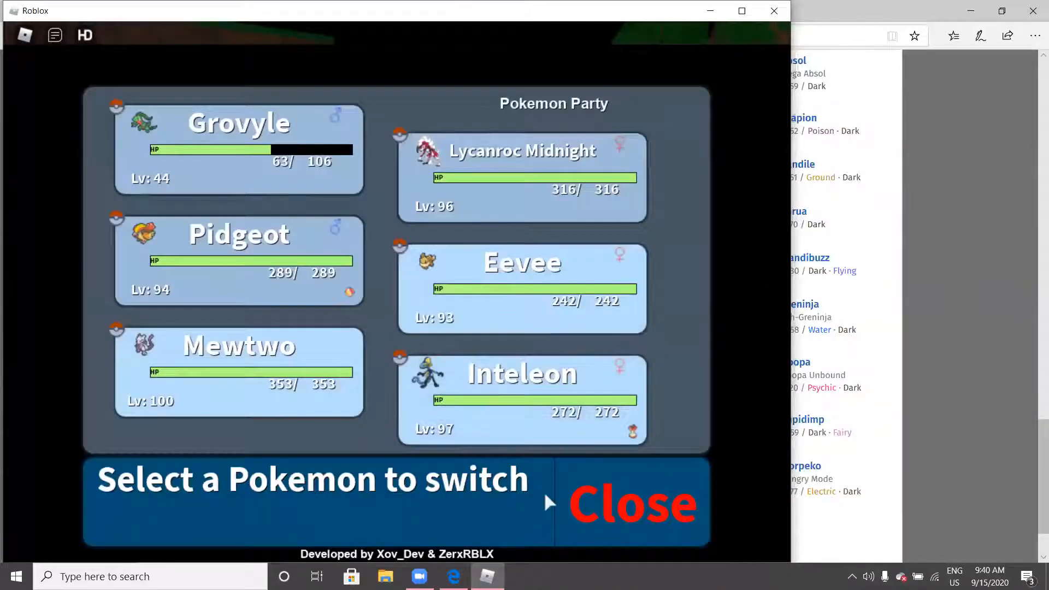
click(632, 501)
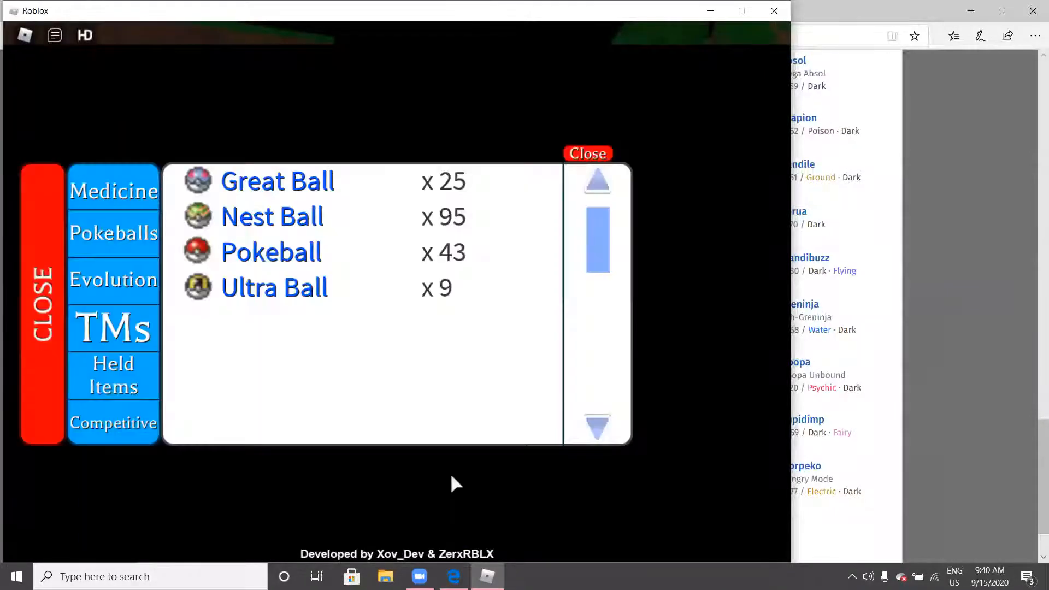
mouse_move(248, 189)
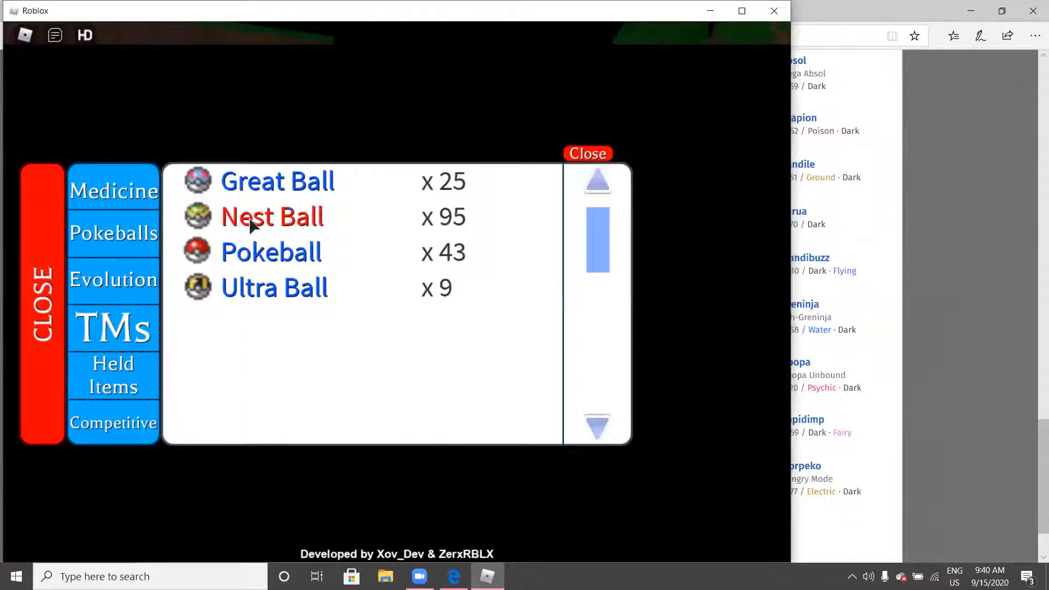
click(272, 216)
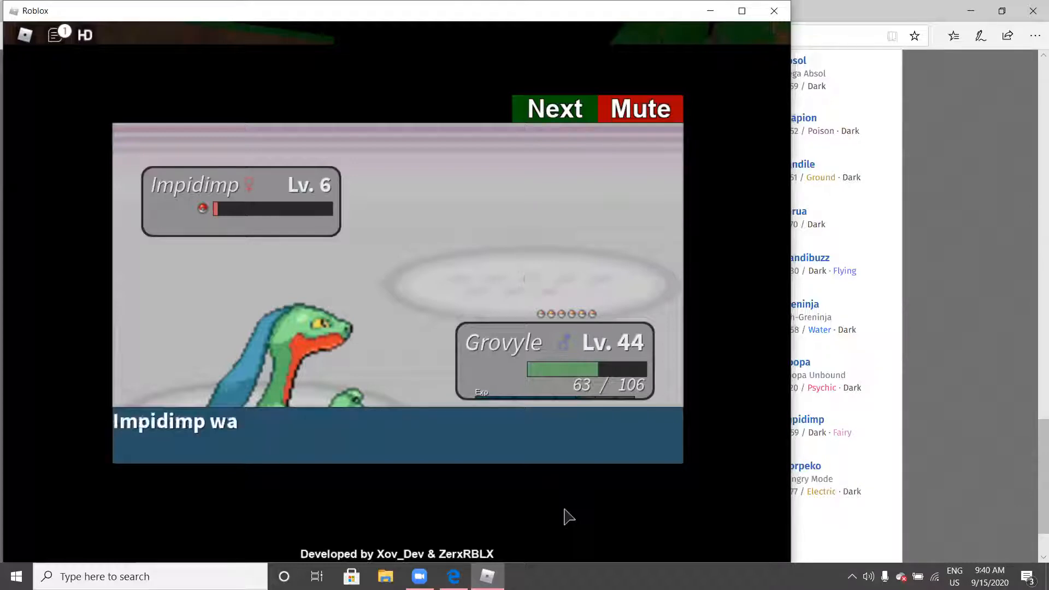
click(555, 108)
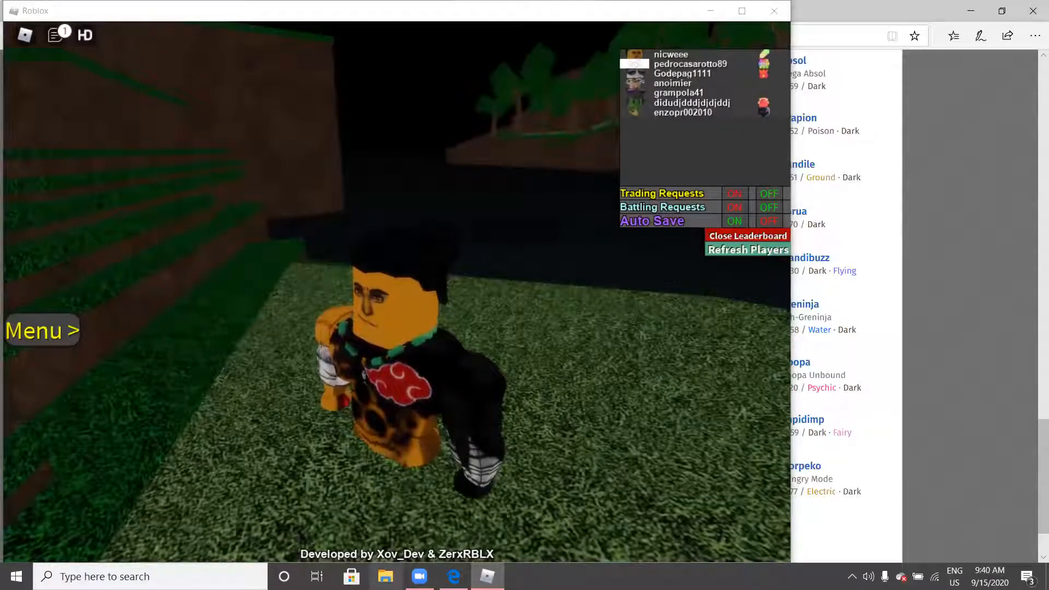
Open File Explorer and go into the Screenshots folder in Pictures, maximized
click(383, 576)
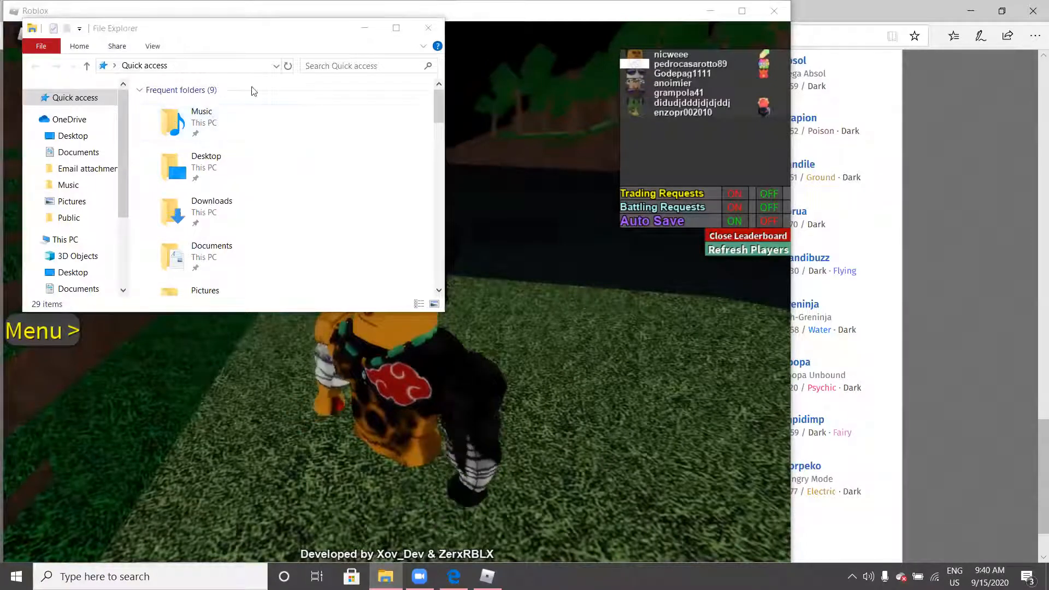
click(395, 29)
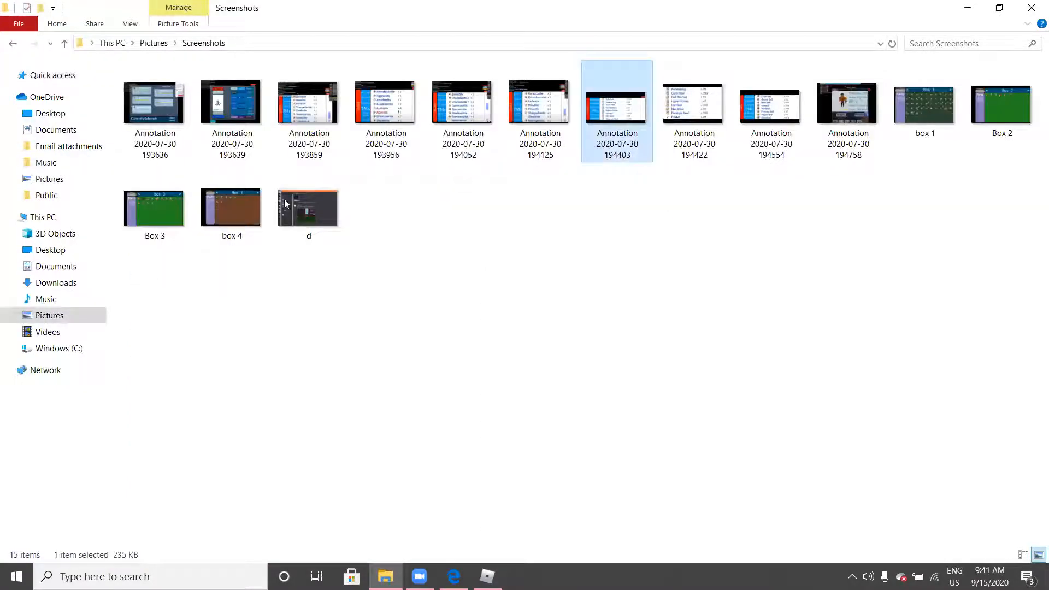
click(232, 103)
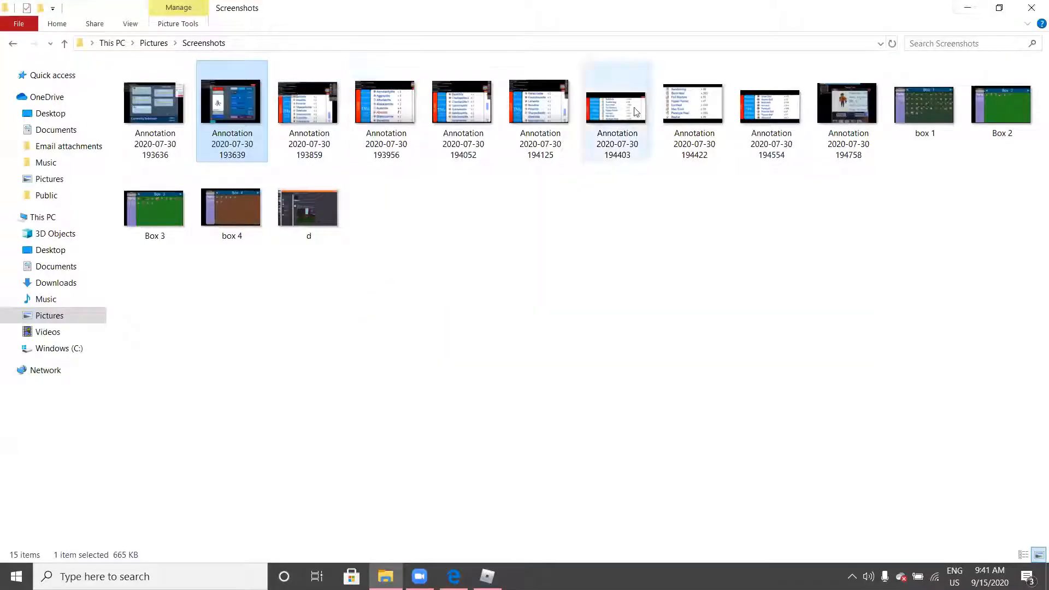
double_click(846, 103)
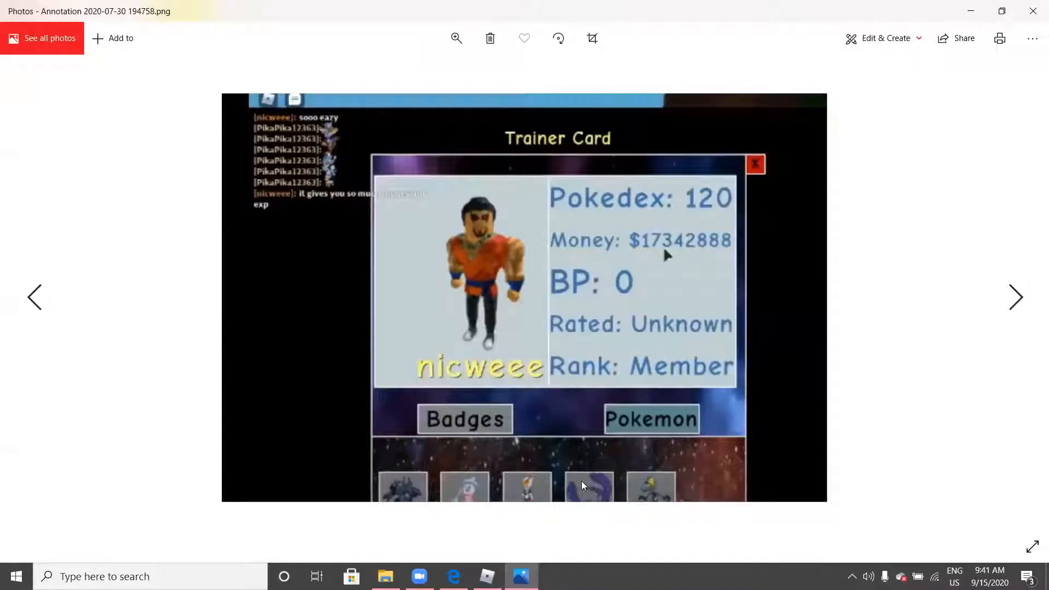
mouse_move(583, 492)
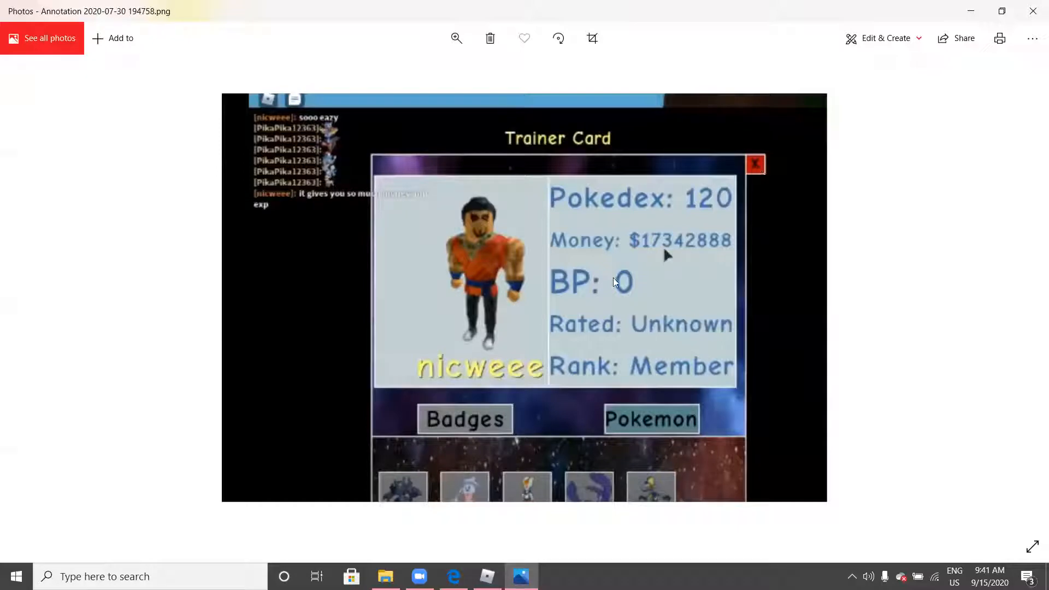
mouse_move(564, 273)
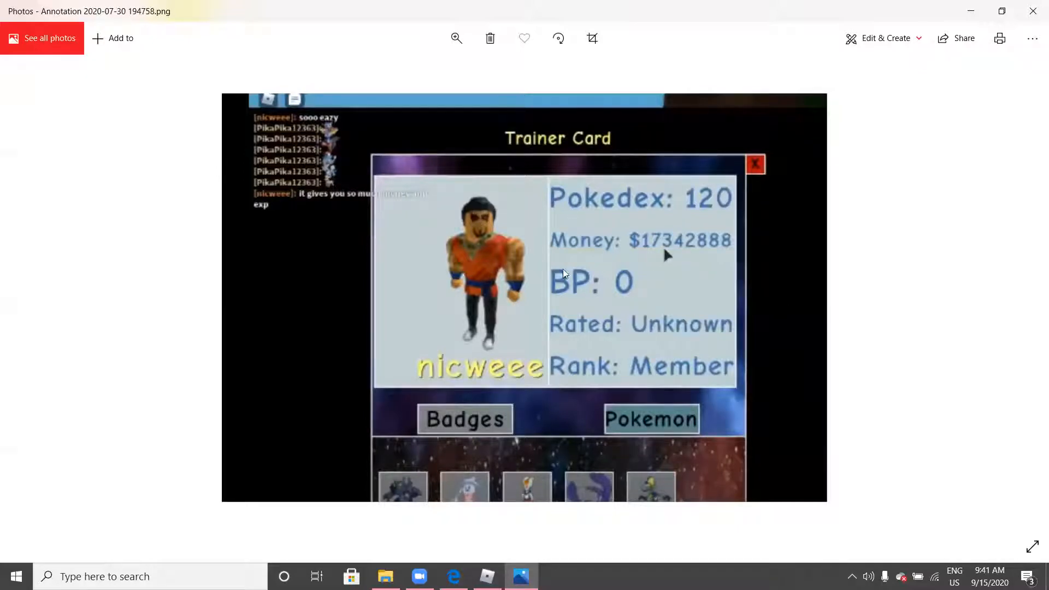
mouse_move(755, 164)
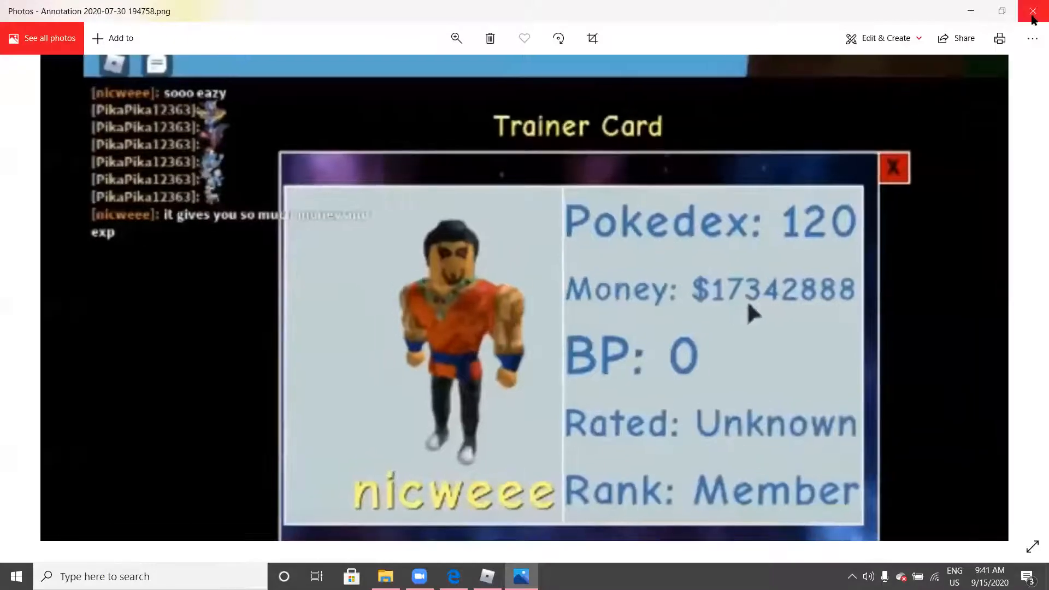
click(1032, 11)
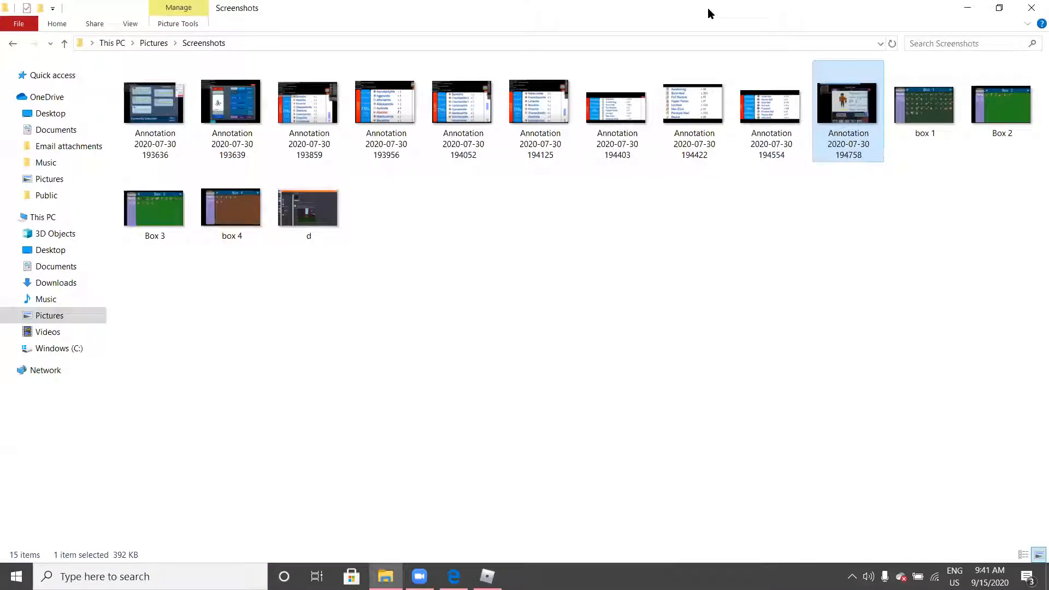
Switch to the pokemondb.net Dark type page and scroll through its Pokémon list
click(452, 576)
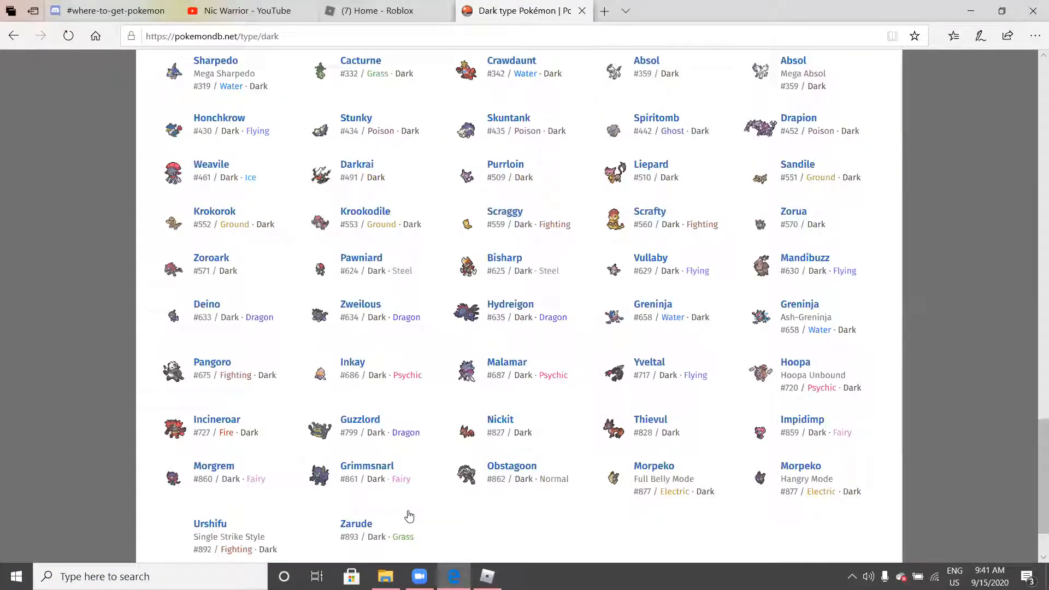
mouse_move(684, 246)
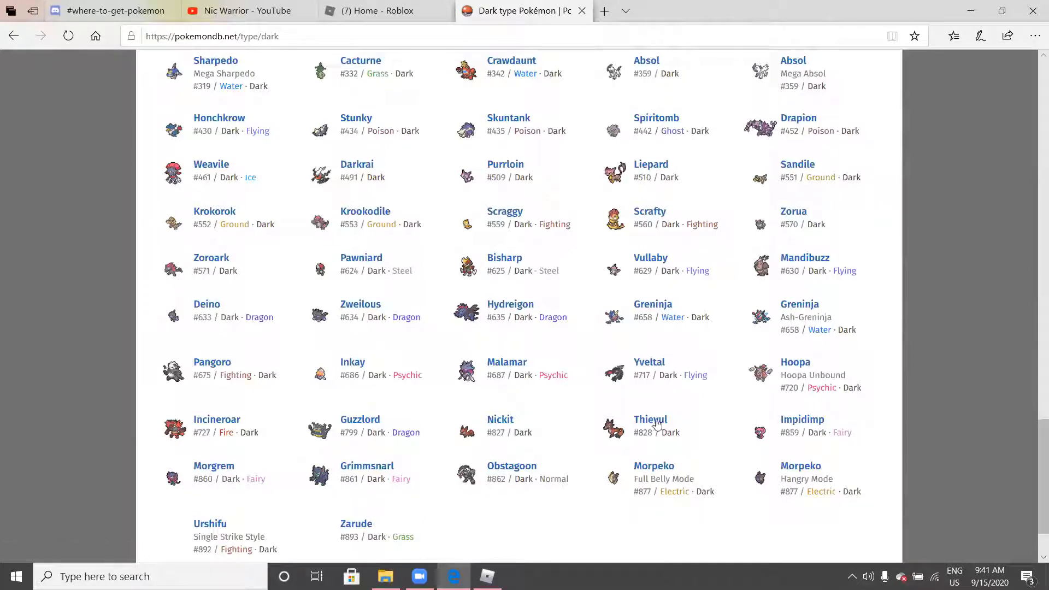
mouse_move(499, 437)
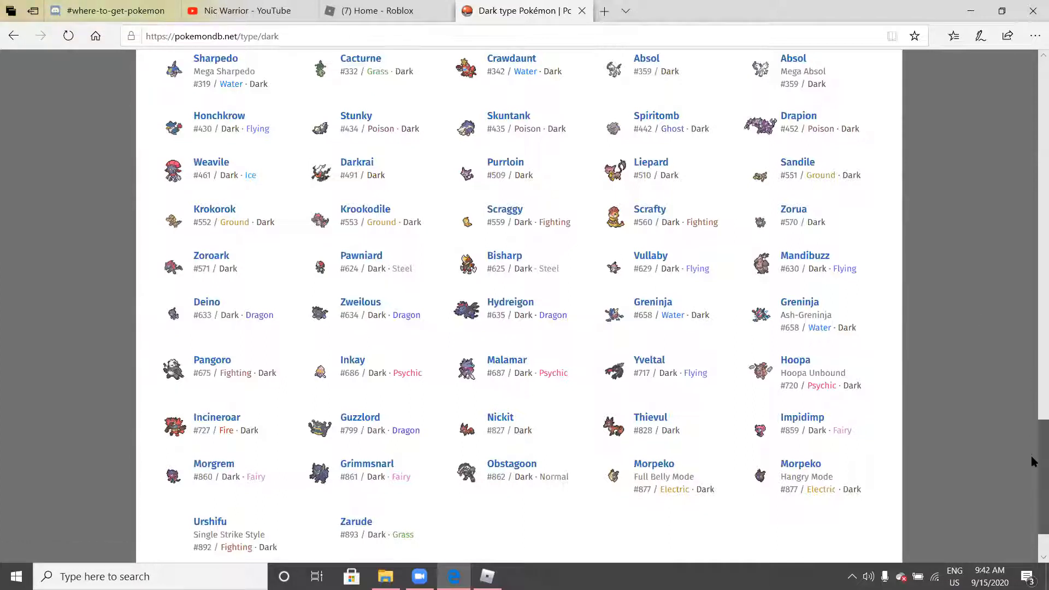
scroll(down, 3)
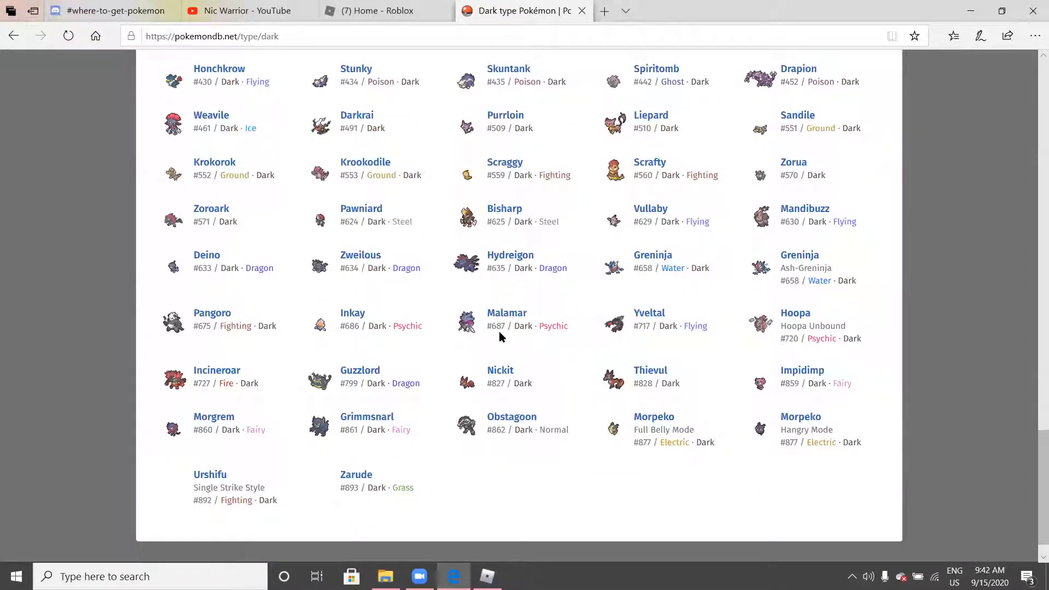
mouse_move(486, 350)
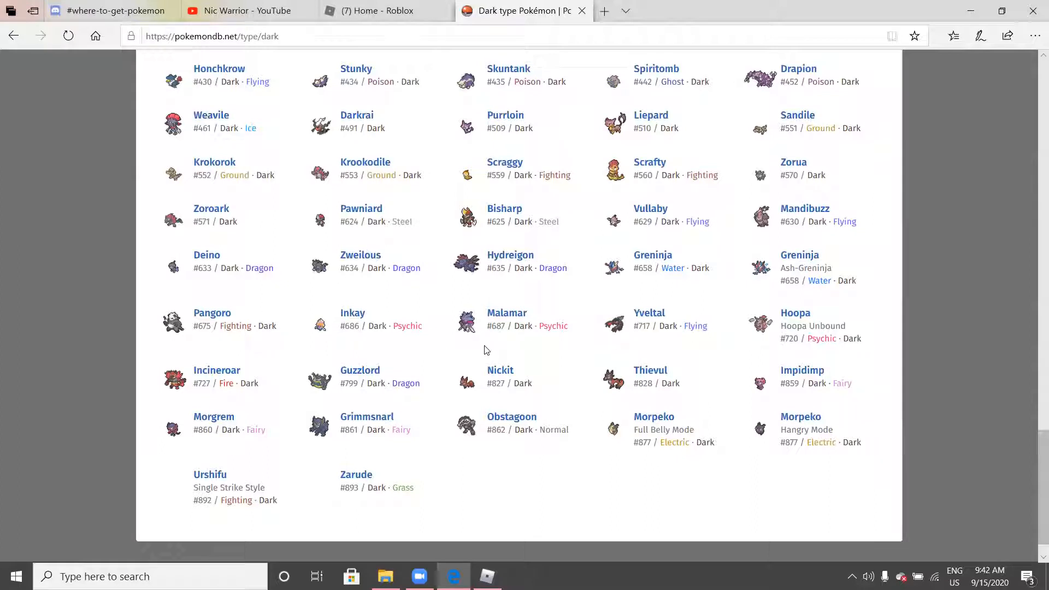
mouse_move(542, 417)
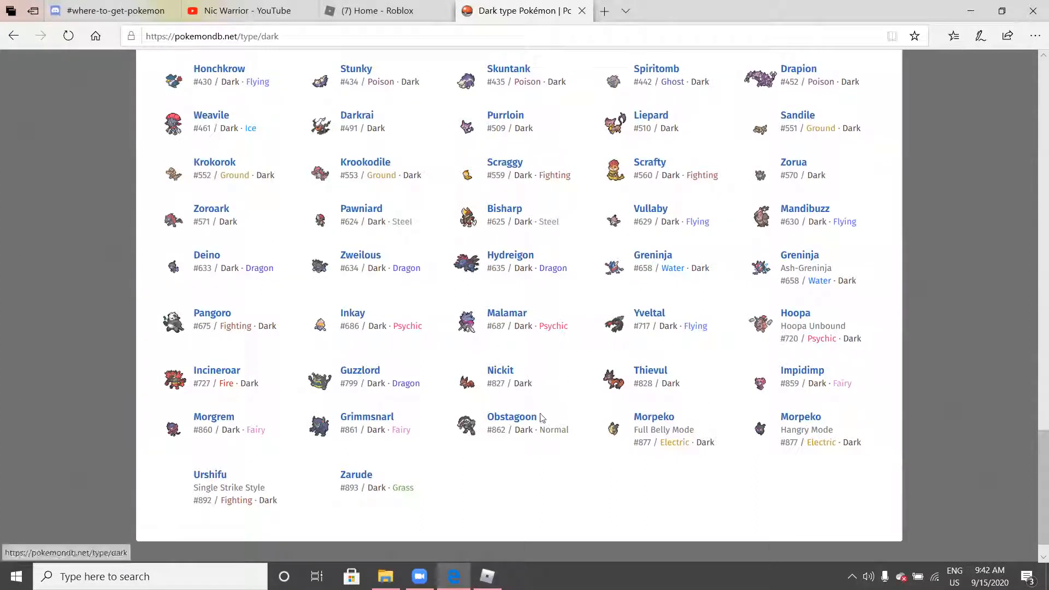
mouse_move(533, 386)
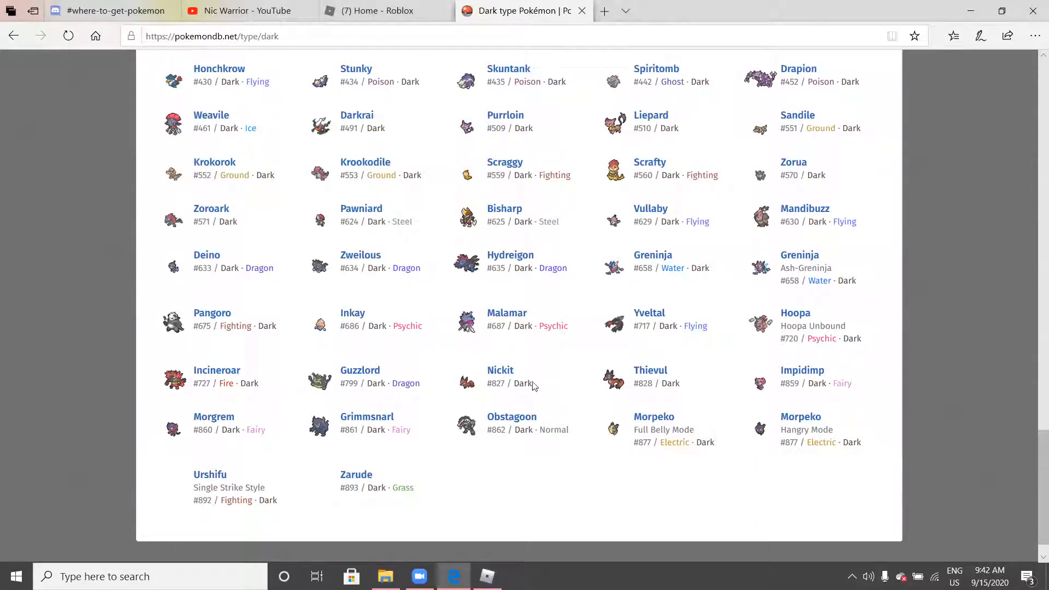
mouse_move(415, 394)
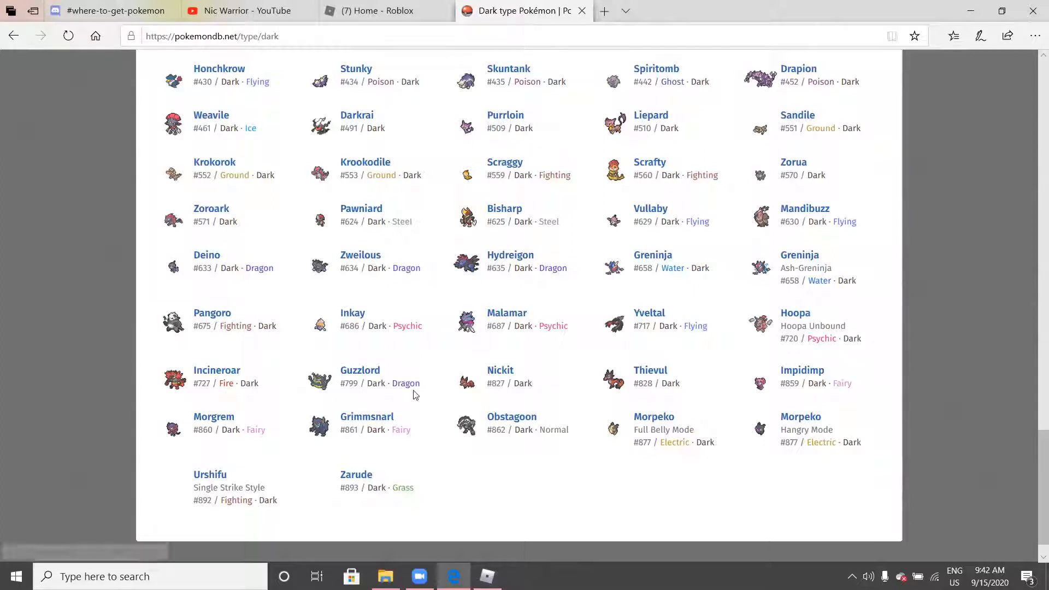
mouse_move(515, 362)
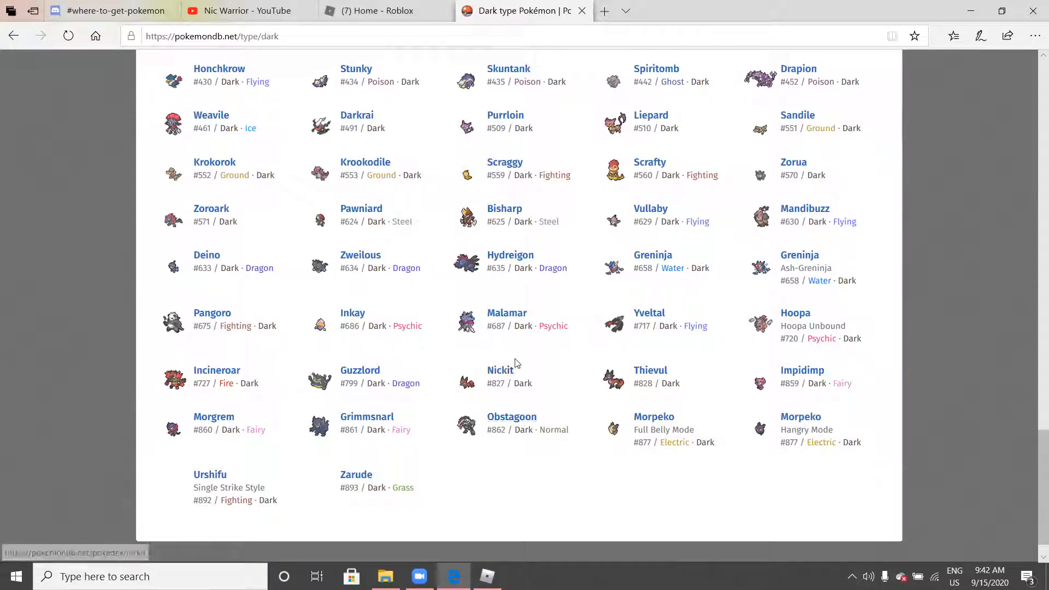
mouse_move(455, 398)
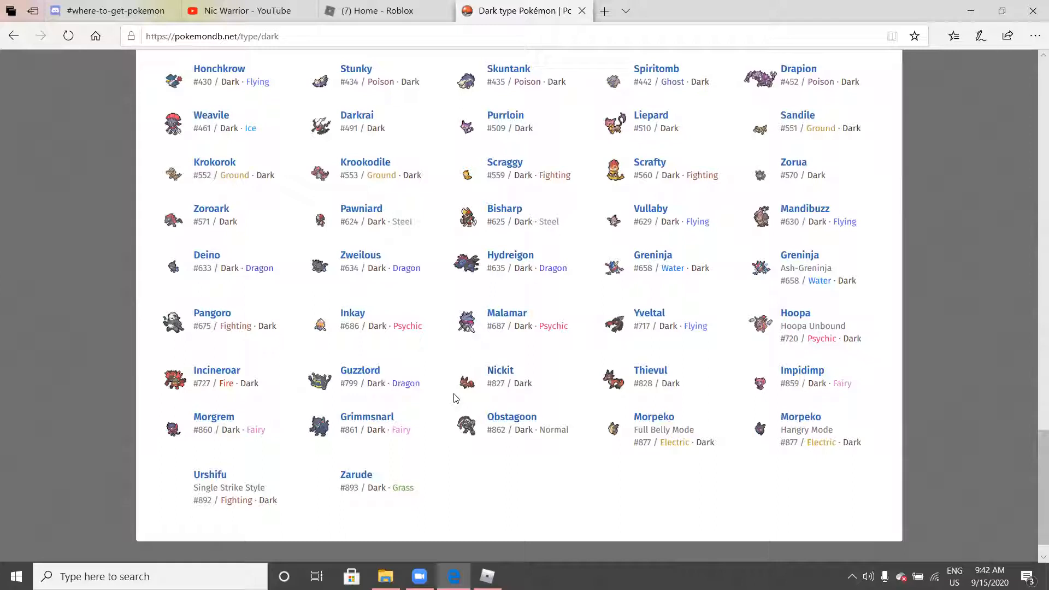
mouse_move(456, 378)
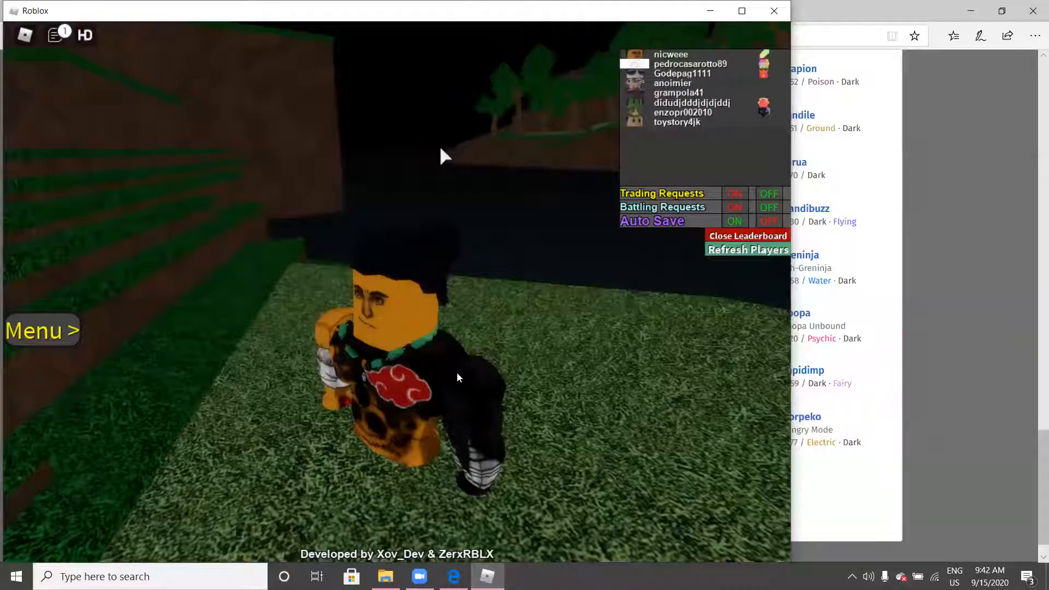
Weaken the wild Lv. 9 Impidimp, then throw a regular Pokeball from the bag
click(747, 236)
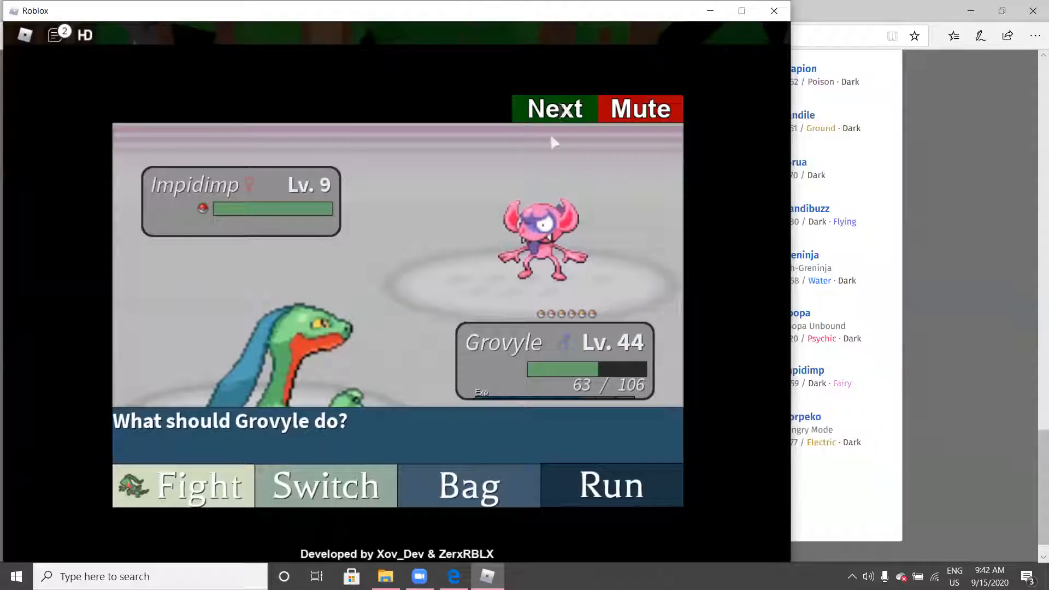
mouse_move(476, 436)
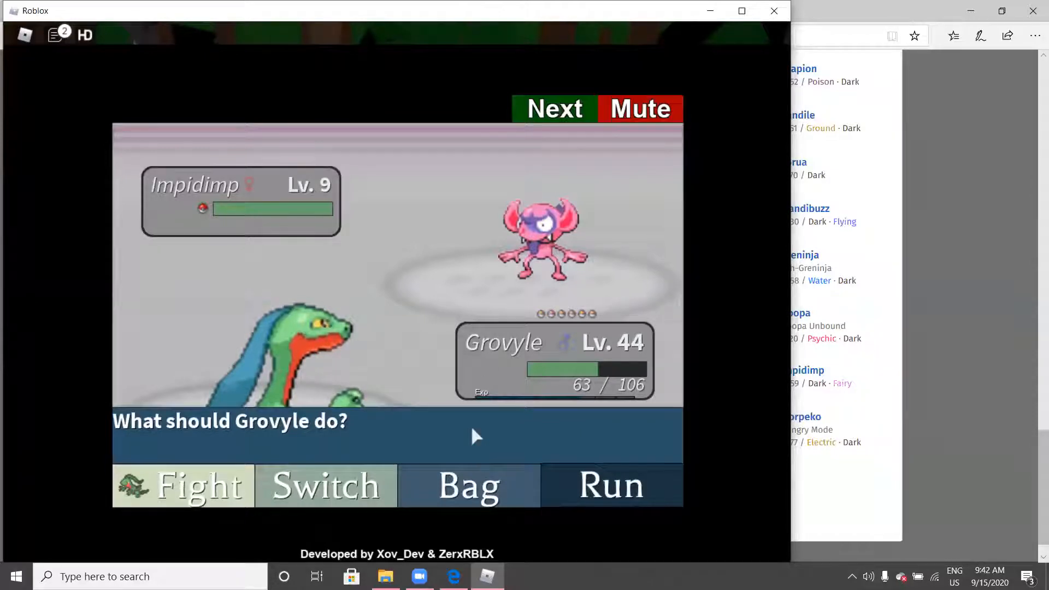
click(468, 485)
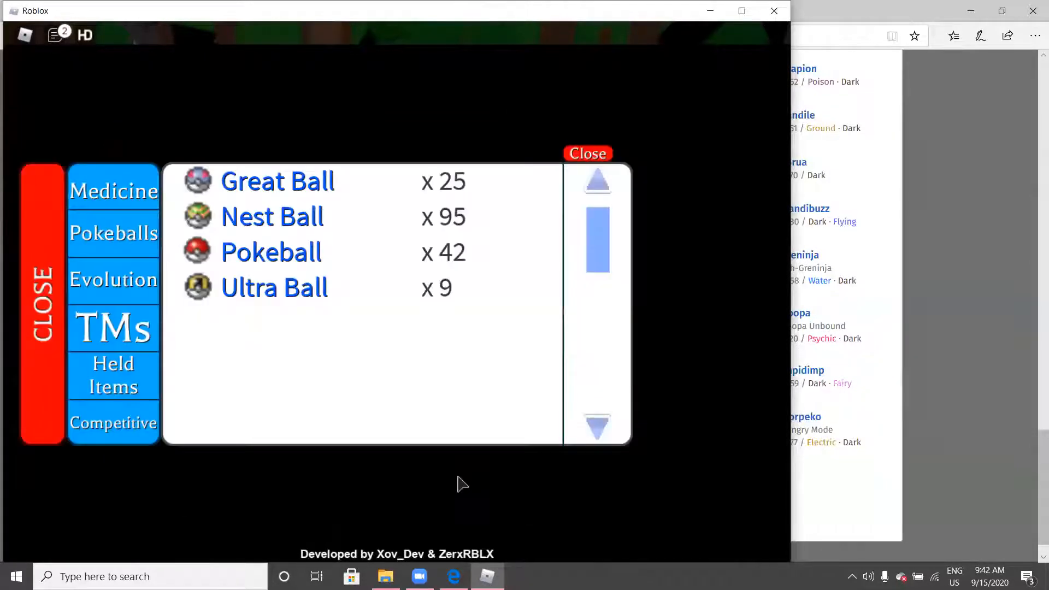
click(274, 287)
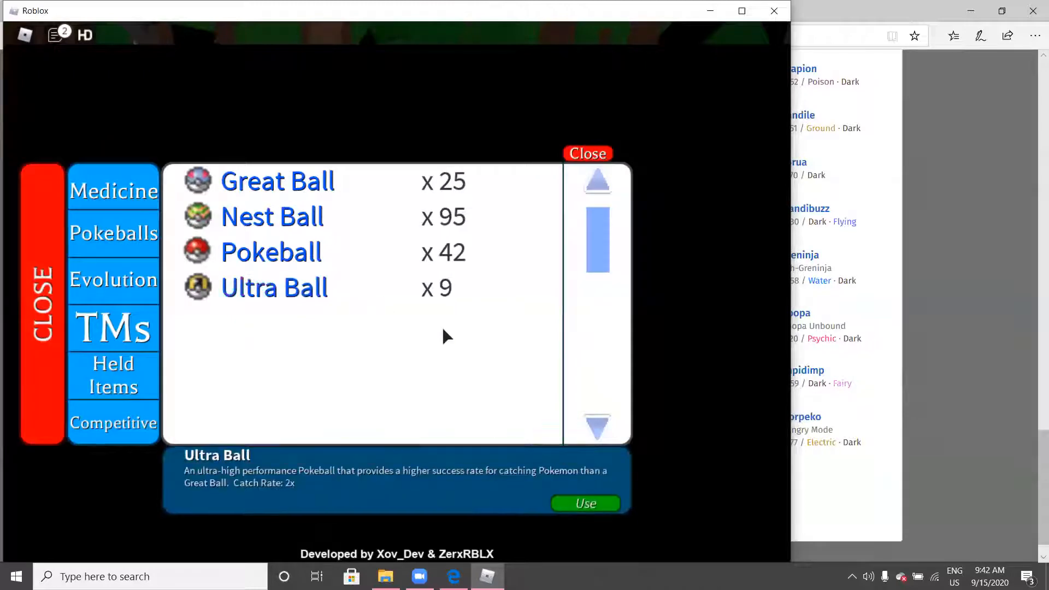
click(271, 252)
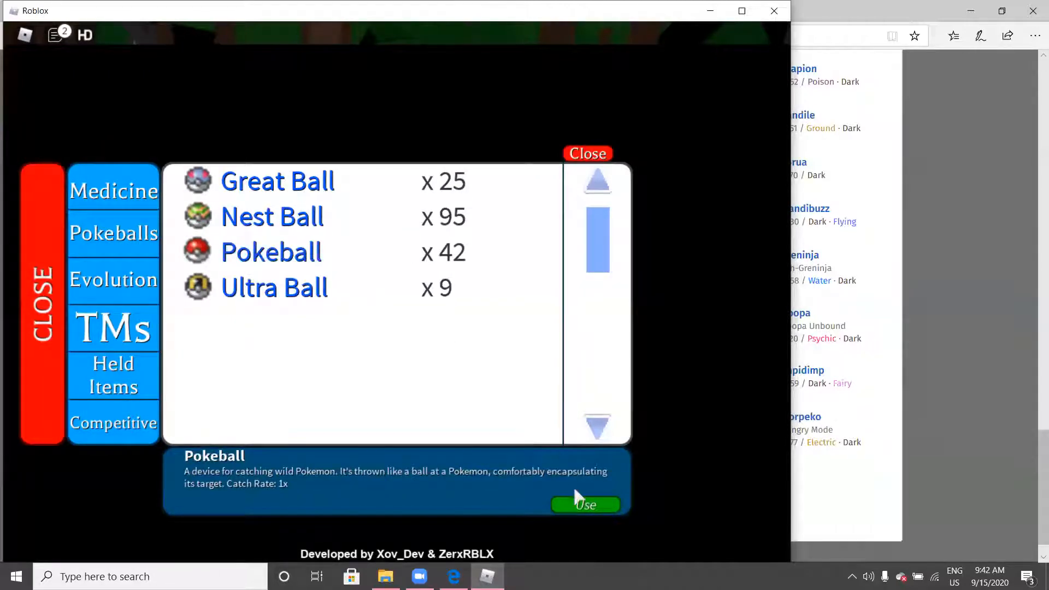
click(583, 505)
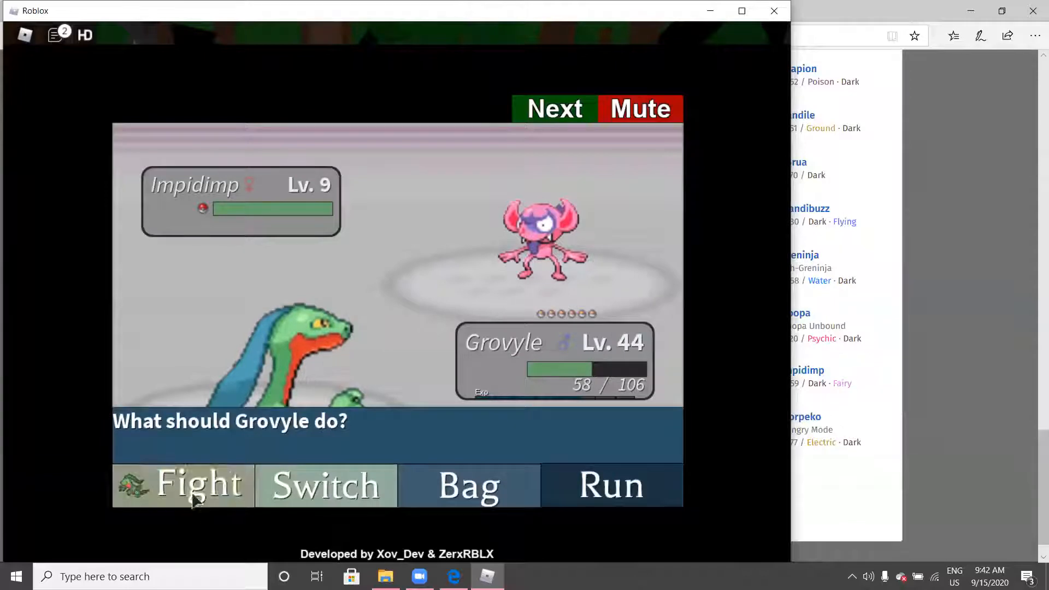
Throw another Pokeball and a Nest Ball until Impidimp is caught and sent to Box 1
click(182, 485)
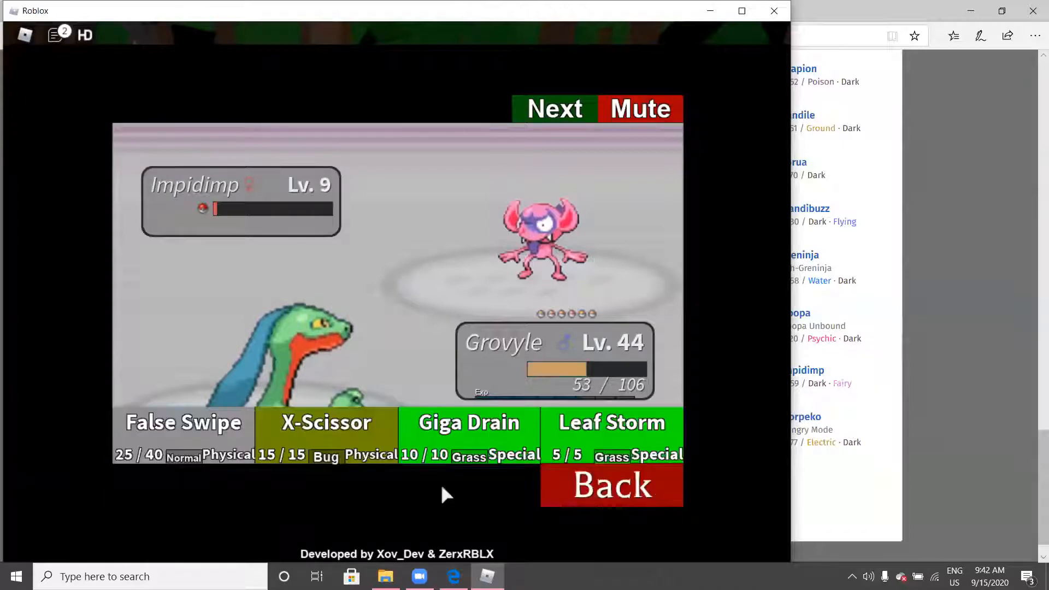
click(609, 485)
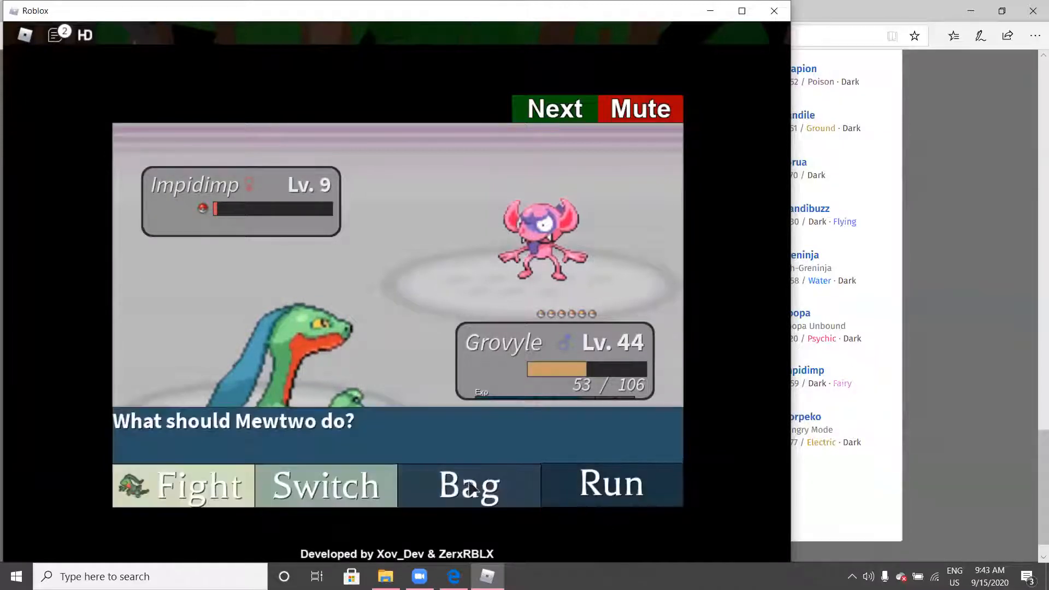
click(468, 485)
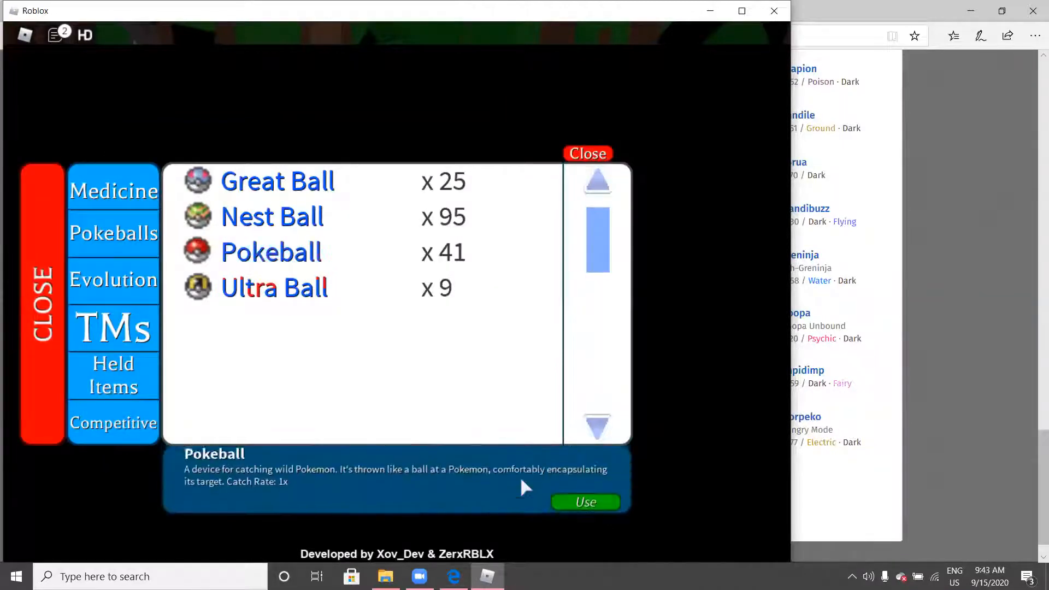
click(583, 501)
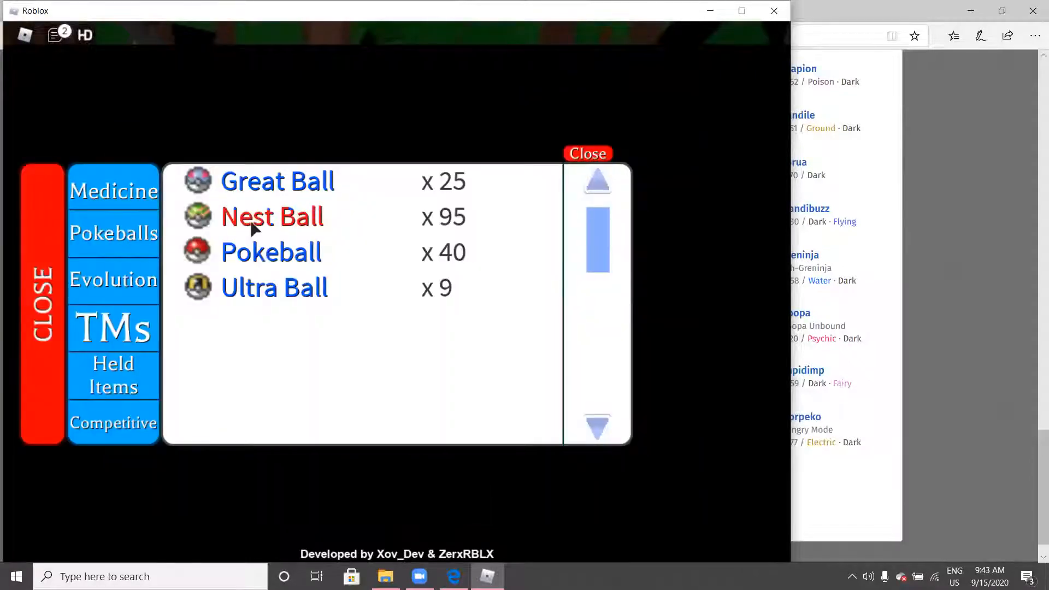
click(272, 216)
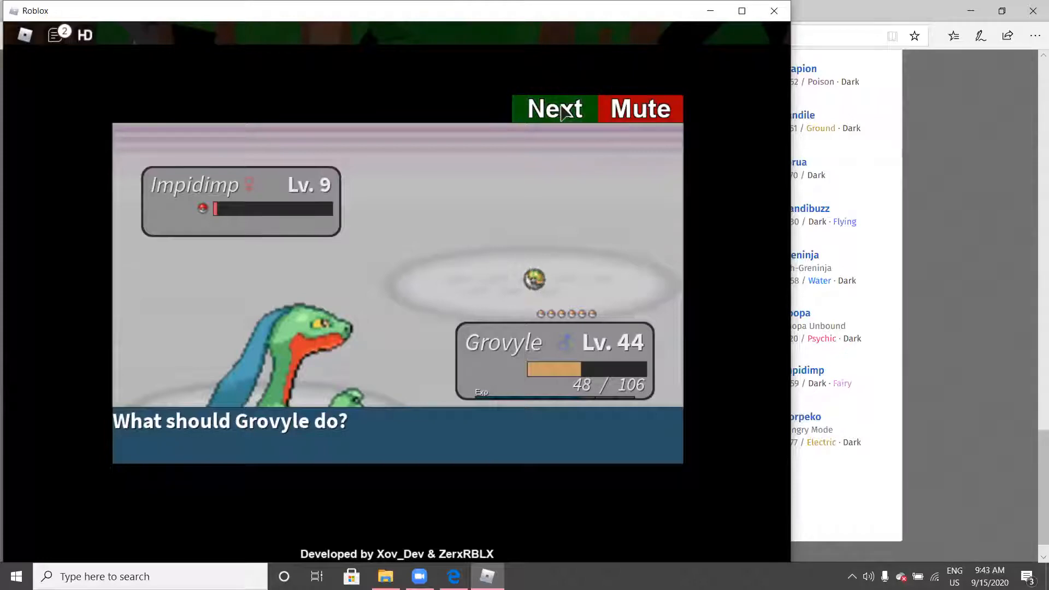
click(554, 108)
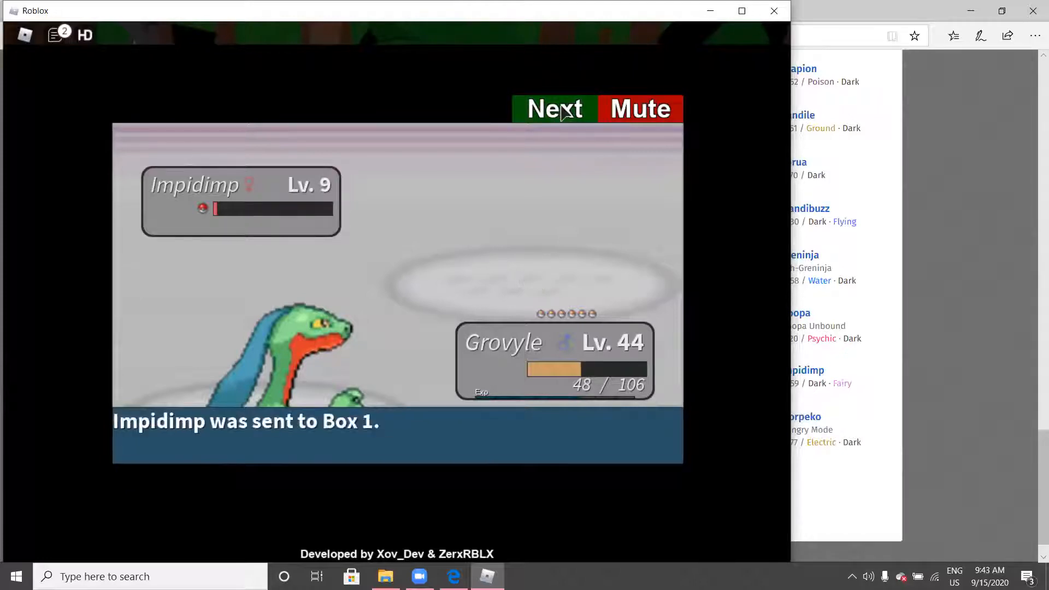
click(554, 108)
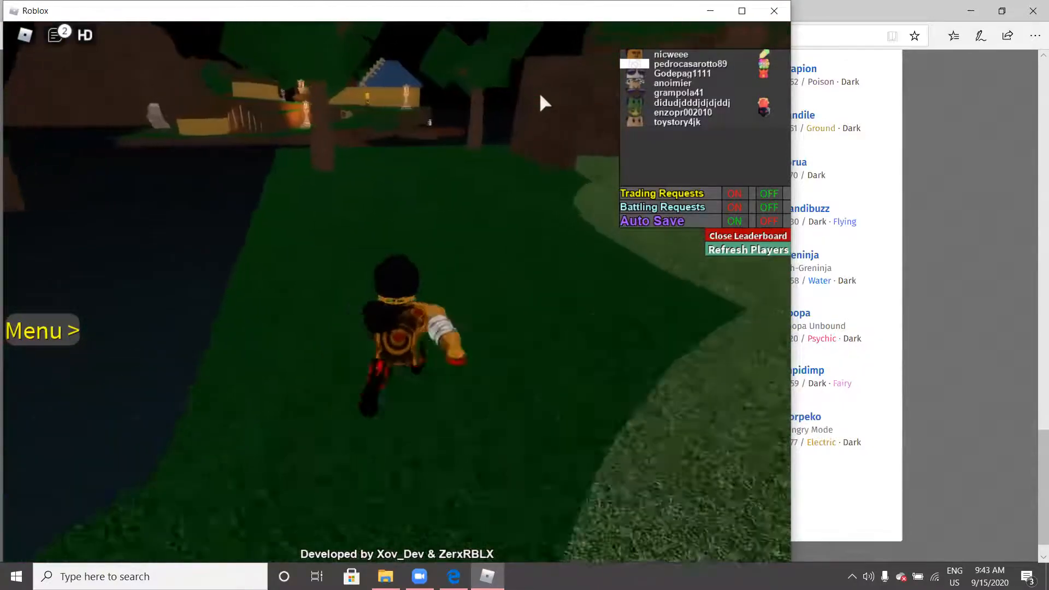
mouse_move(542, 102)
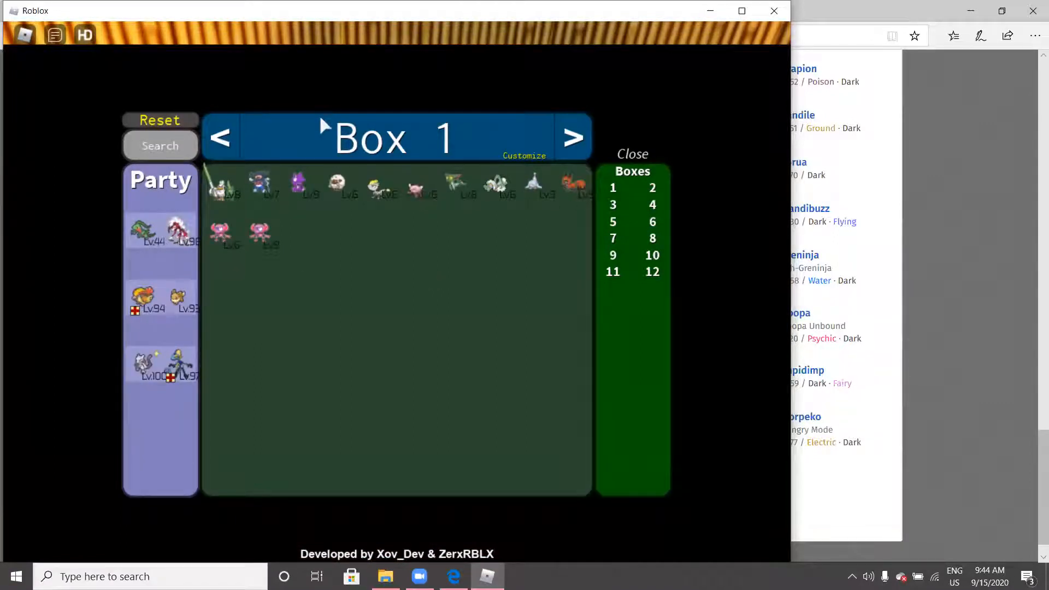
mouse_move(352, 211)
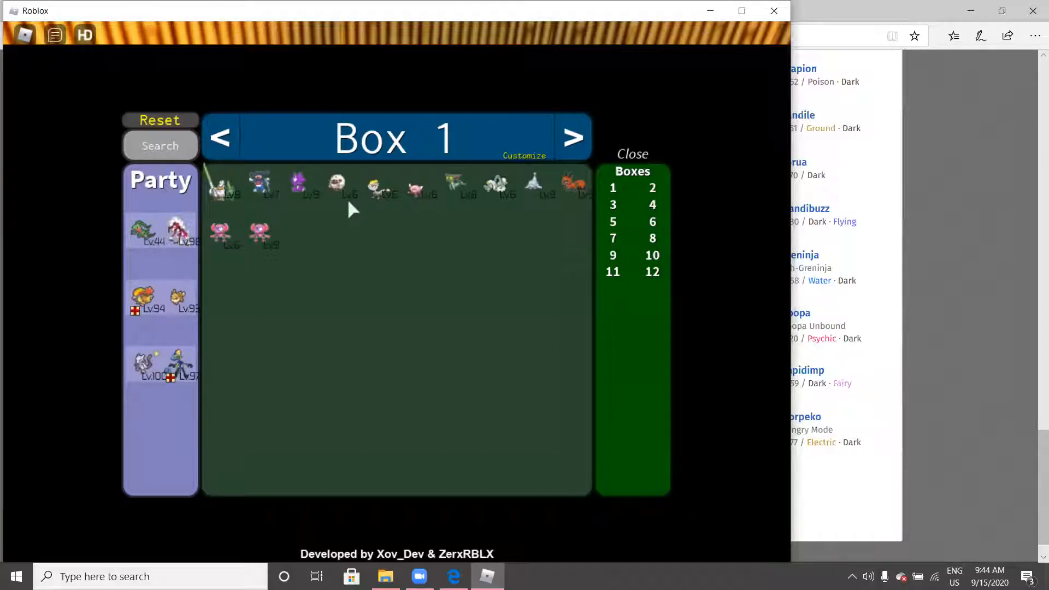
Check storage Boxes 4, 7, 10 and 6, all empty, then close the PC
click(652, 204)
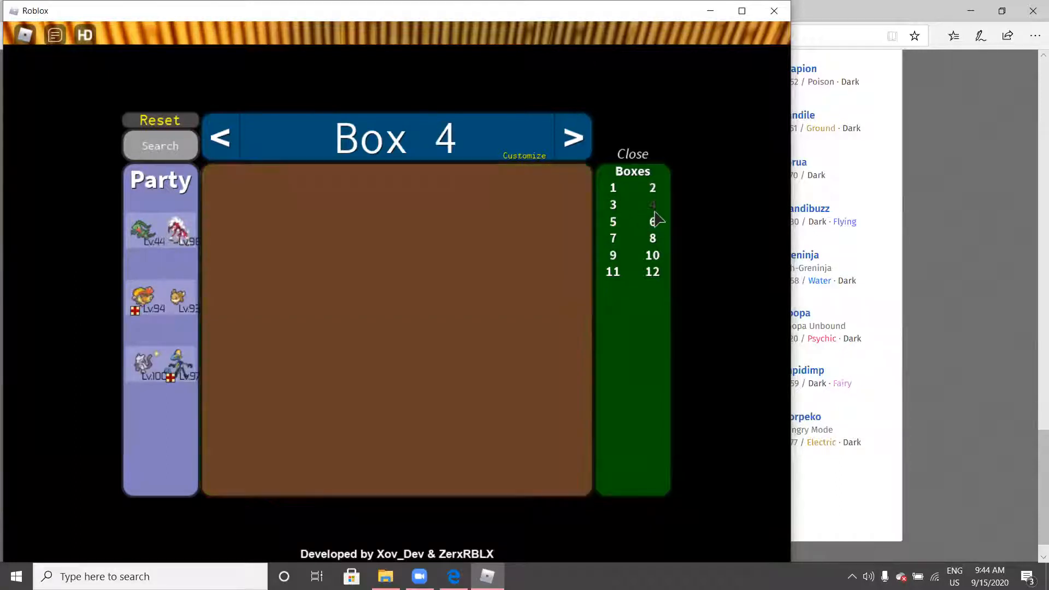
click(612, 238)
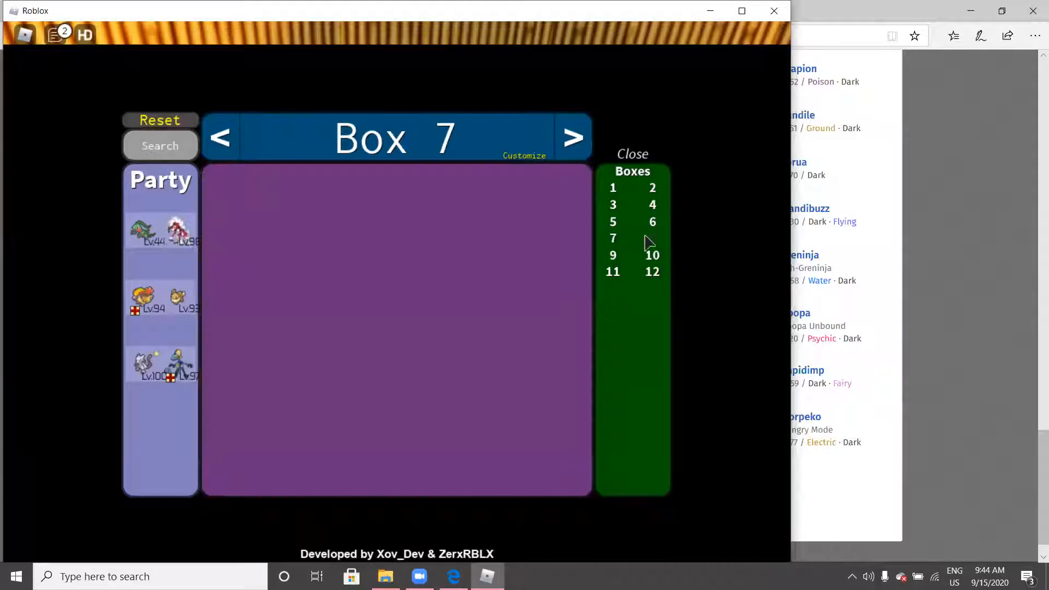
click(651, 254)
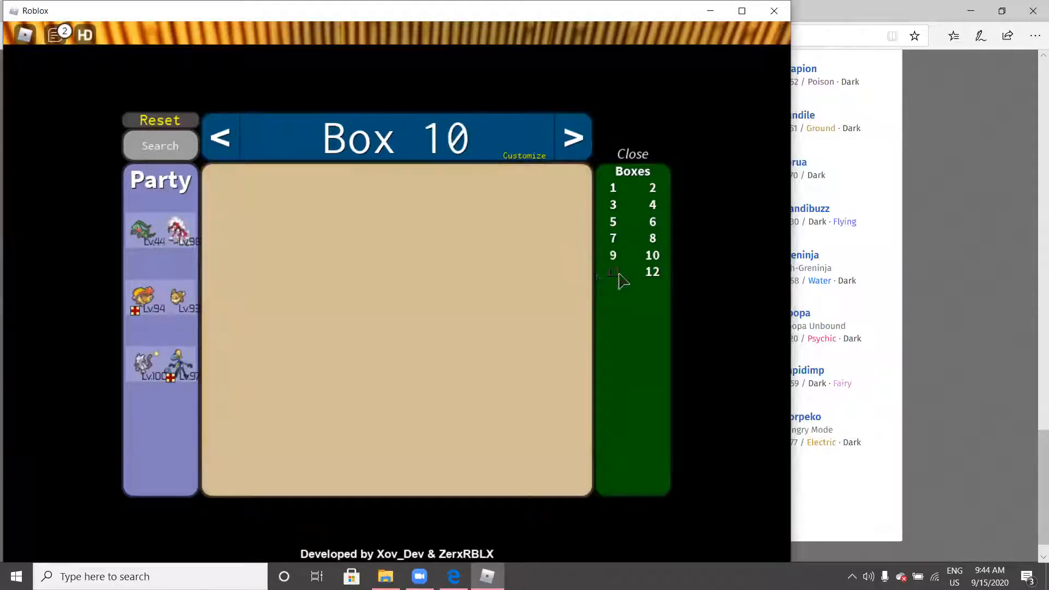
click(652, 238)
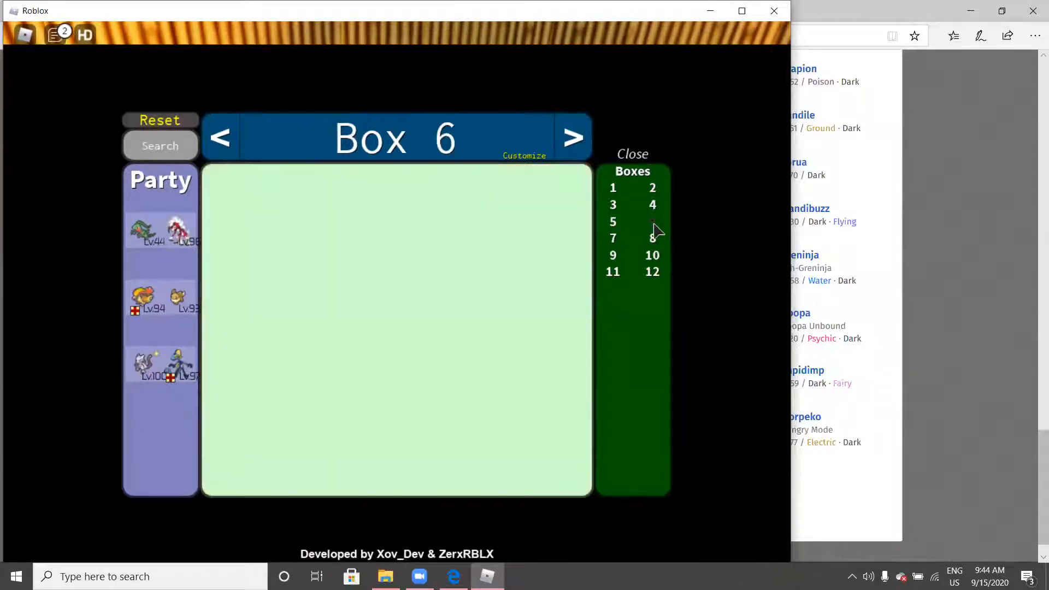
click(632, 154)
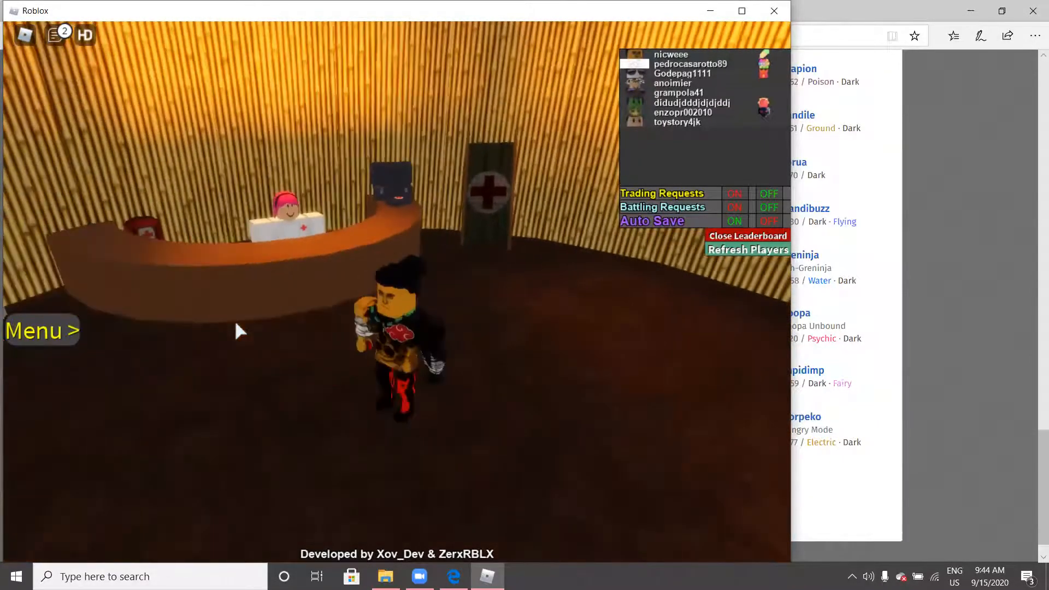
View the current Pokémon party from the game menu, then close it
click(41, 329)
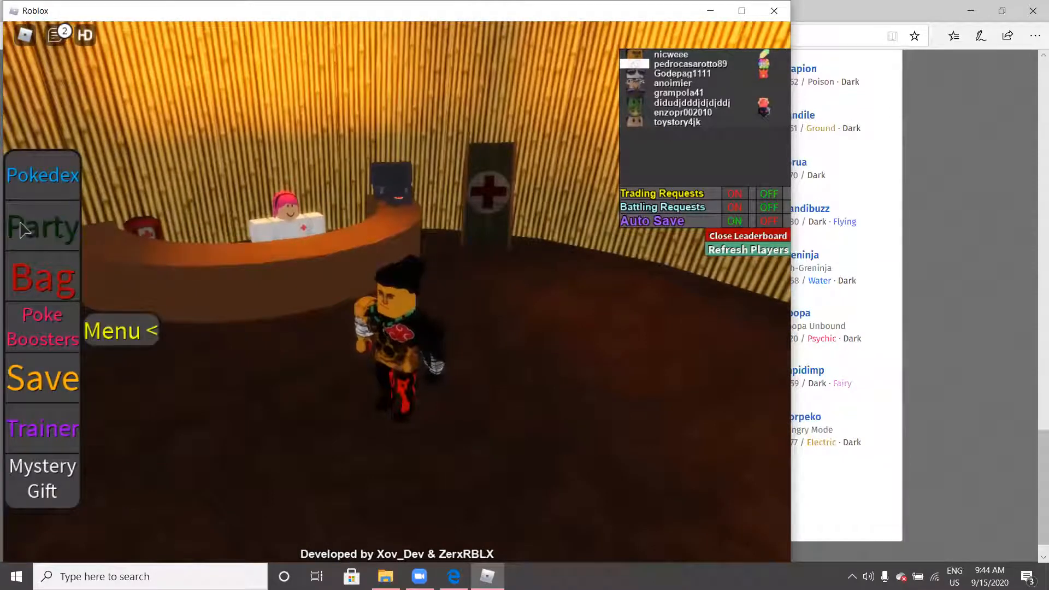
click(43, 227)
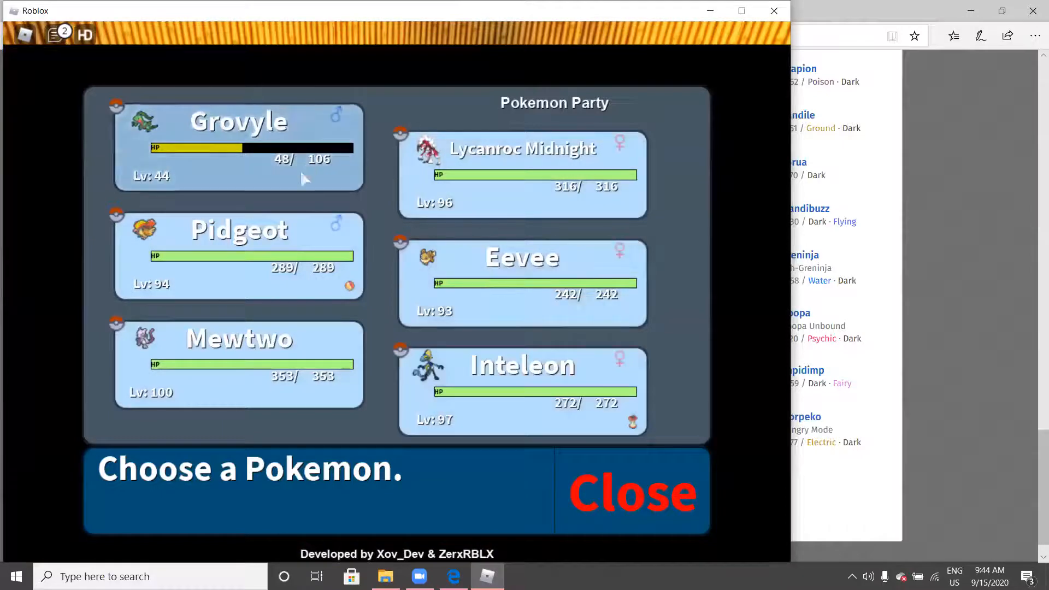
click(630, 489)
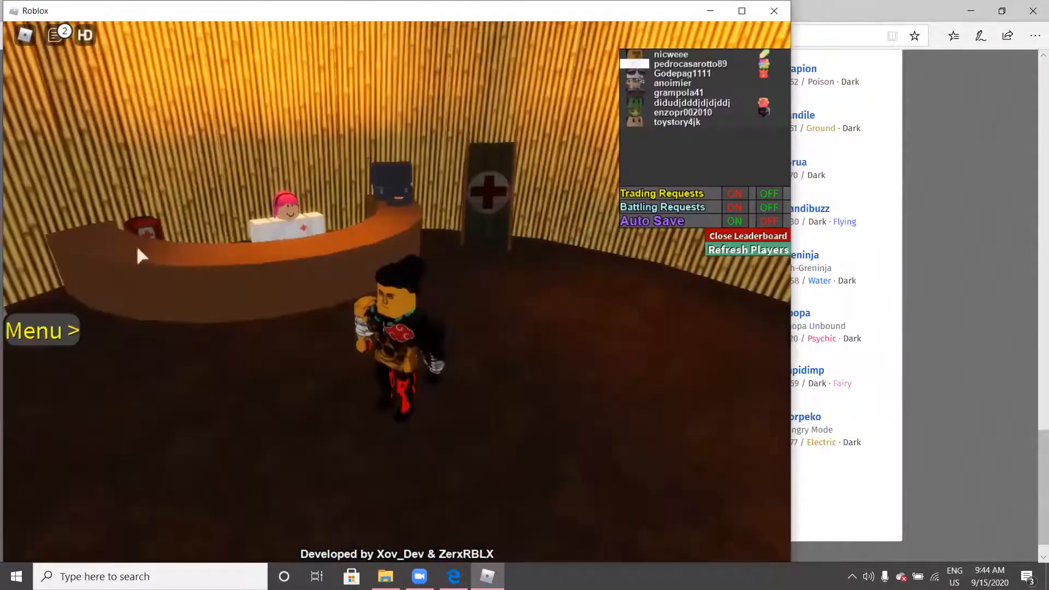
Browse the bag's Pokeballs and another category, confirming Exp. Share is On, then close it
click(41, 330)
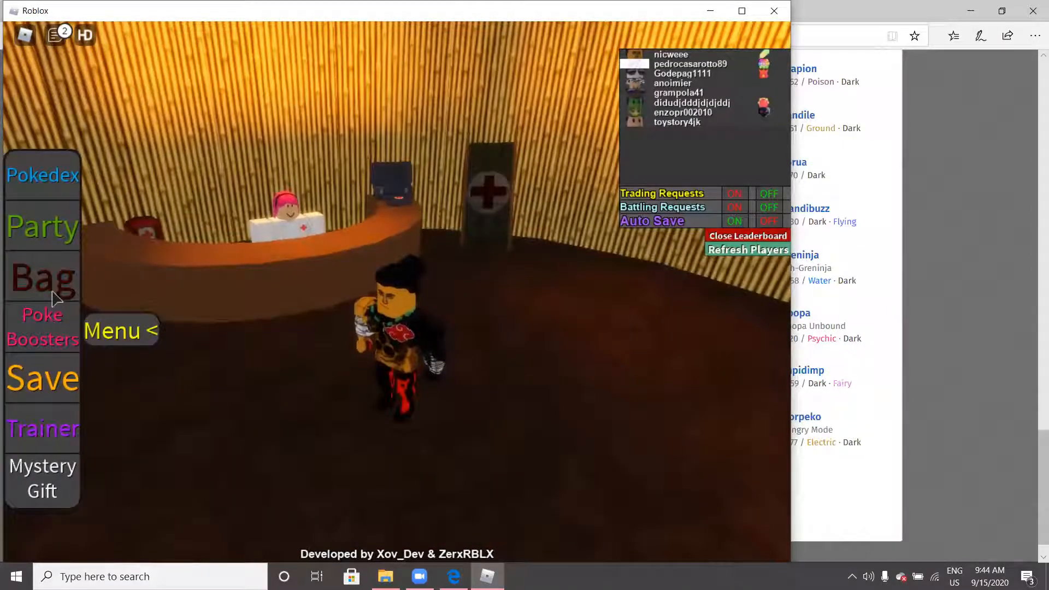
click(41, 276)
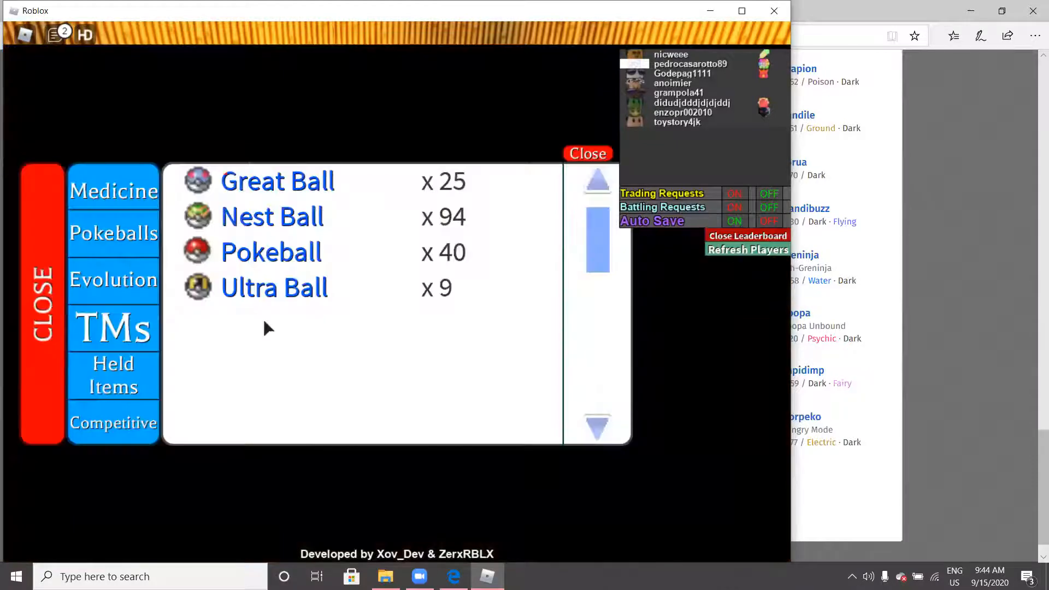
mouse_move(116, 223)
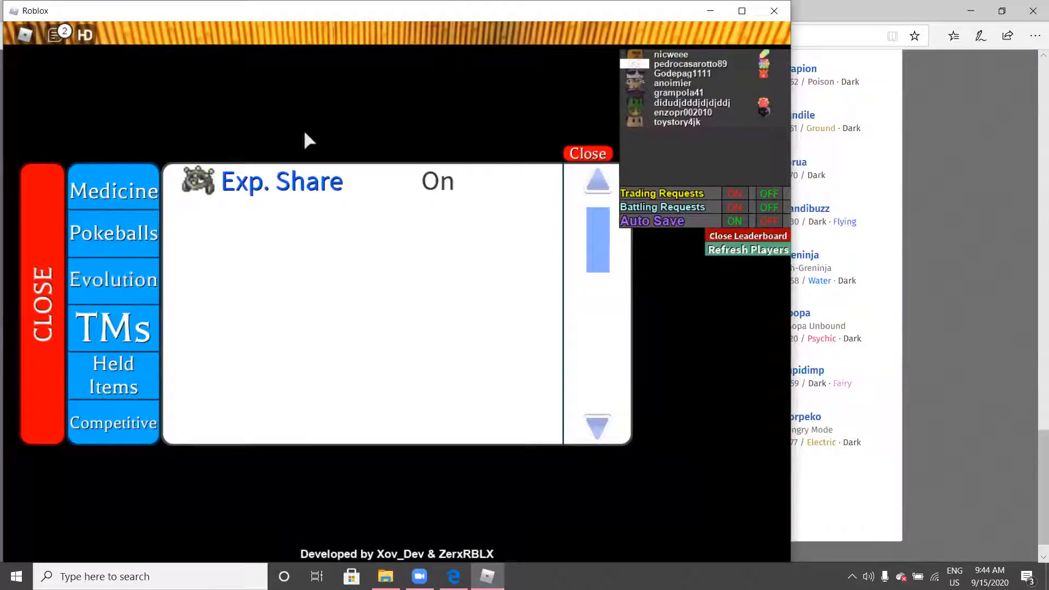
click(113, 328)
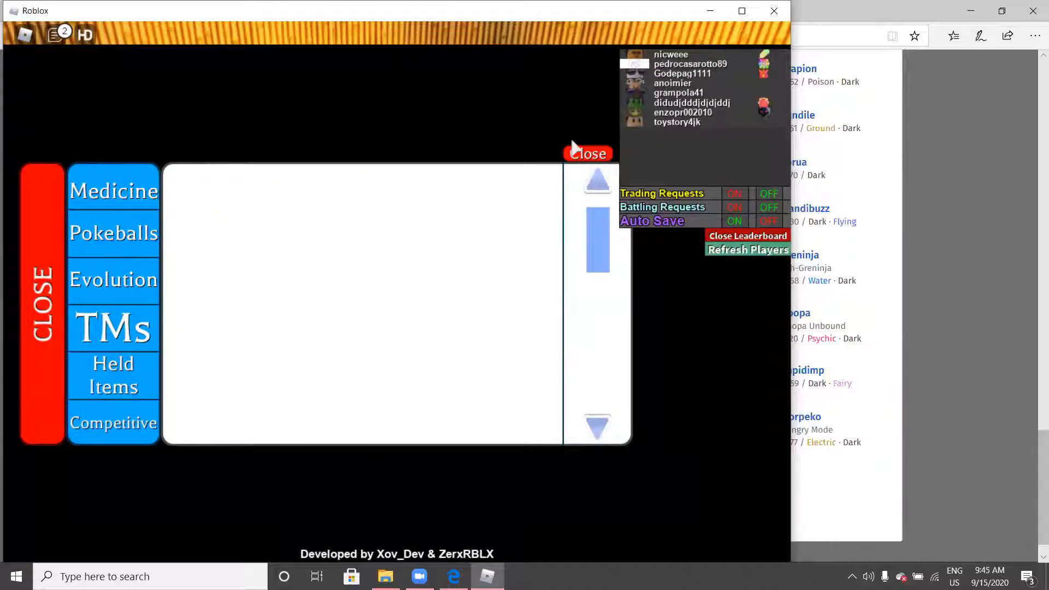
click(587, 153)
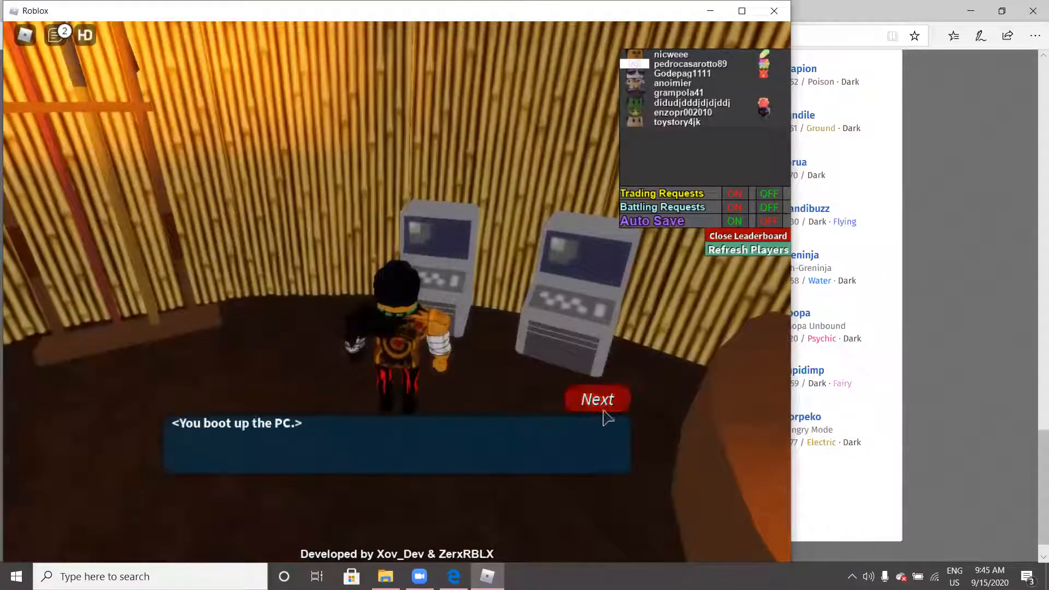
Box the Lv. 100 and Lv. 93 Pokémon and bring the two Lv. 9 catches into the party
click(596, 399)
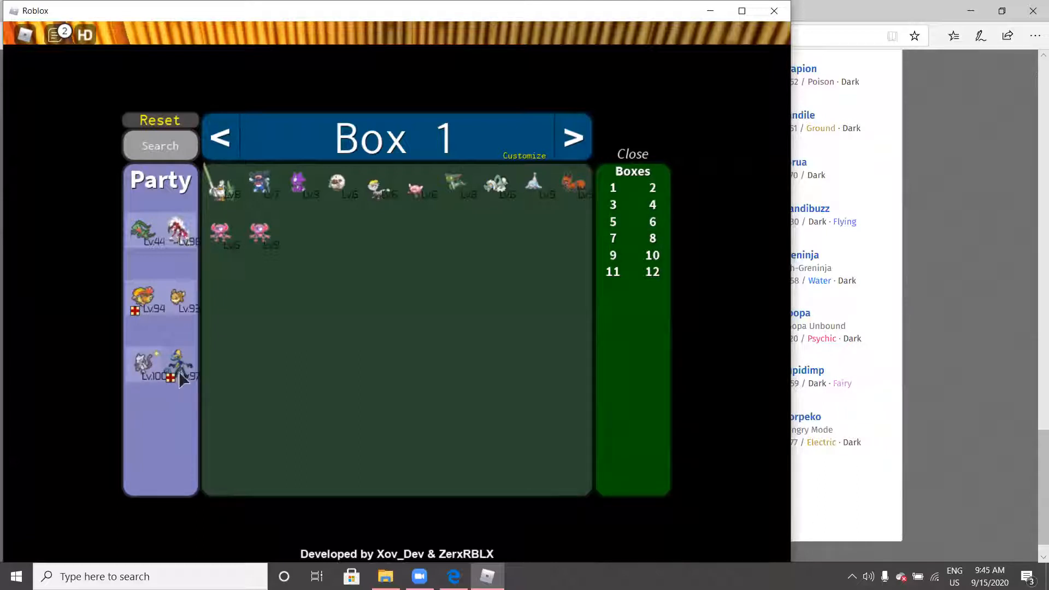
mouse_move(224, 362)
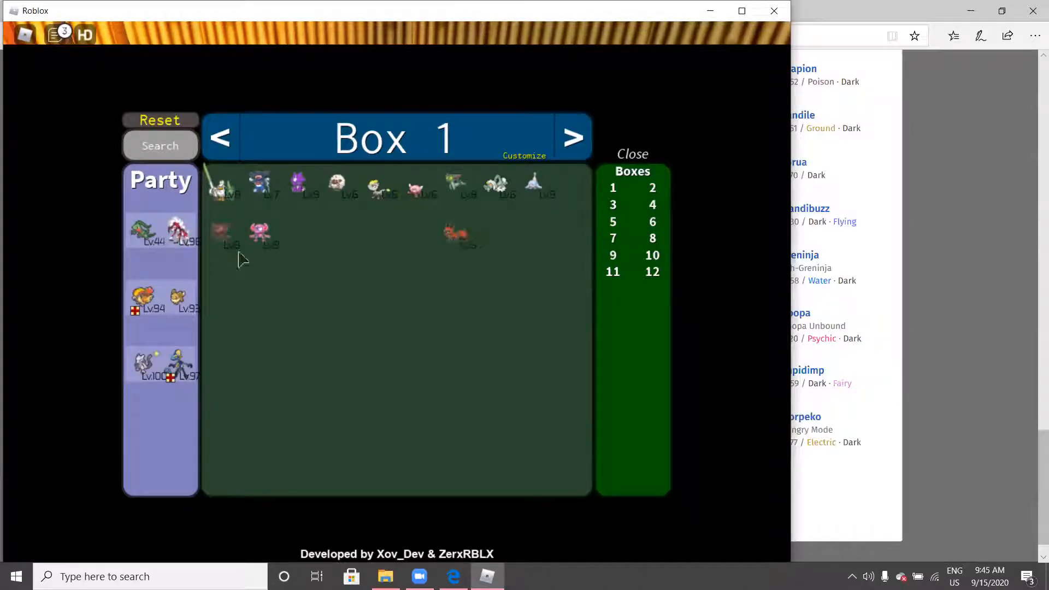
click(298, 182)
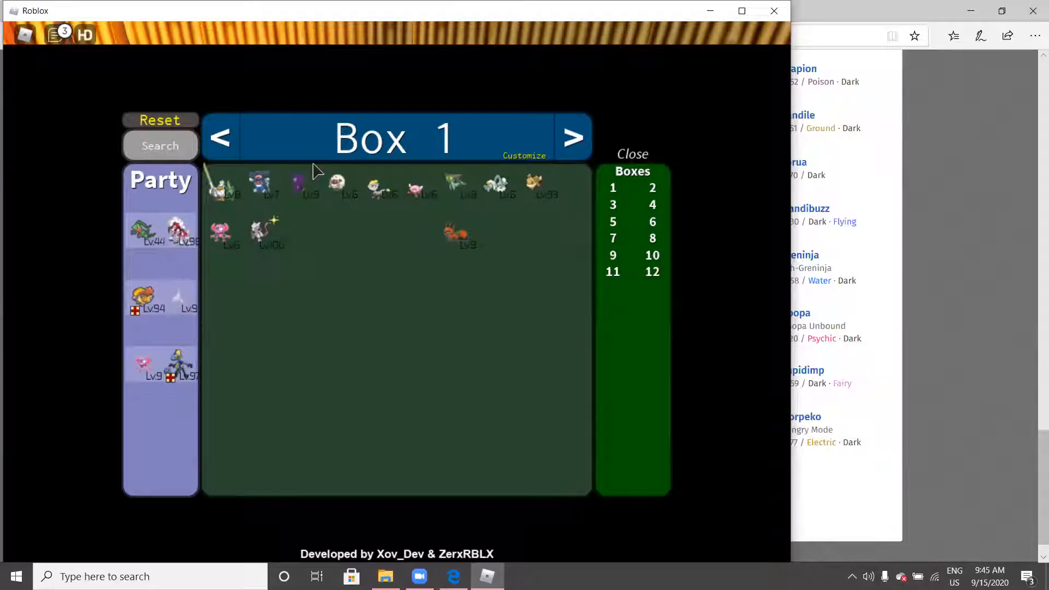
mouse_move(299, 199)
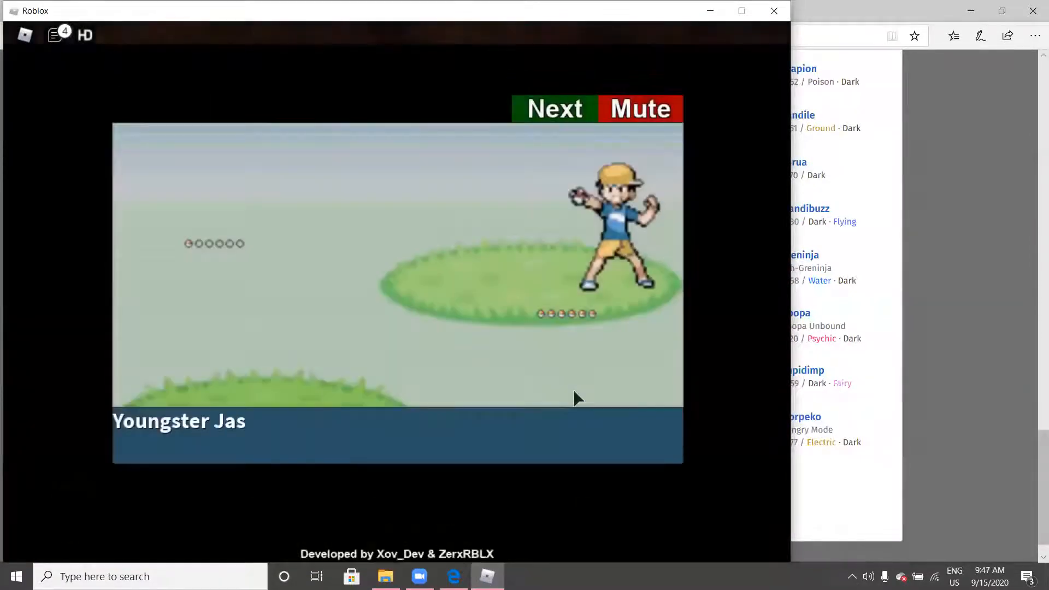
Attack Youngster Jas's Lv. 1000 Blissey with Grovyle's move
click(554, 108)
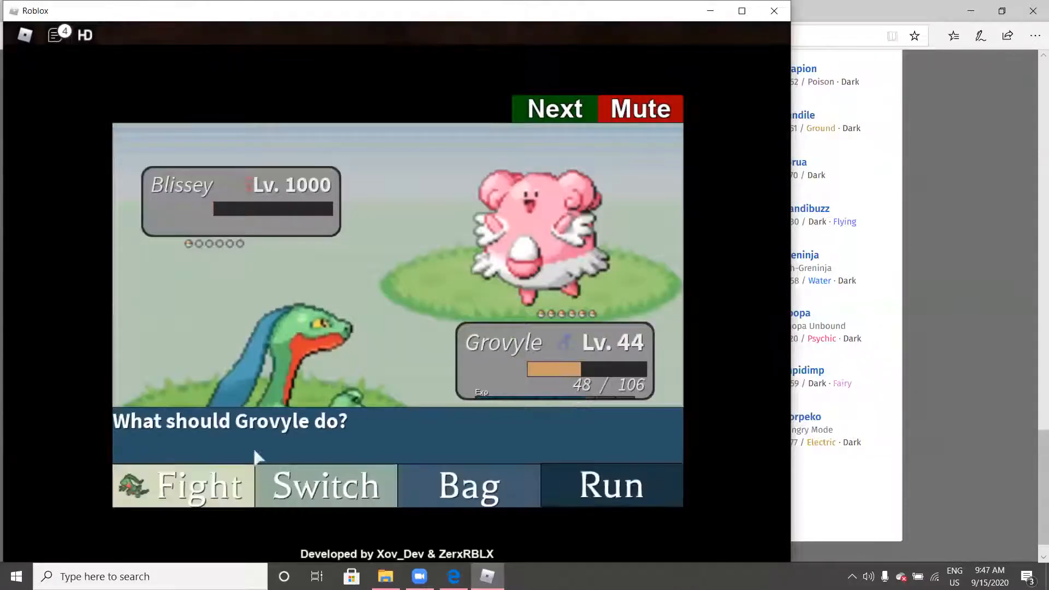
click(182, 485)
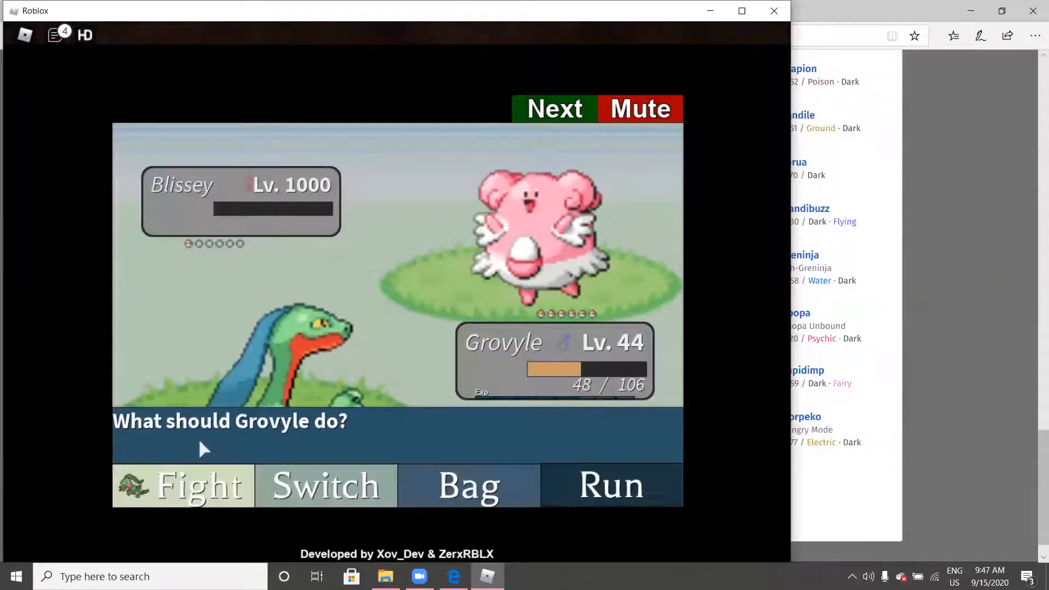
click(183, 485)
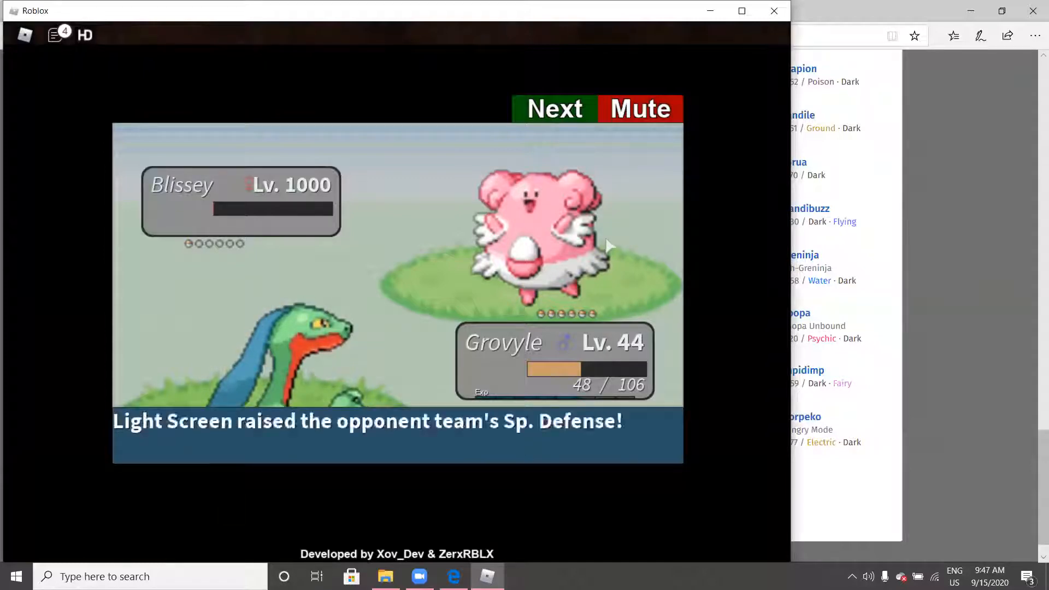
click(552, 108)
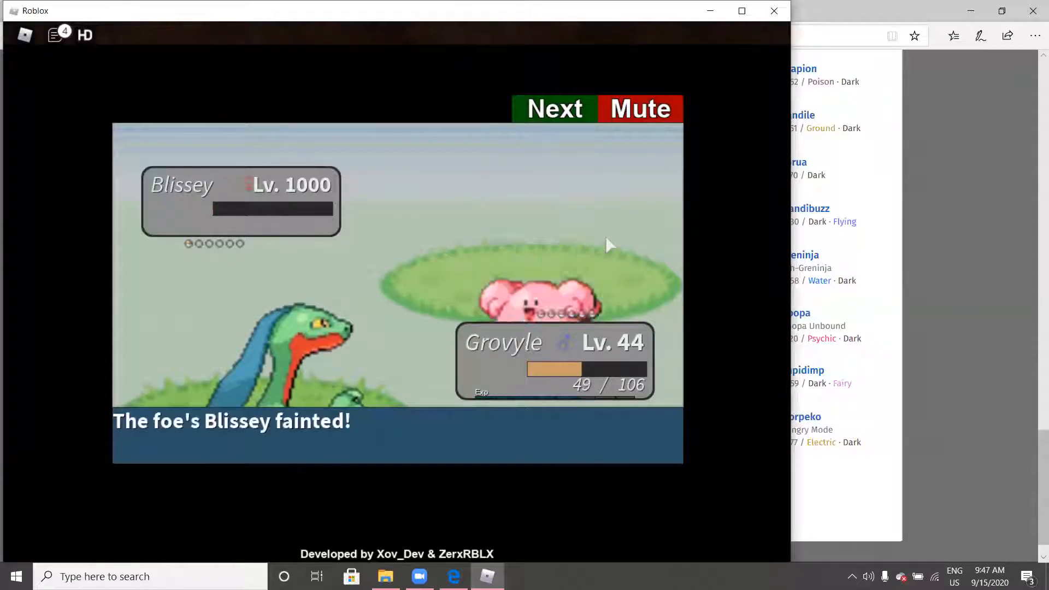
Advance past Blissey fainting and Grovyle reaching Lv. 45, then switch to File Explorer
click(554, 108)
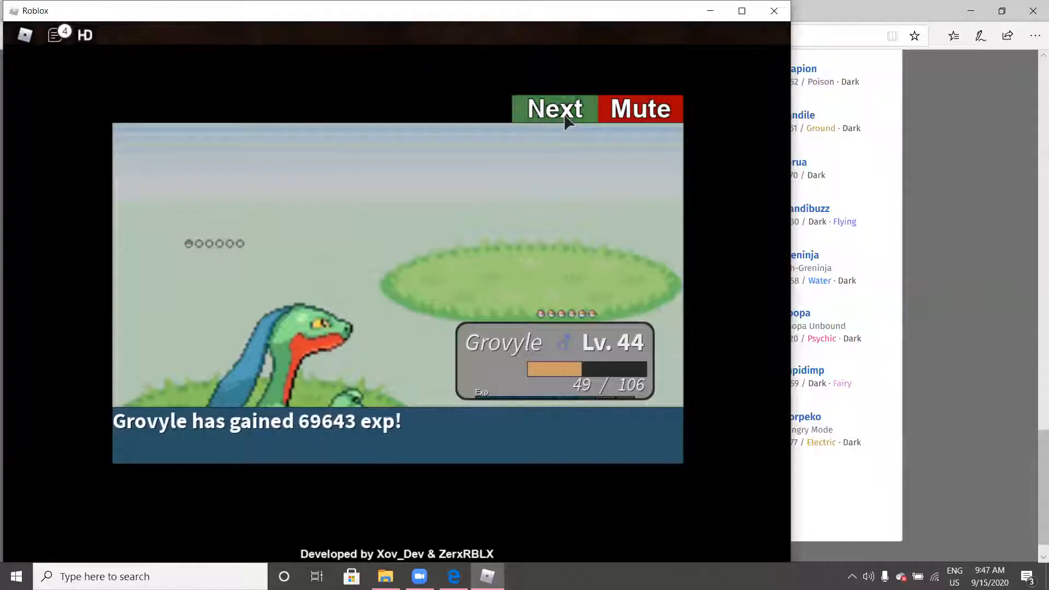
click(553, 109)
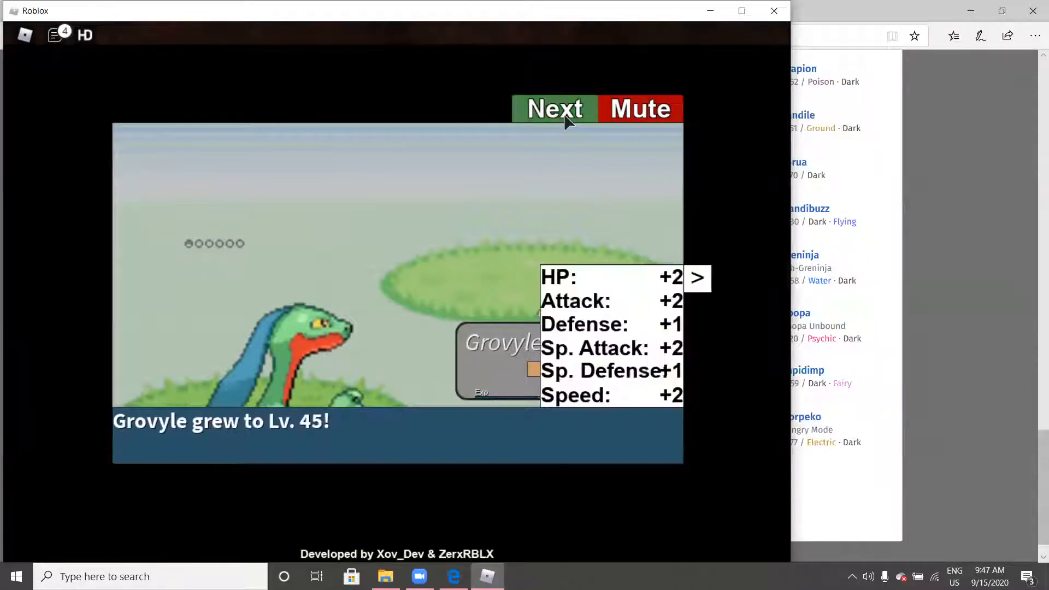
click(553, 109)
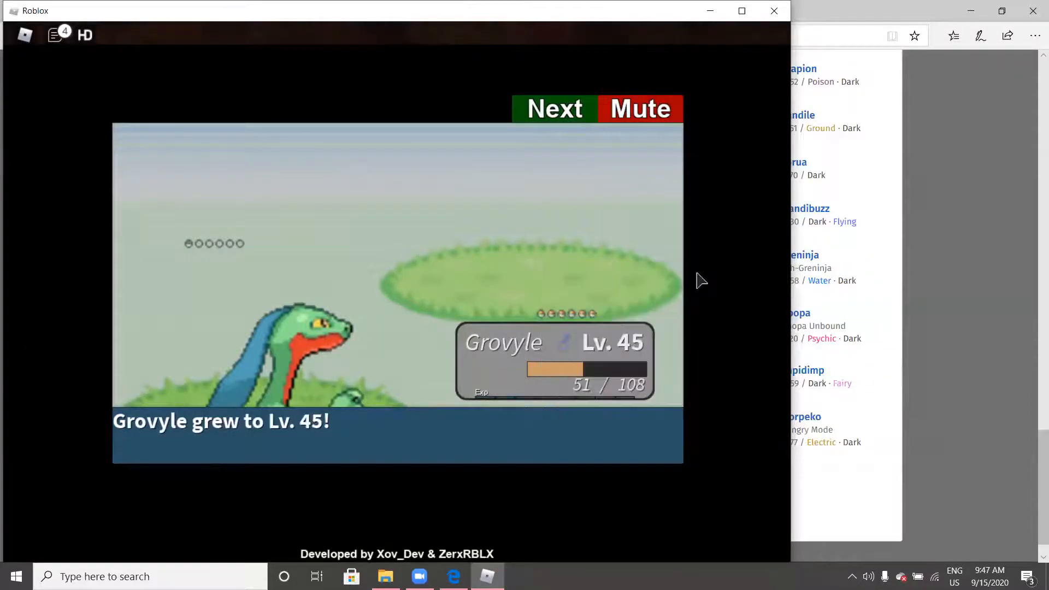
click(385, 575)
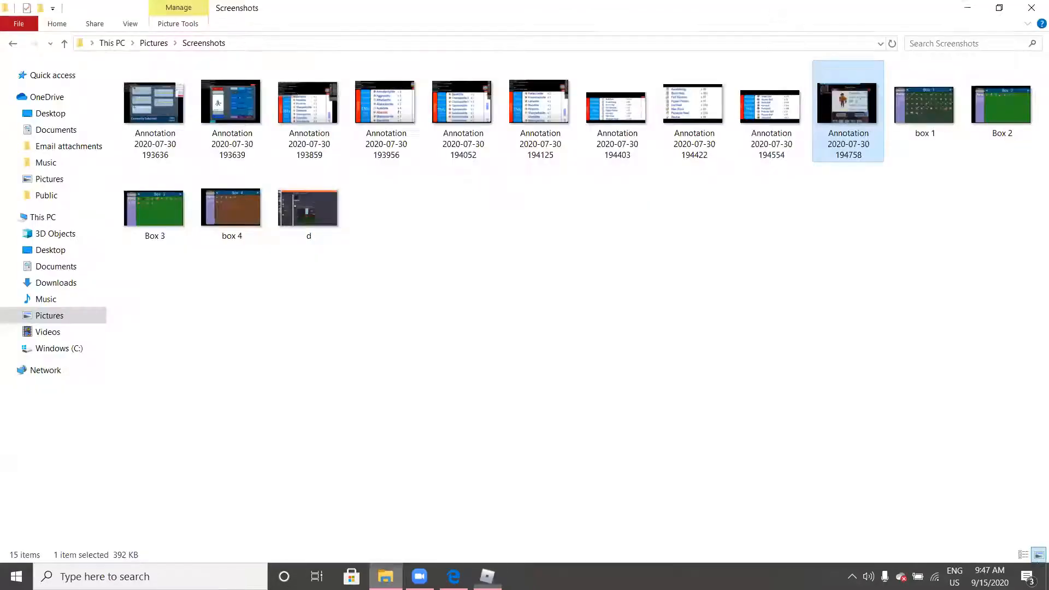
Launch AutoClicker from the Downloads folder and minimize File Explorer
click(56, 130)
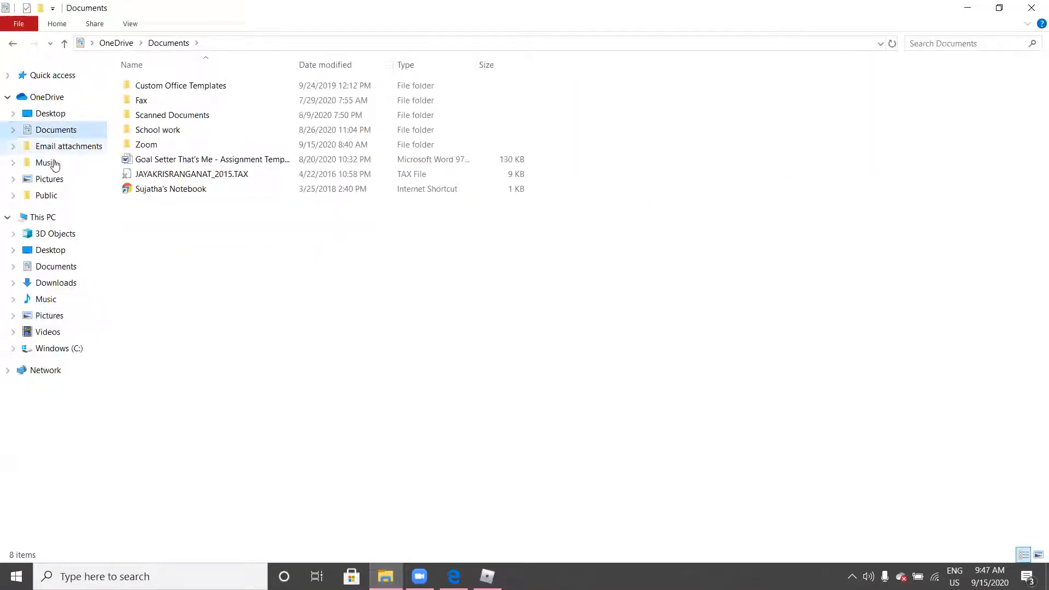
click(55, 281)
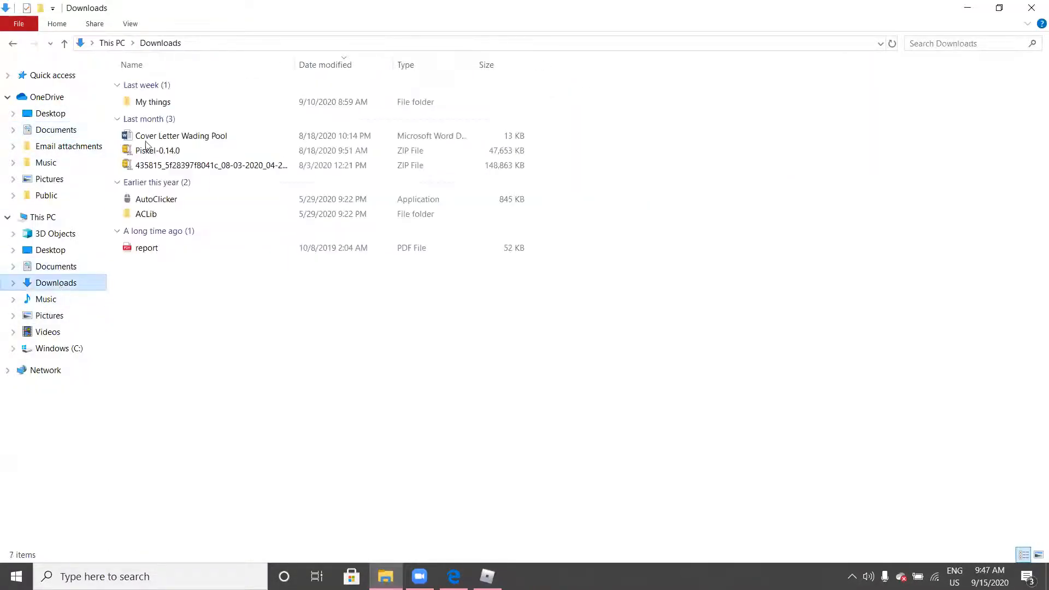
click(156, 199)
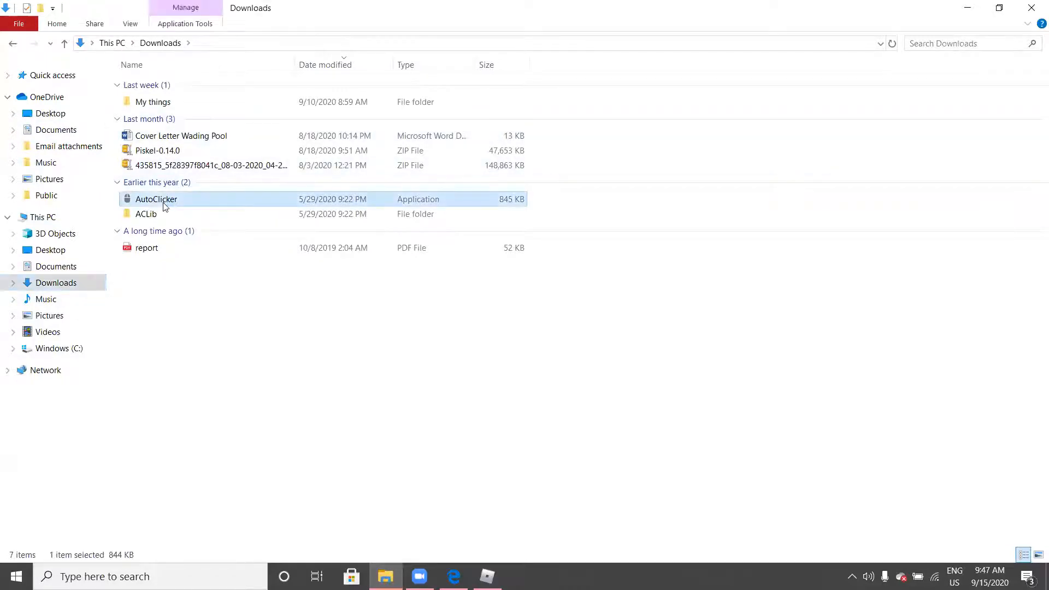
double_click(156, 198)
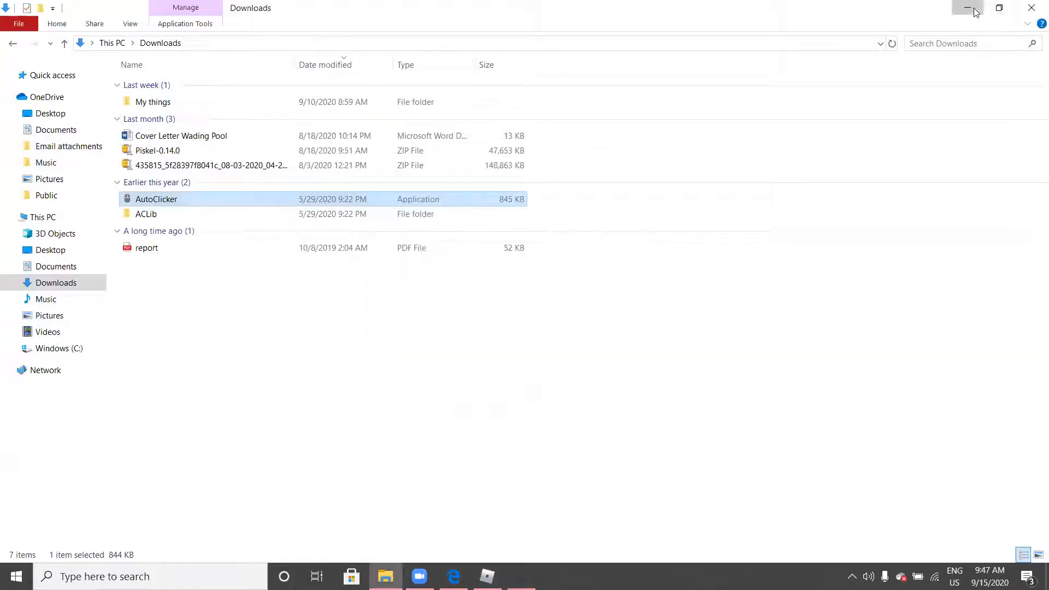
click(966, 8)
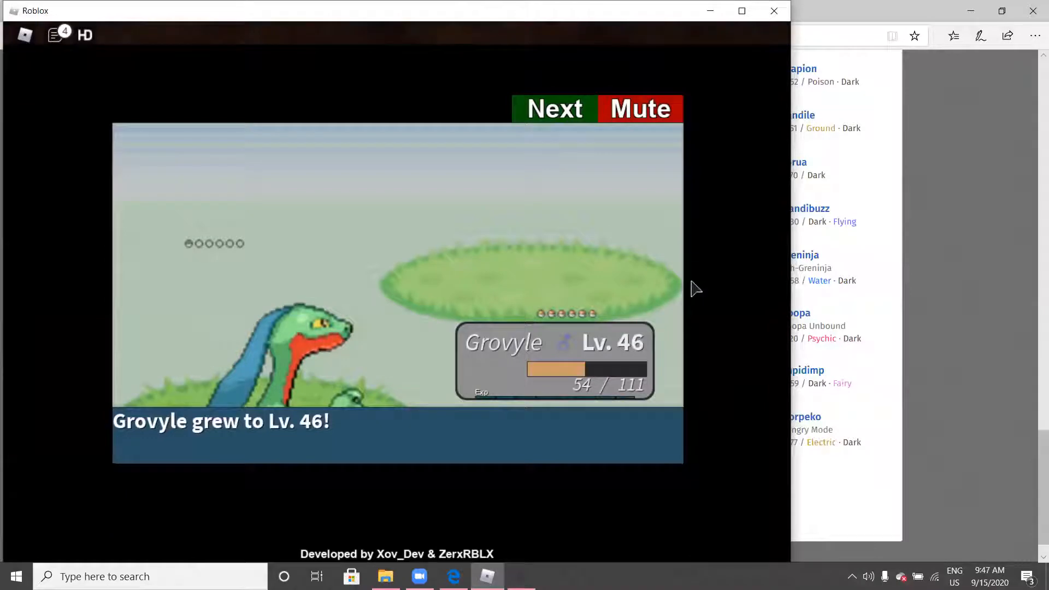
Advance the level-up messages, declining Screech, as Grovyle climbs toward Lv. 54
click(554, 108)
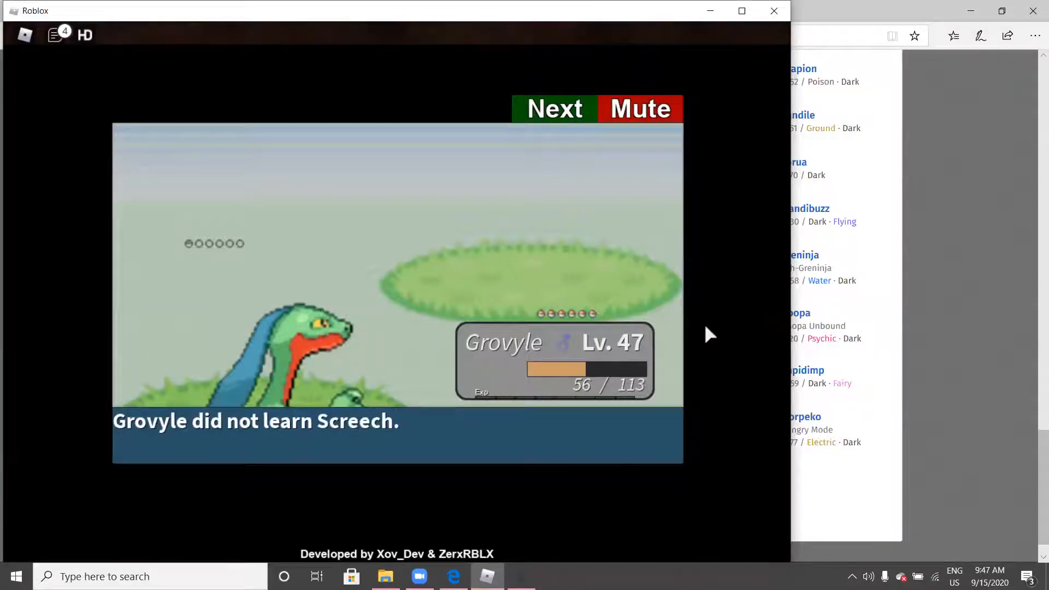
click(553, 108)
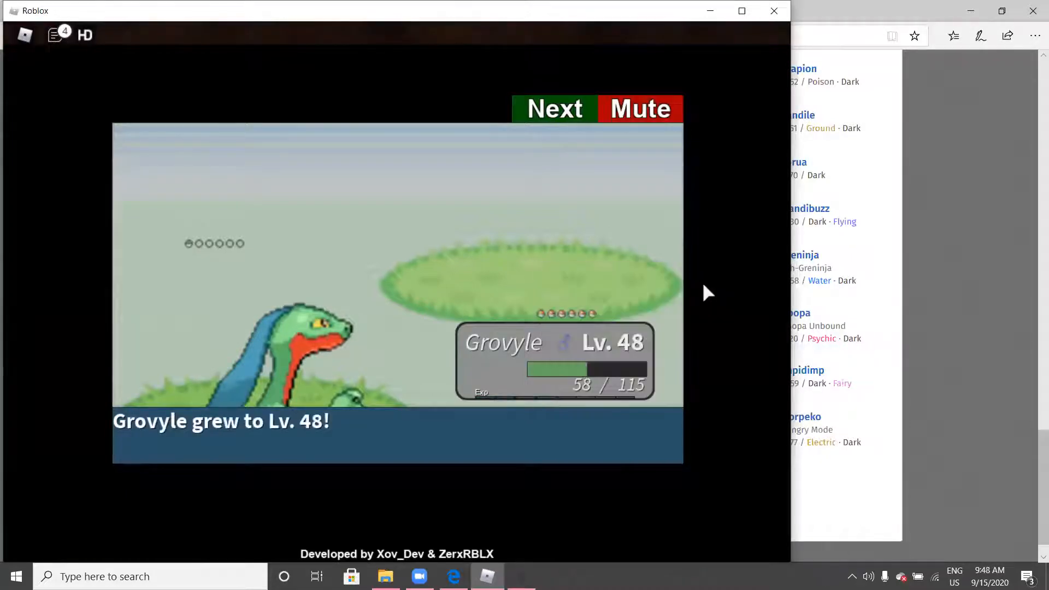
click(554, 108)
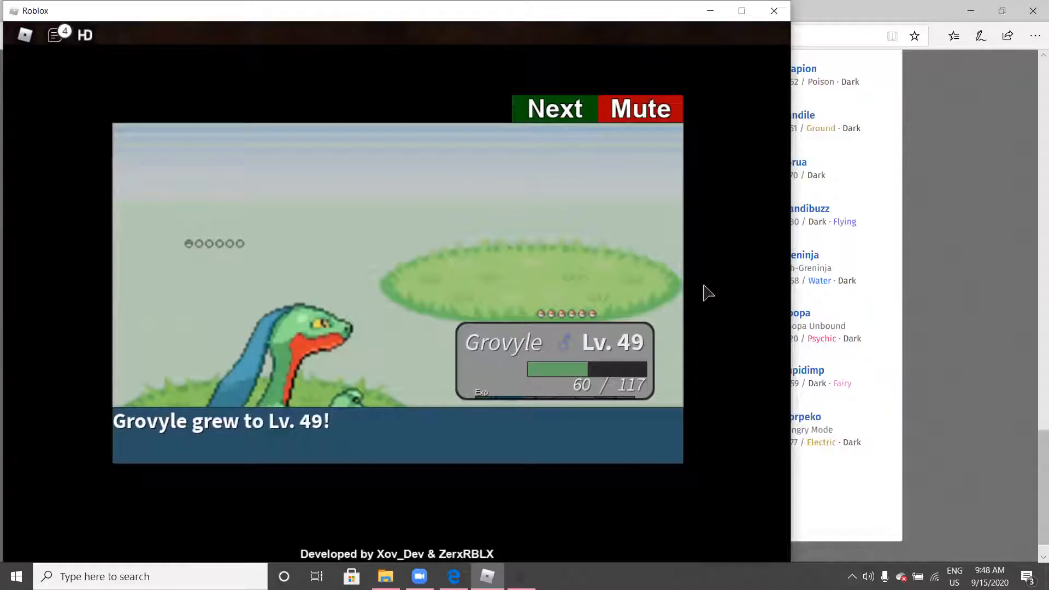
click(554, 108)
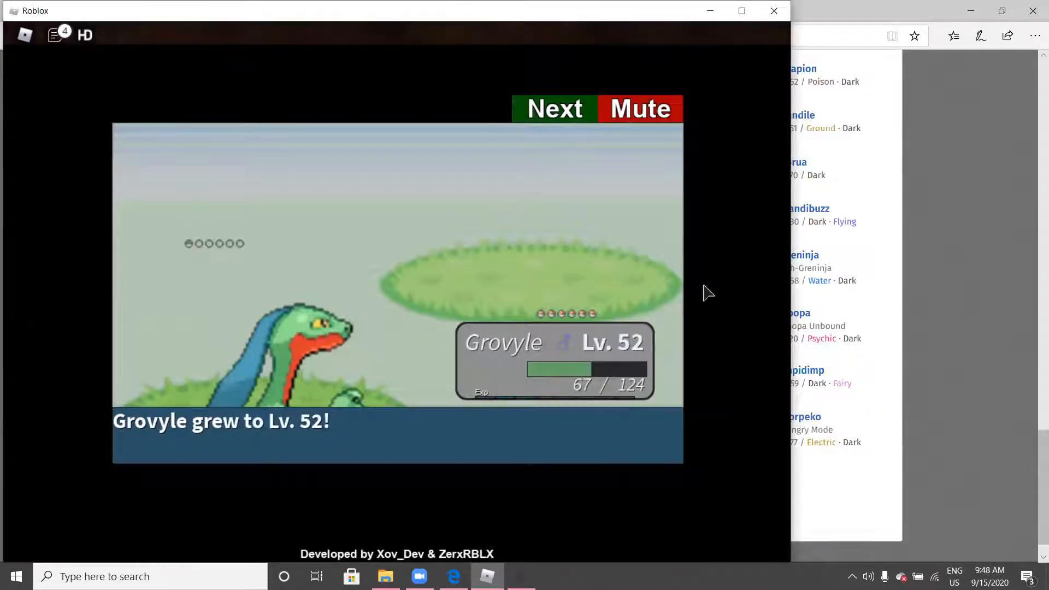
click(553, 109)
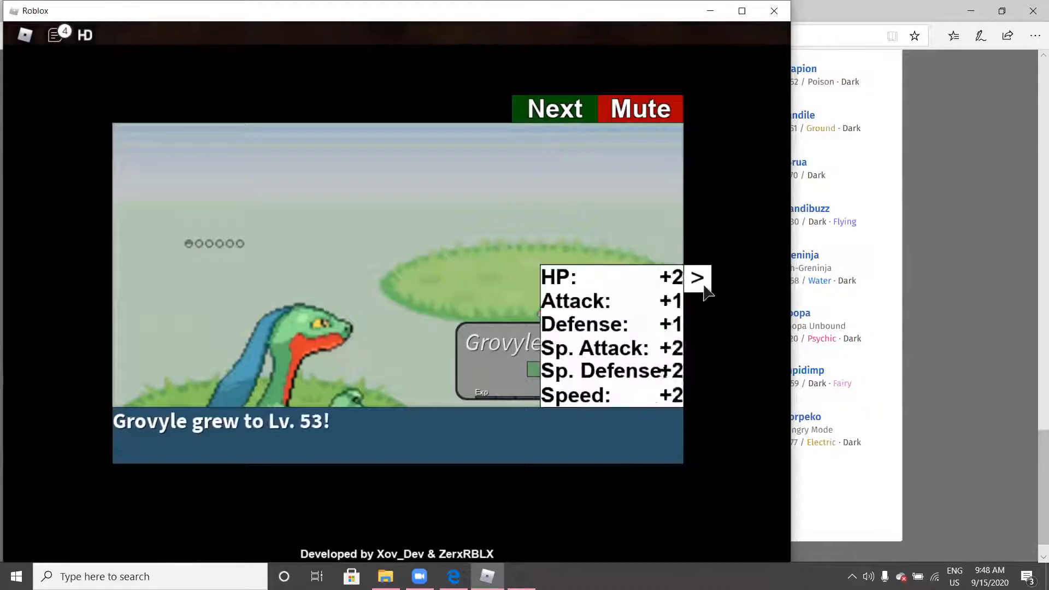
click(697, 276)
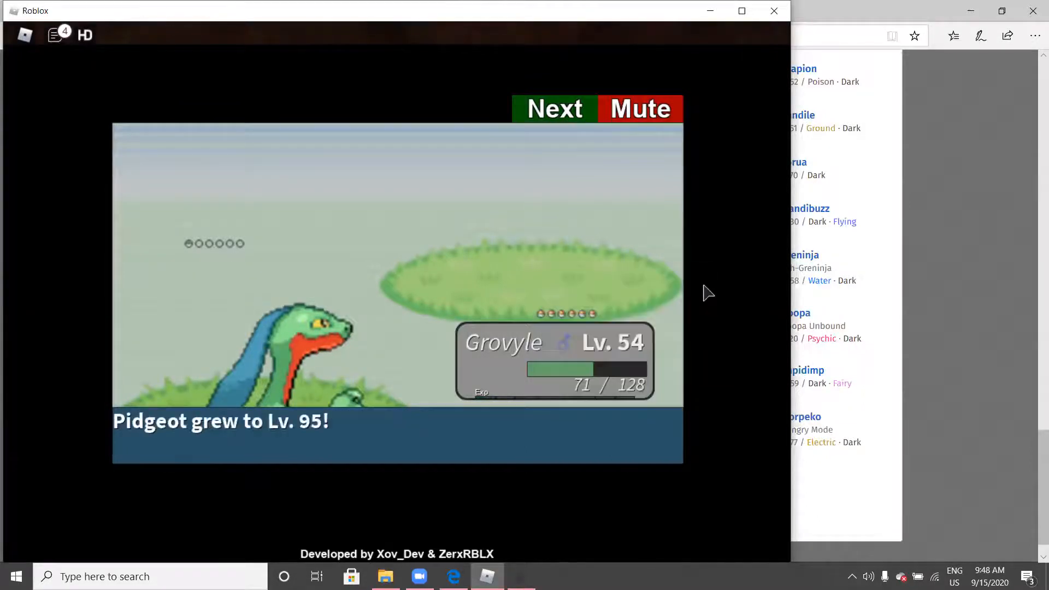
click(554, 108)
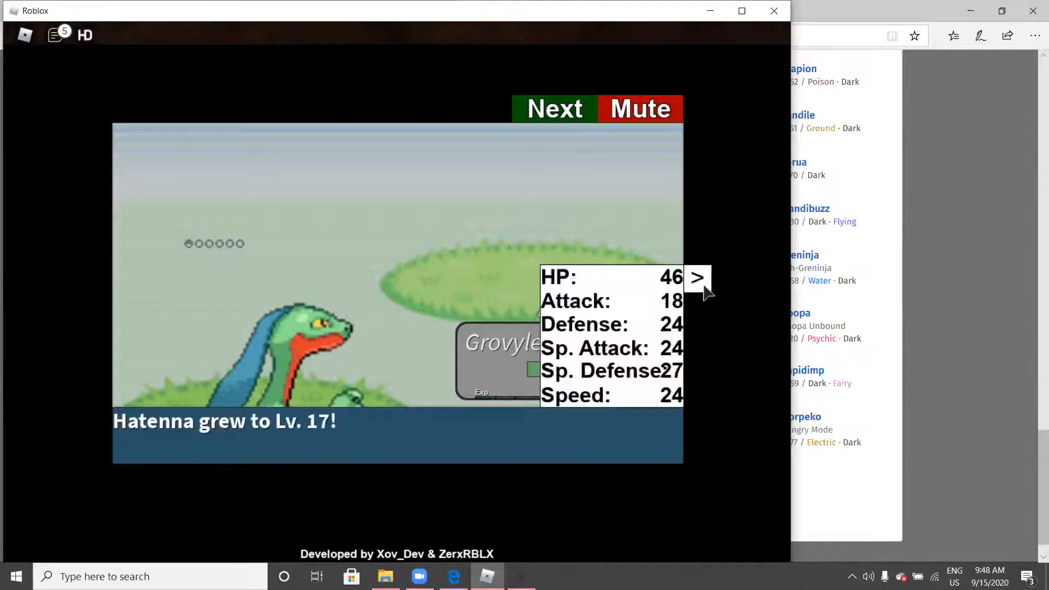
Continue through Hatenna's stat panel and level-ups to Level 29 and the following battle messages
click(695, 276)
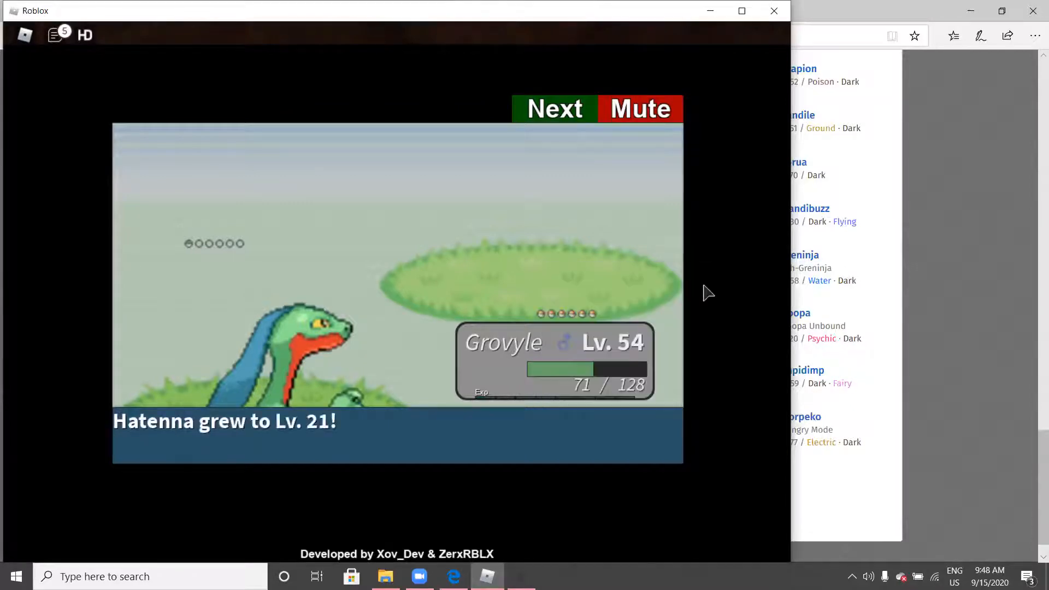
click(553, 108)
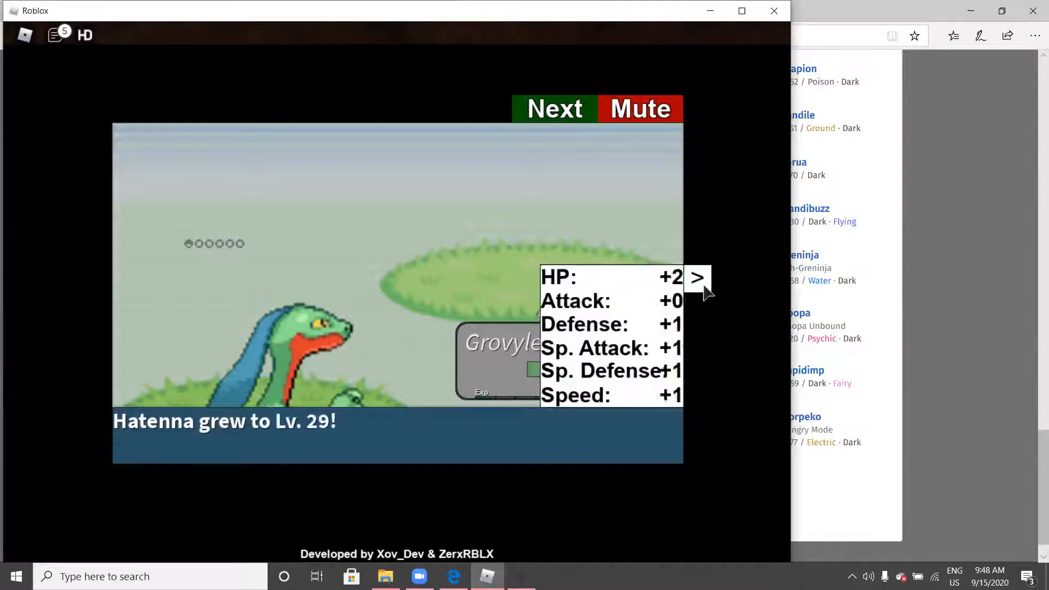
click(696, 278)
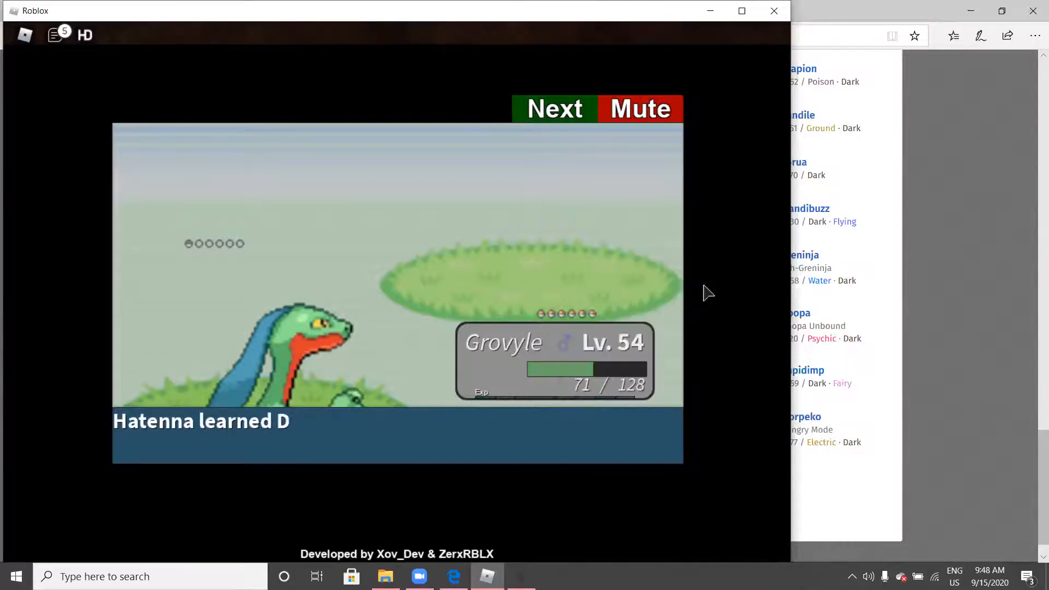
click(555, 109)
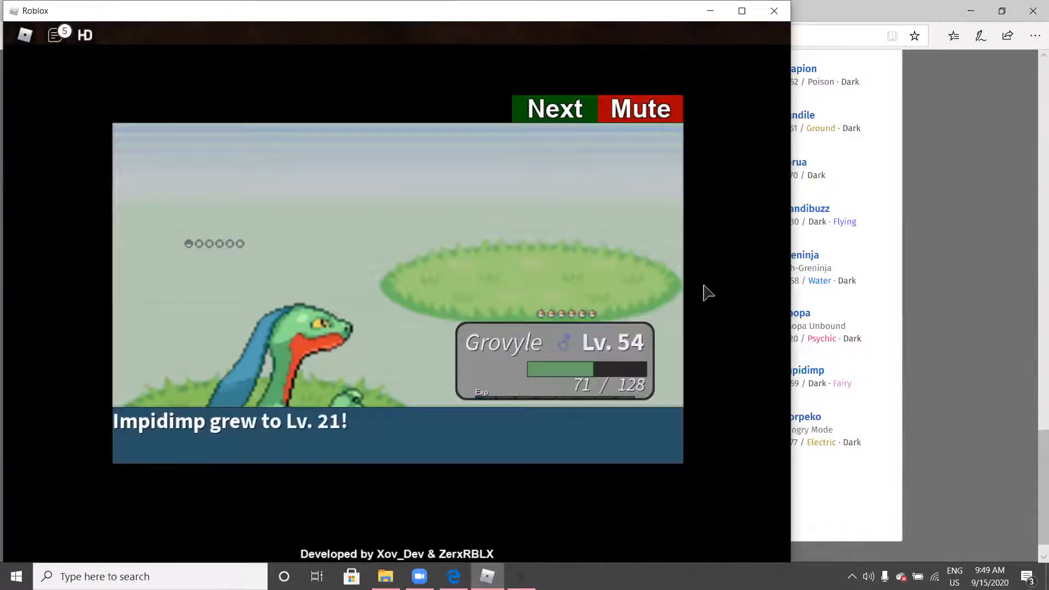
Dismiss Impidimp's Level 30 stat gains and the experience and battle-won messages against Youngster Jason1
click(554, 108)
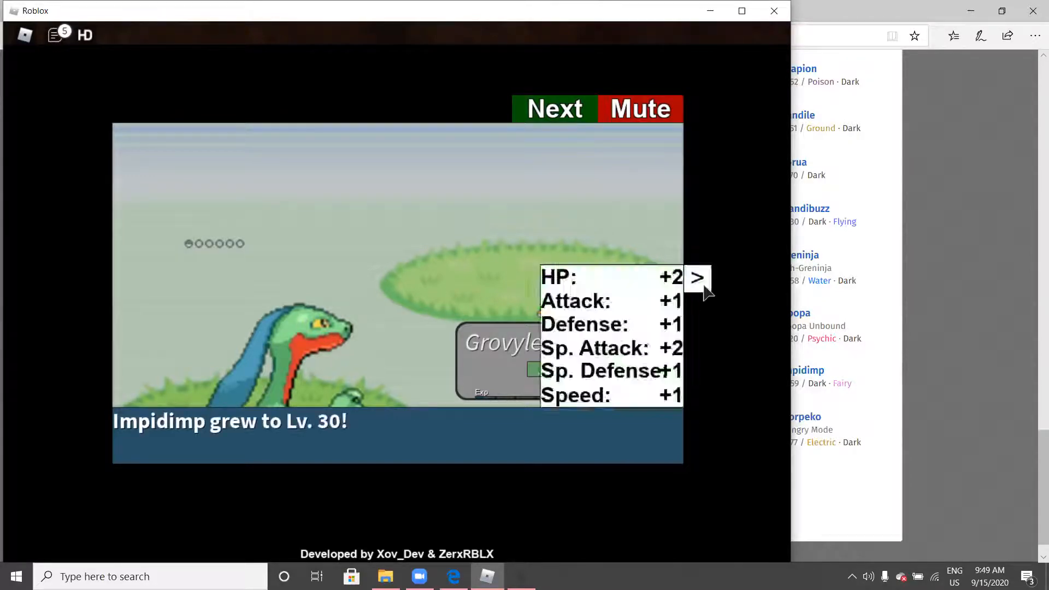
click(695, 277)
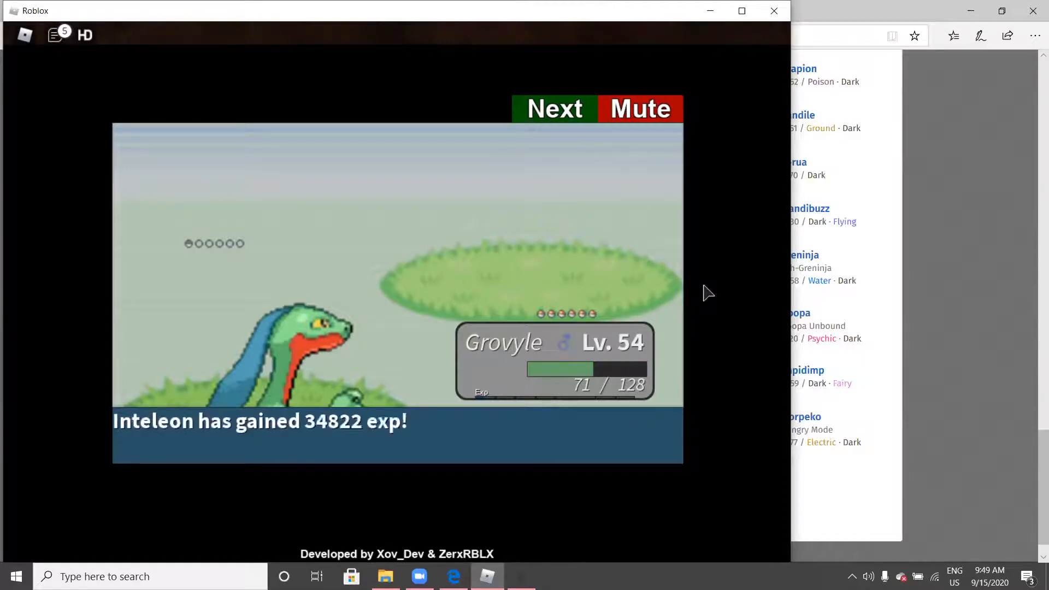
click(553, 108)
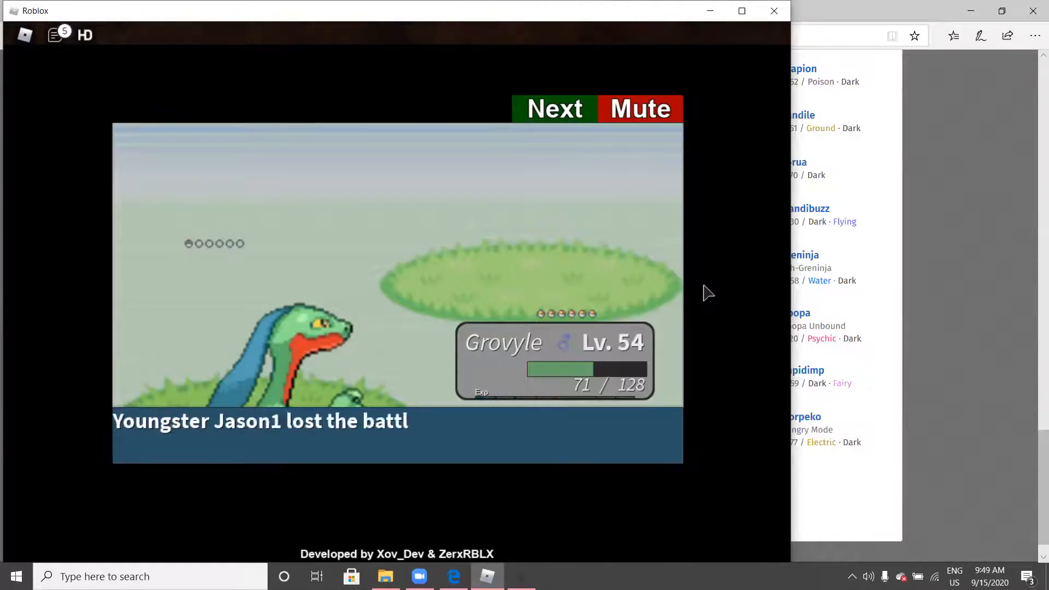
click(554, 108)
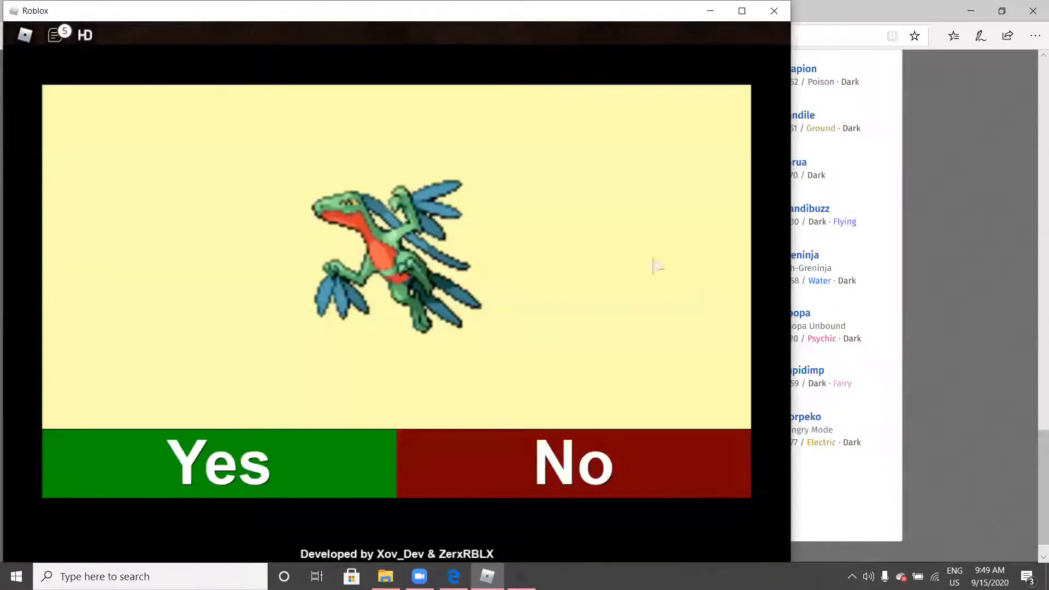
Answer Yes to evolve Grovyle, Impidimp and Hatenna and continue after each evolution completes
click(218, 463)
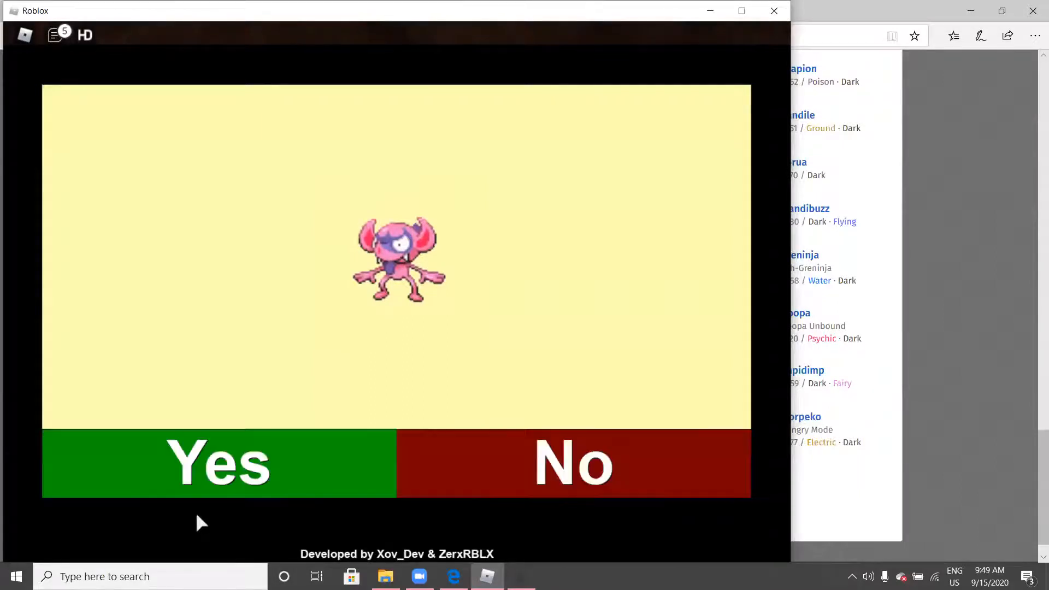
click(218, 463)
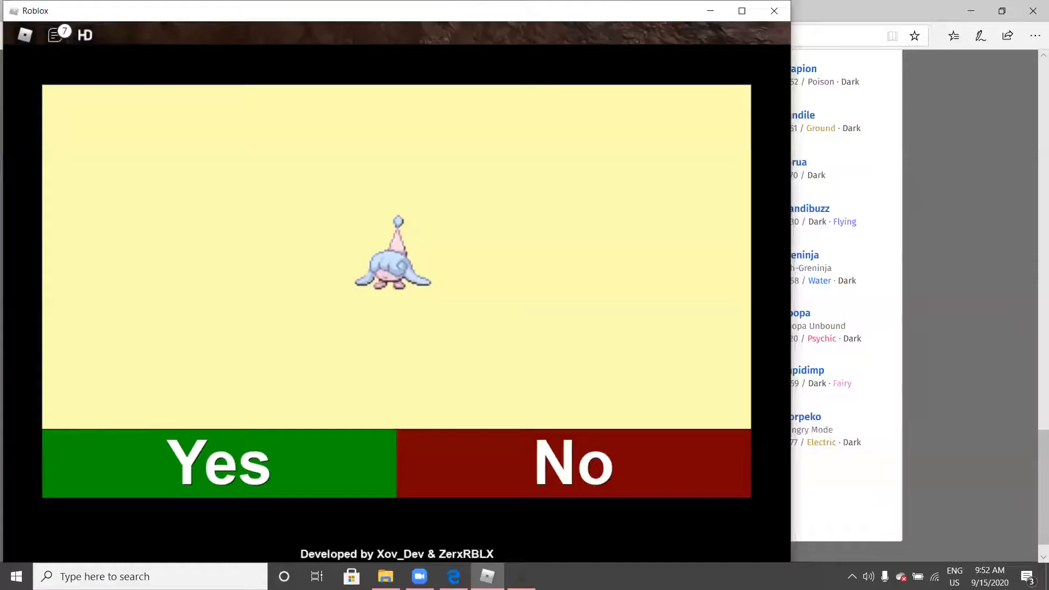
click(217, 463)
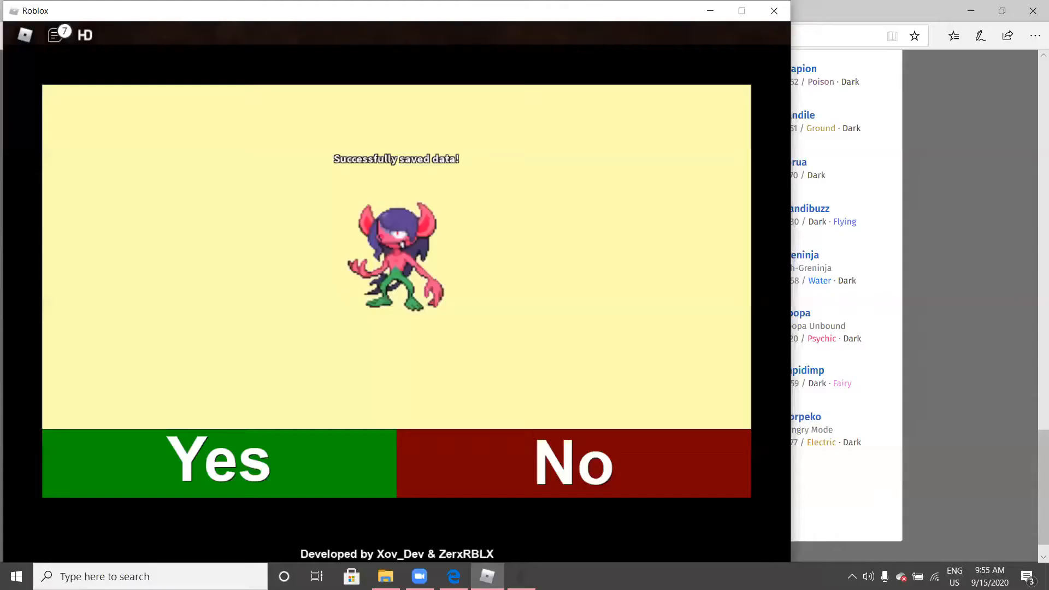
click(217, 463)
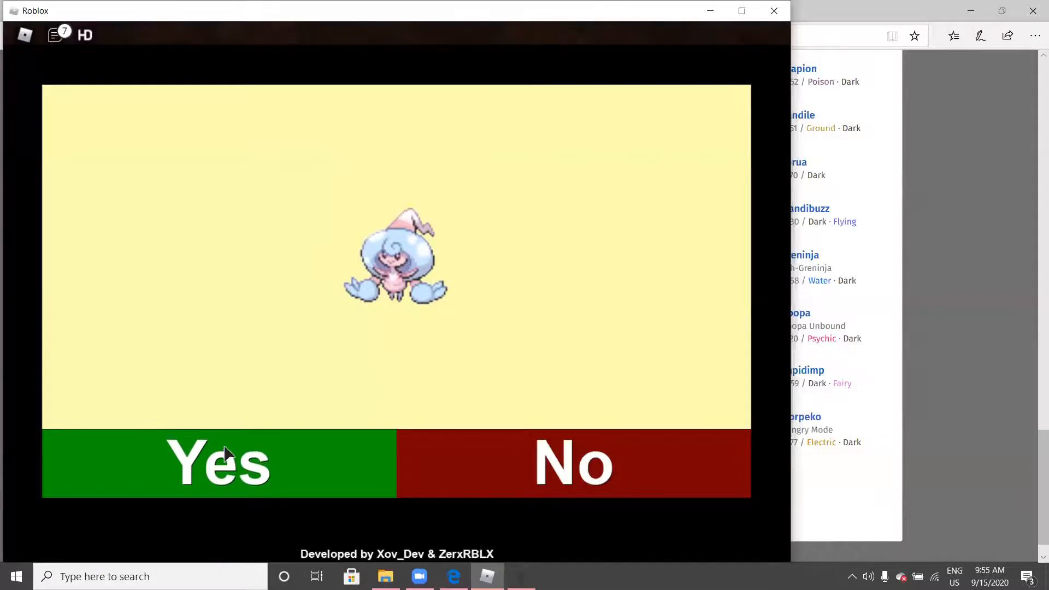
click(218, 463)
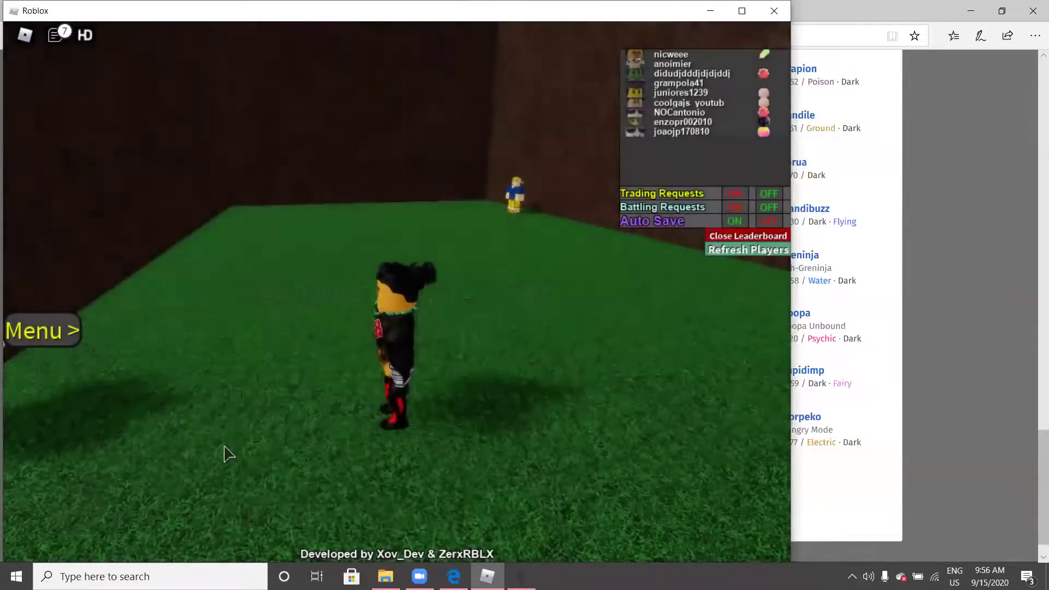
mouse_move(375, 70)
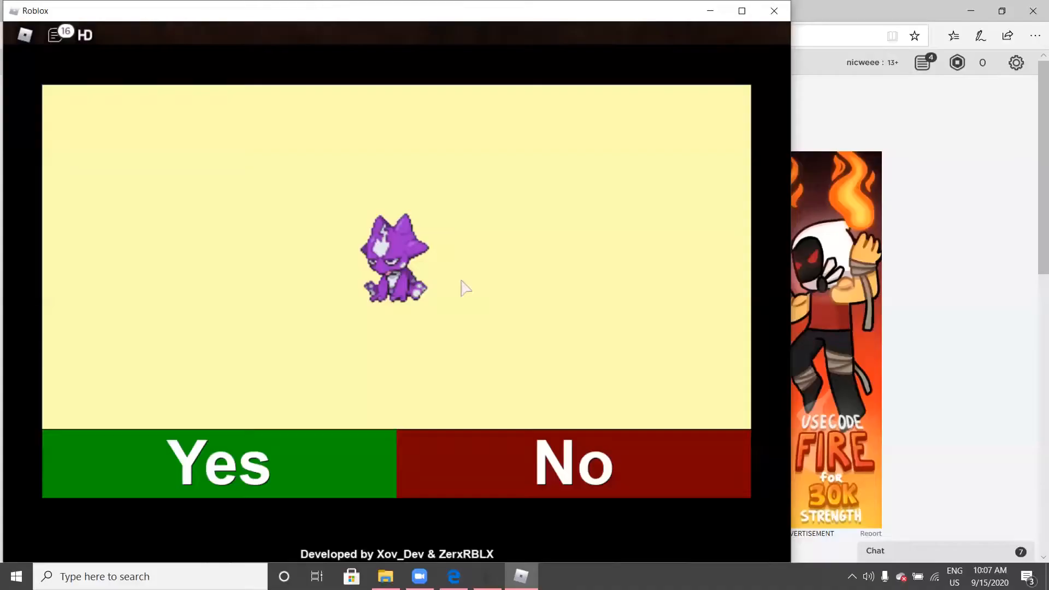
mouse_move(406, 361)
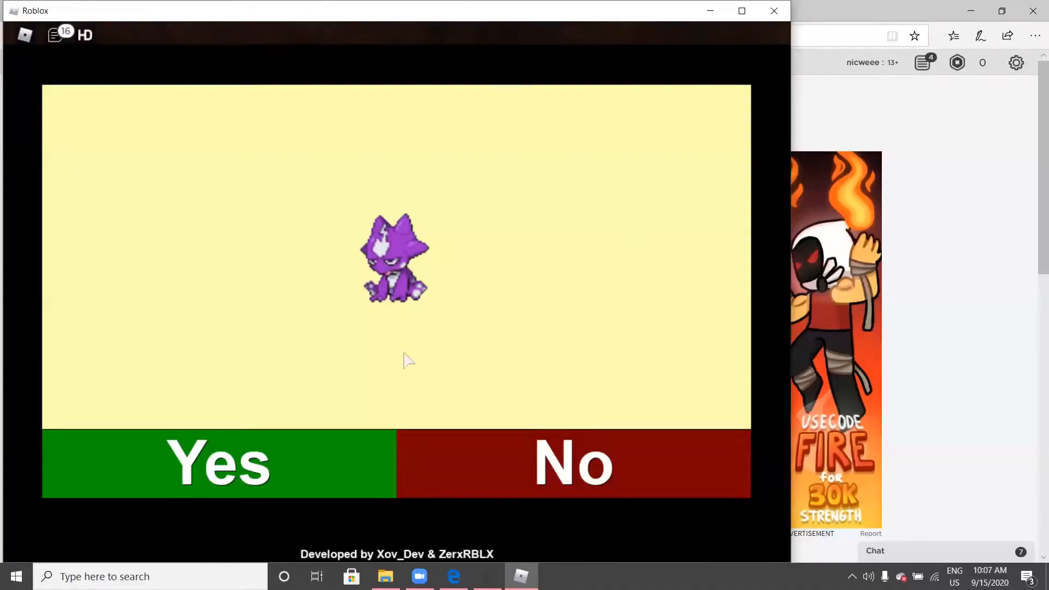
Answer Yes to let Toxel evolve after the $20000 battle win
click(218, 463)
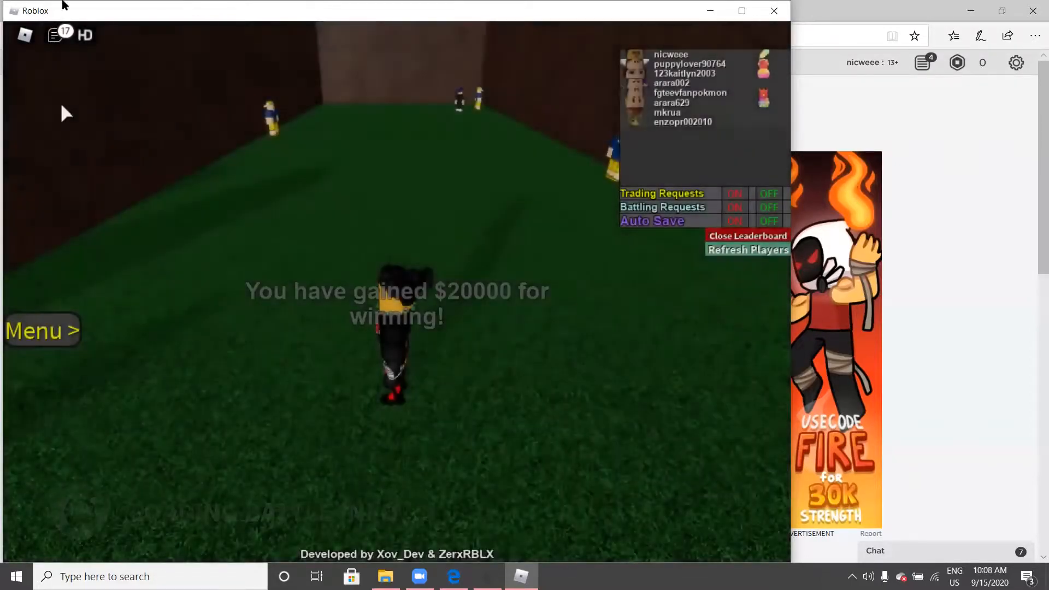
View the party with Drakloak, Sceptile and Hatterene from the Menu, then close it
click(55, 35)
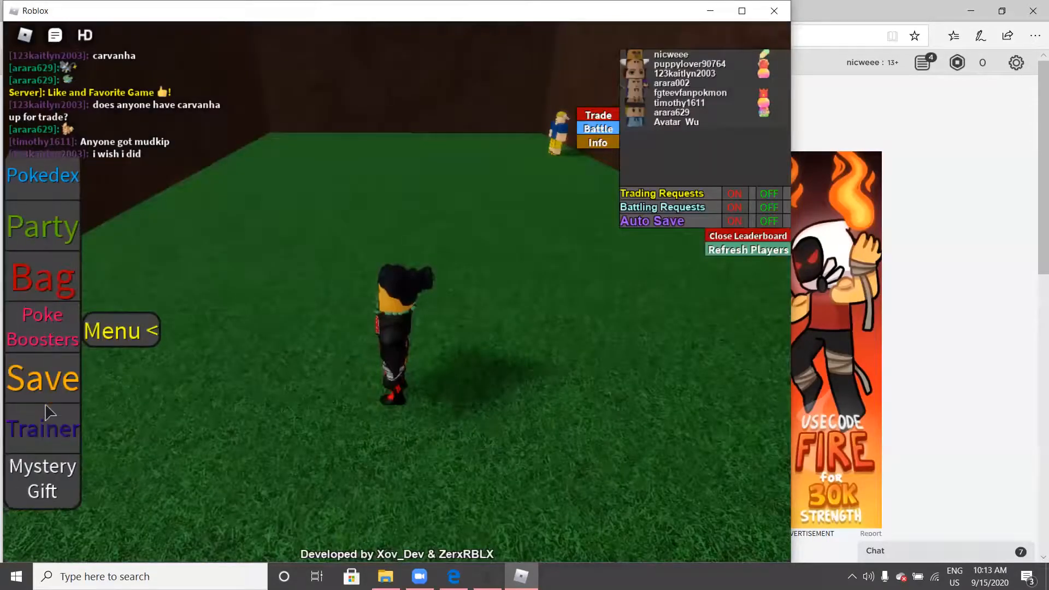
click(42, 226)
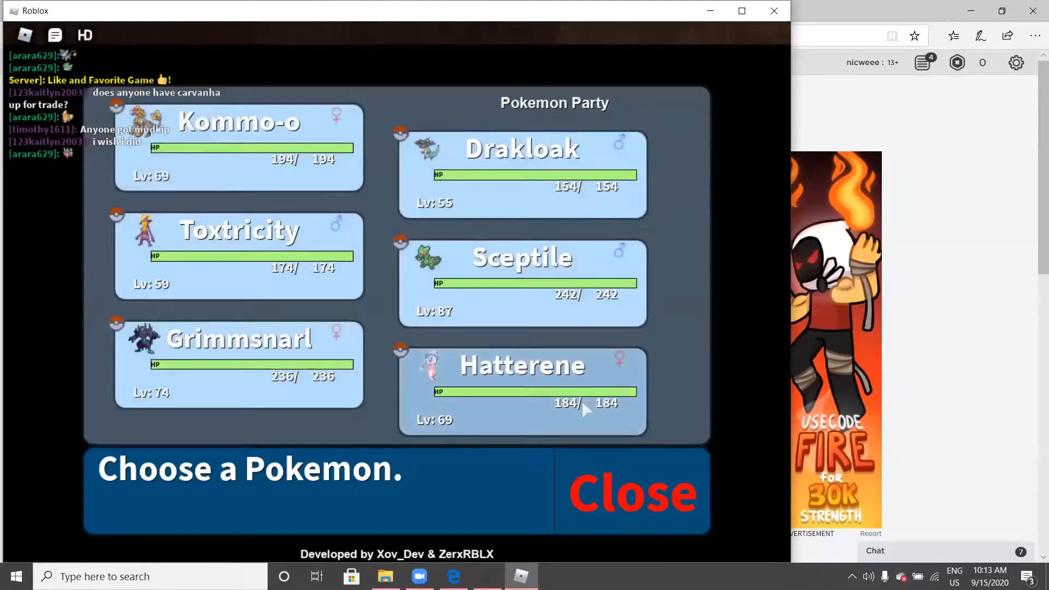
click(632, 492)
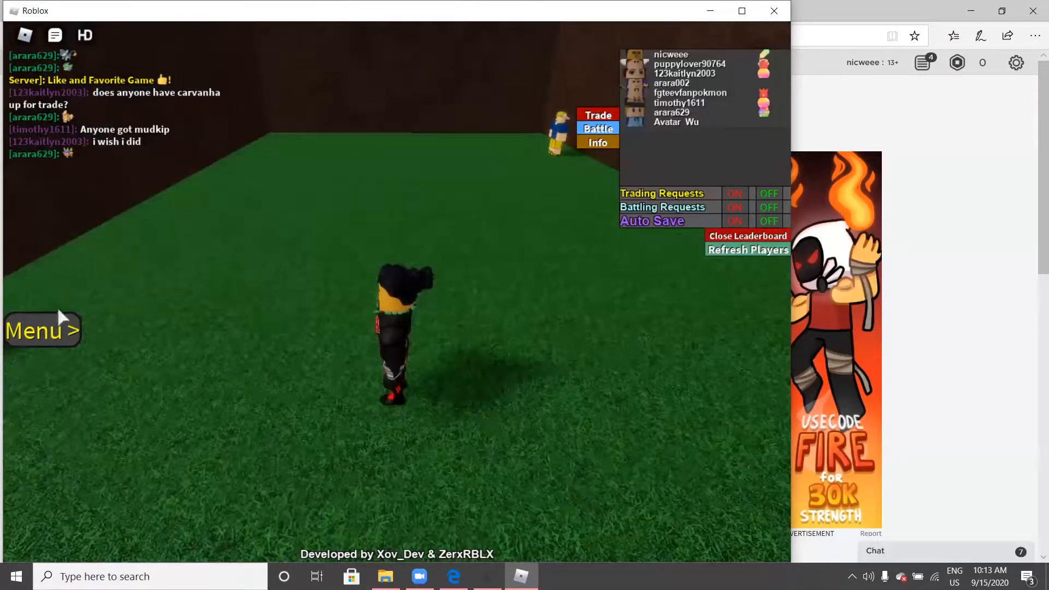
Bring up the PokeBoosters panel showing the active Experience boost and $91721
click(43, 330)
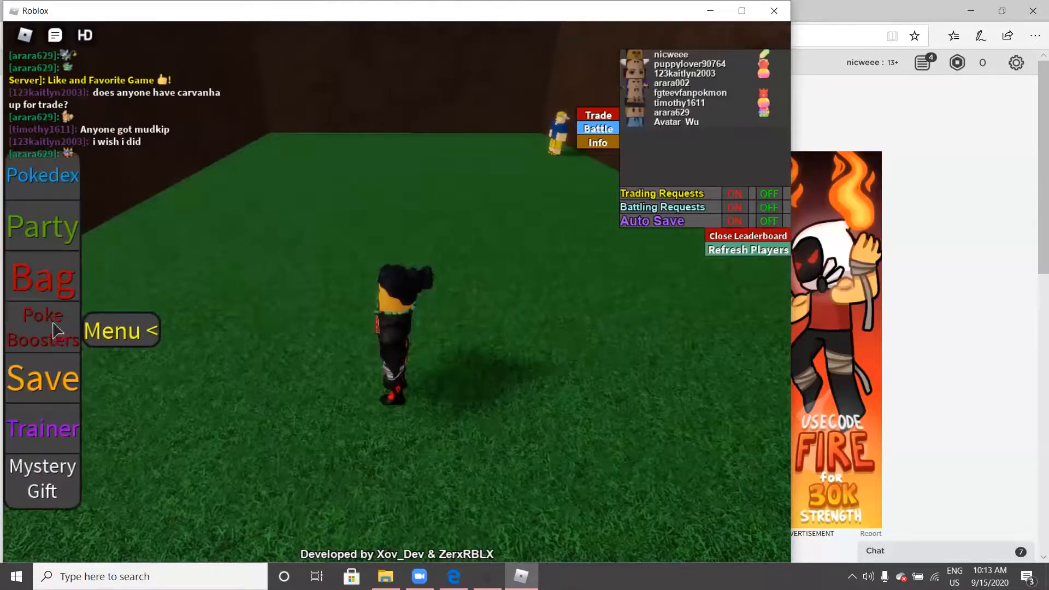
click(43, 327)
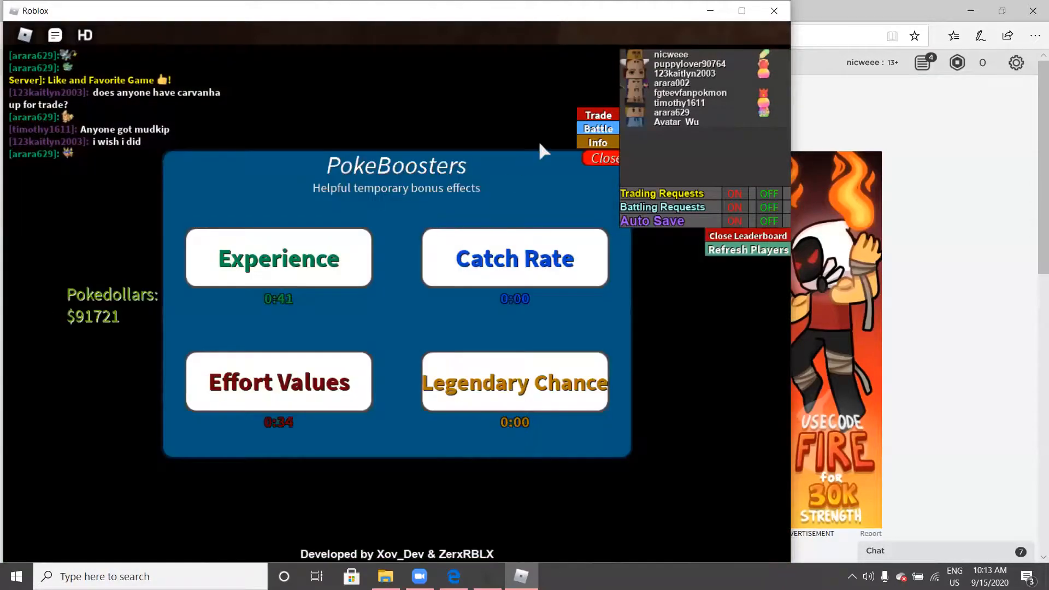
mouse_move(305, 340)
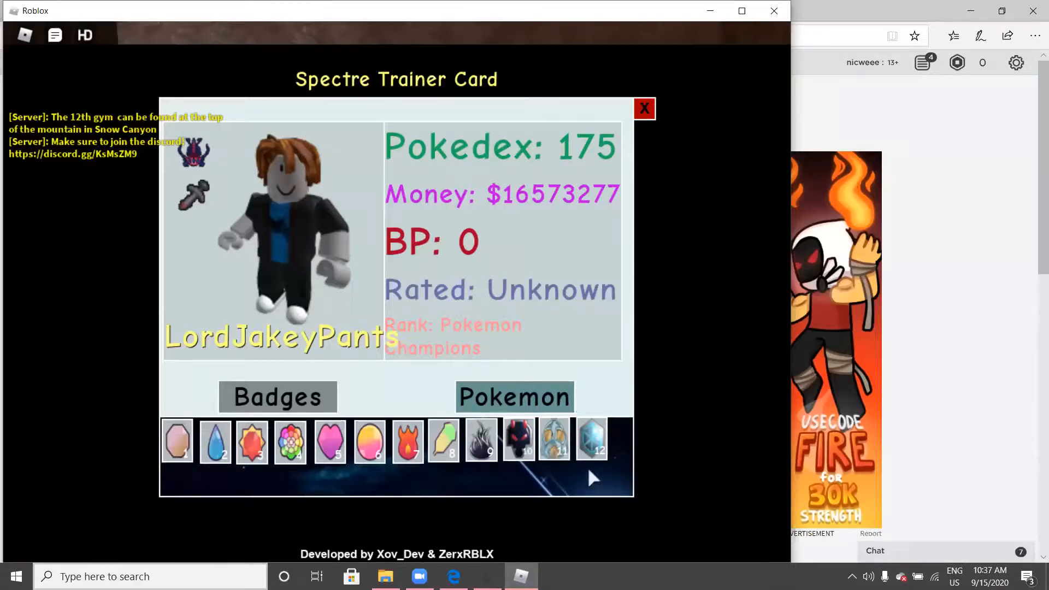
mouse_move(522, 466)
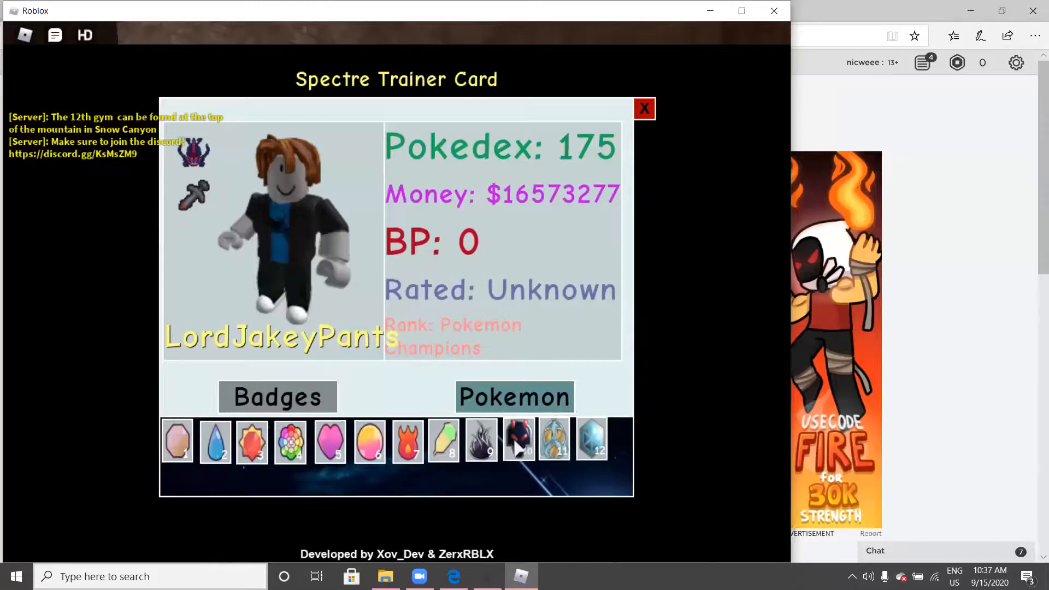
View the twelve-badge trainer card and the level 97–100 party with Dragapult and Kommo-o, then return to town
click(643, 108)
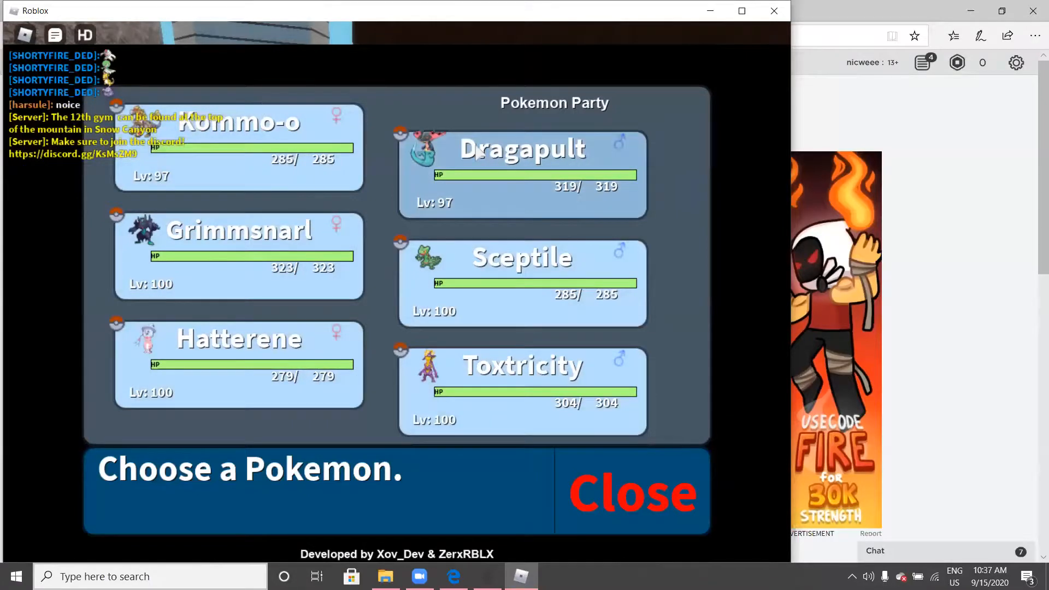
mouse_move(457, 224)
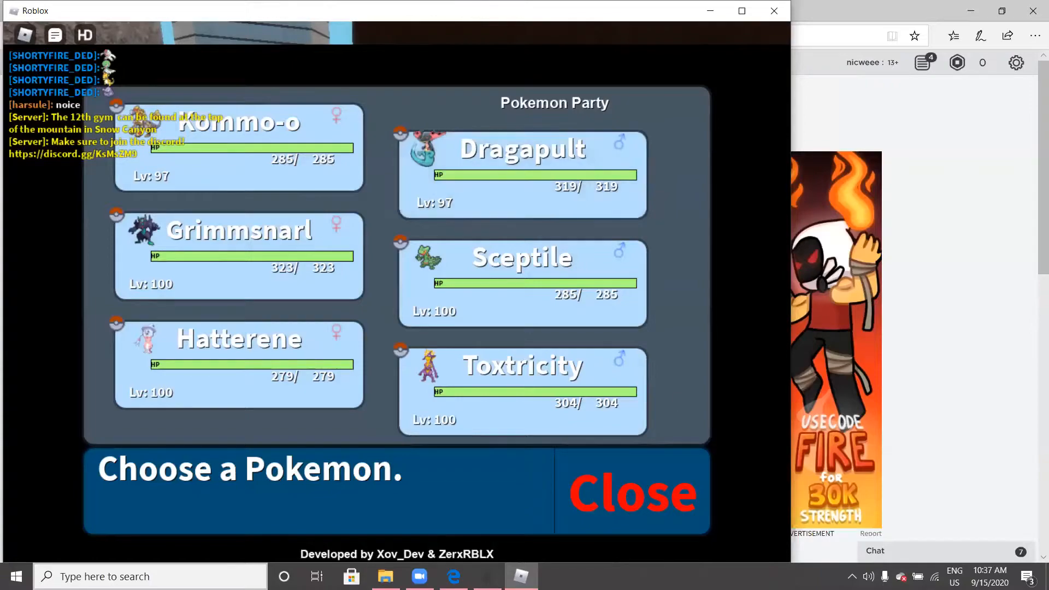
click(632, 491)
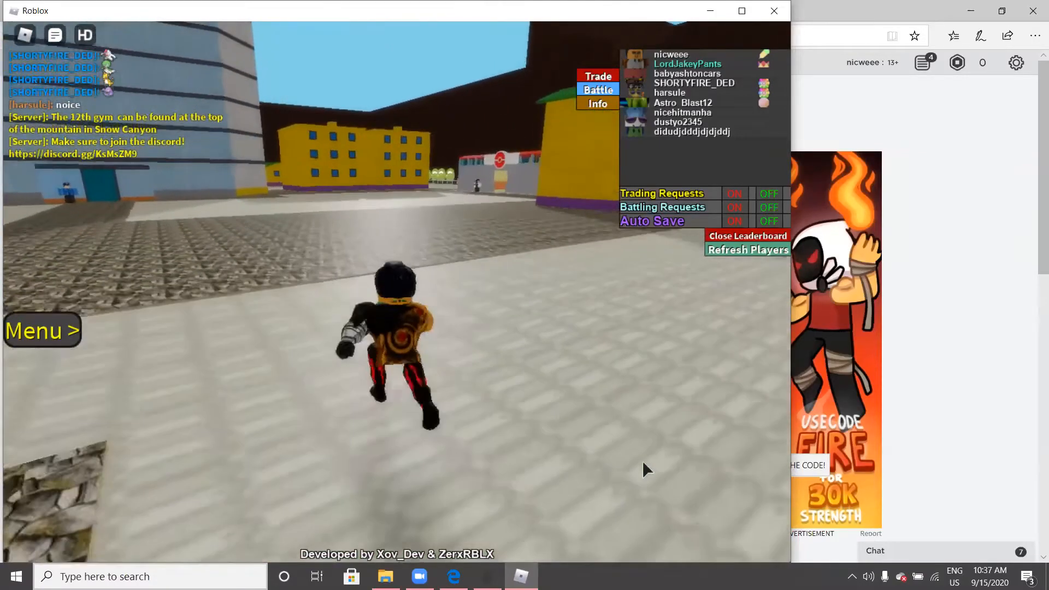
Open the PC and swap the level-97 Kommo-o and Dragapult into Box 1 for two boxed Pokémon
key(w)
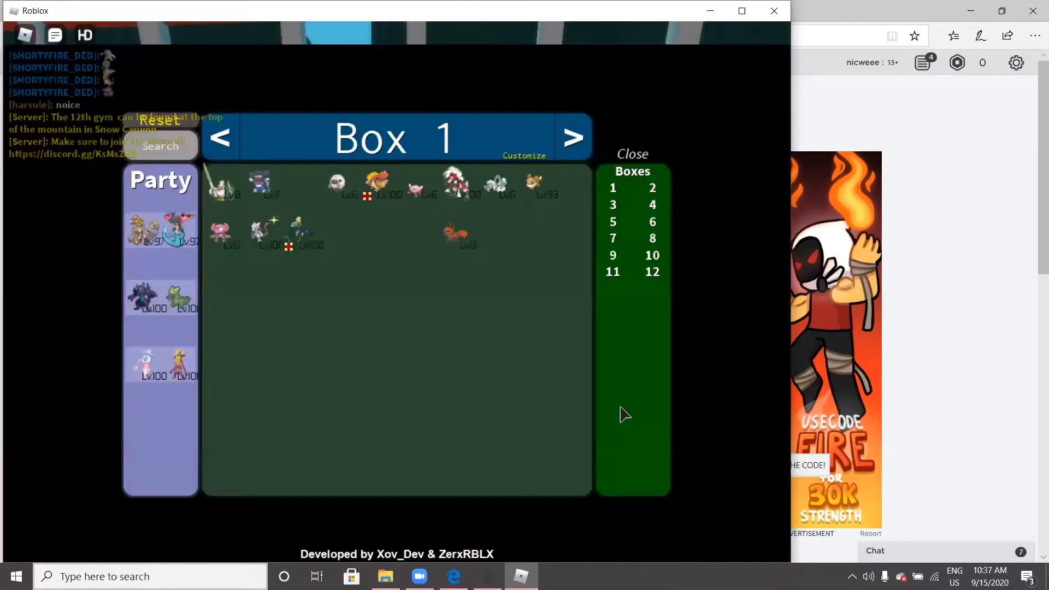
click(296, 231)
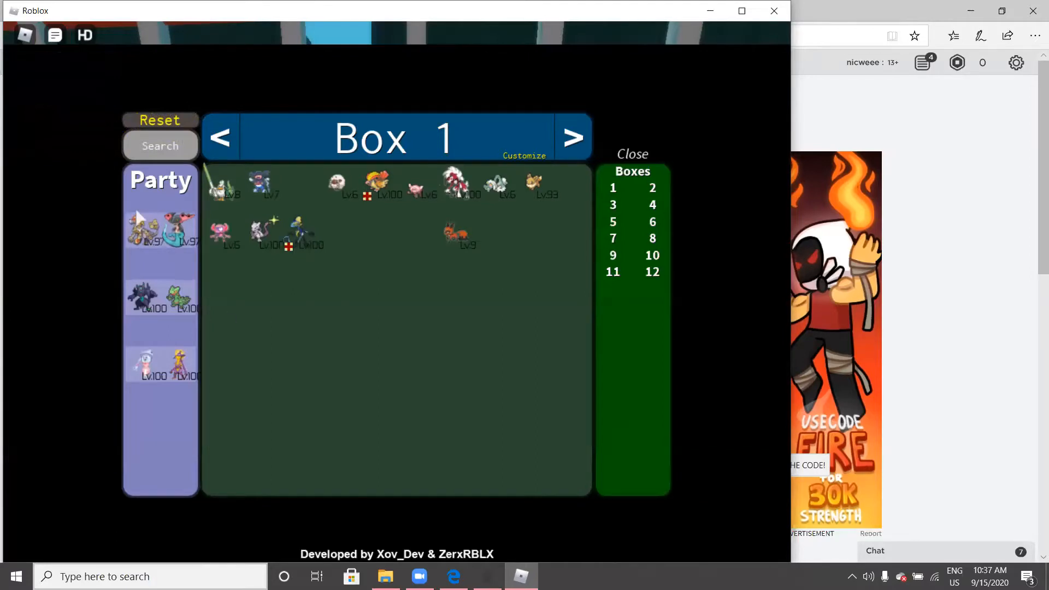
click(301, 231)
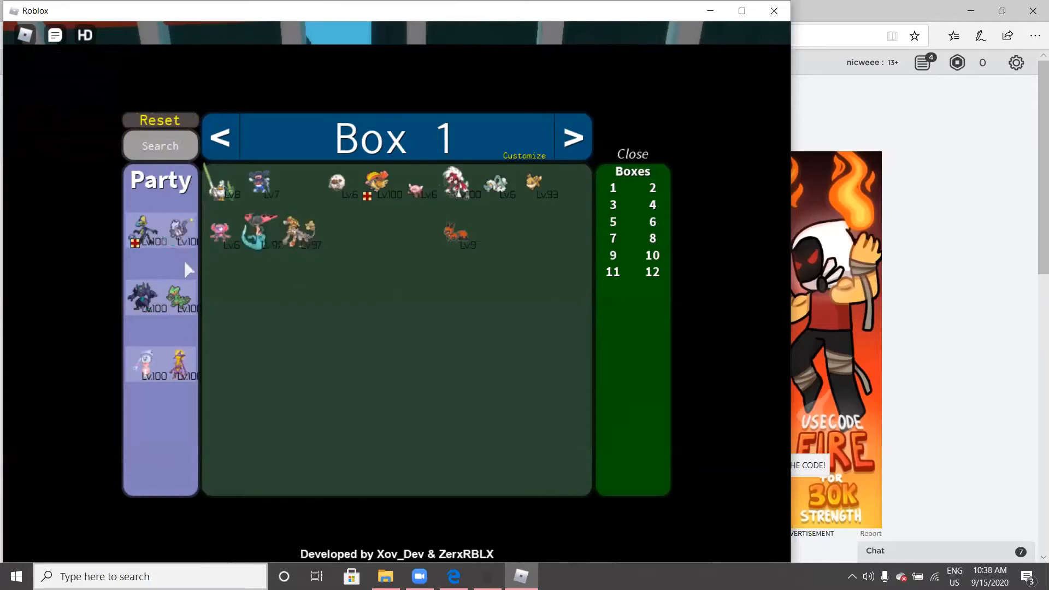
mouse_move(189, 286)
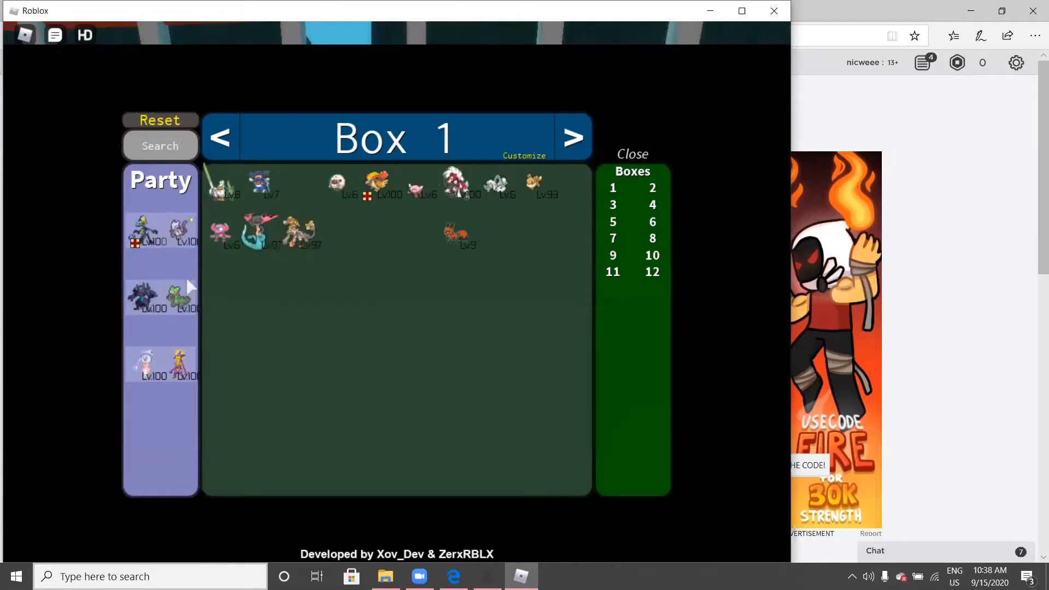